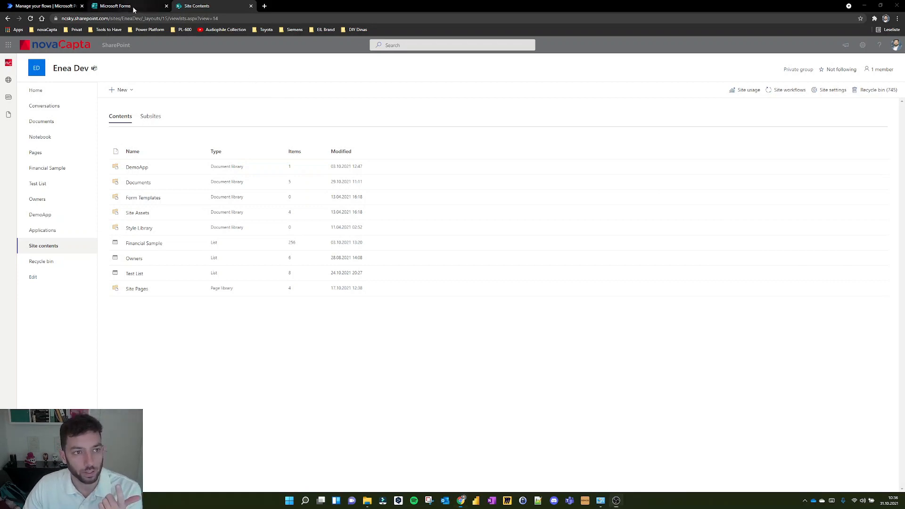
Start a new Microsoft Forms form titled Applications
left_click(113, 5)
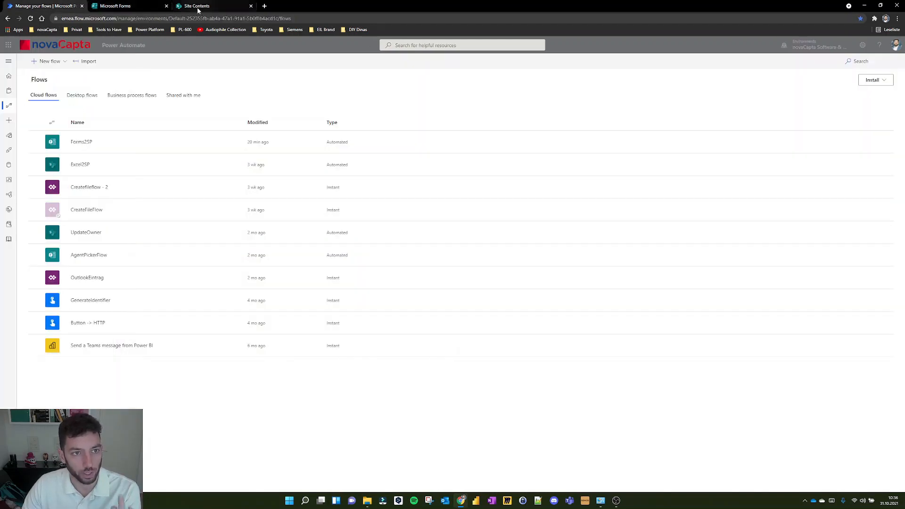
left_click(196, 6)
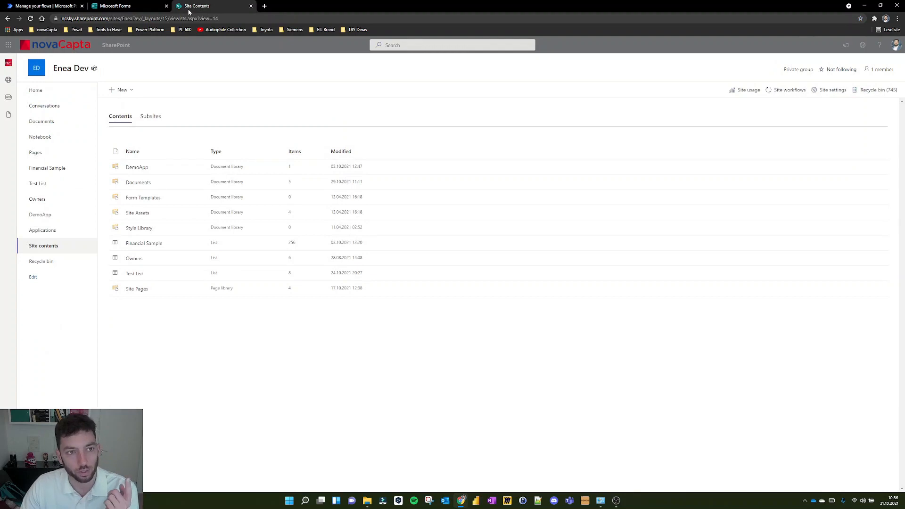
left_click(121, 6)
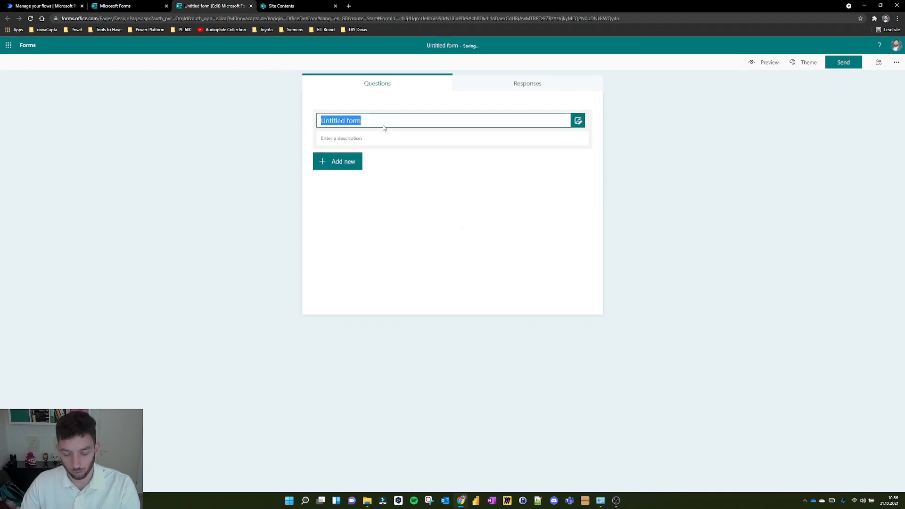
type("Applications")
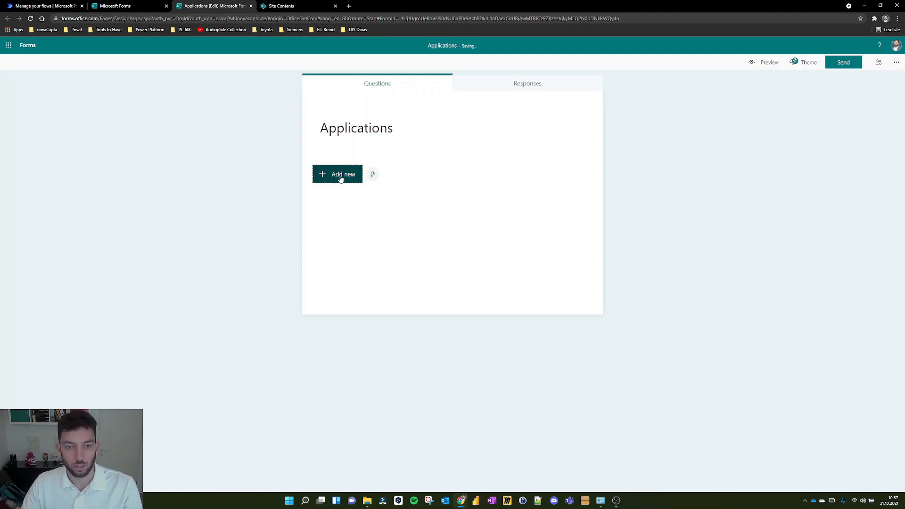
Add required text questions First Name and Last Name
left_click(338, 174)
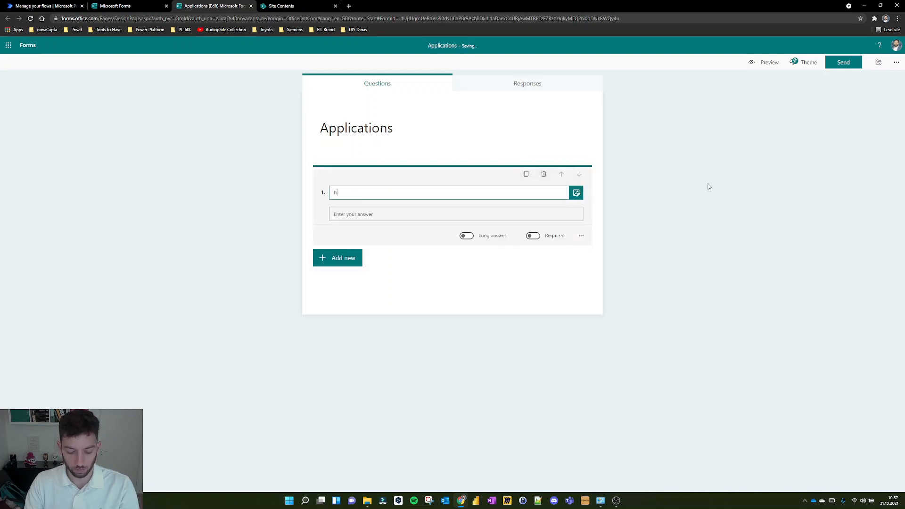
type("First Name")
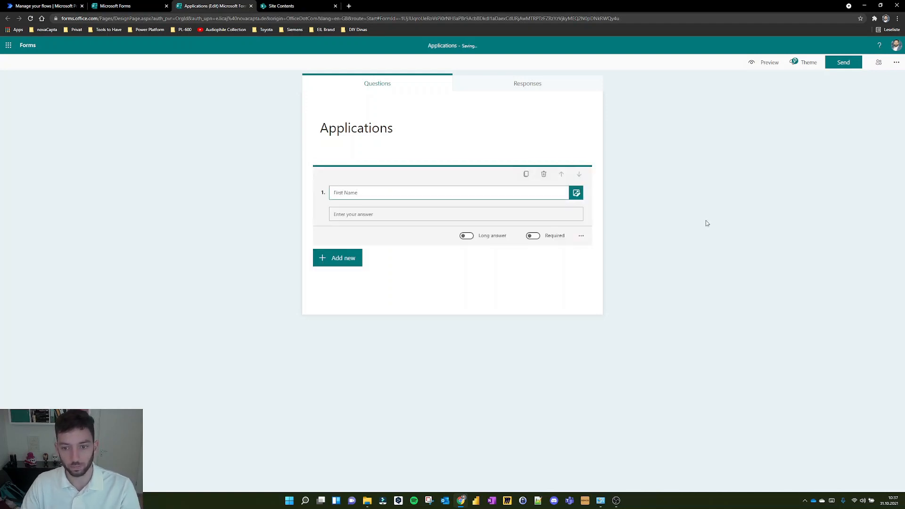
left_click(532, 236)
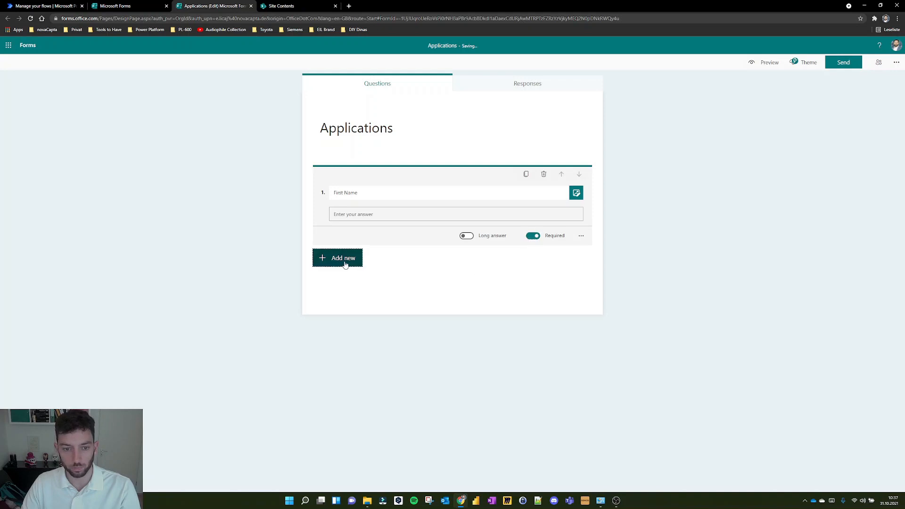
left_click(338, 258)
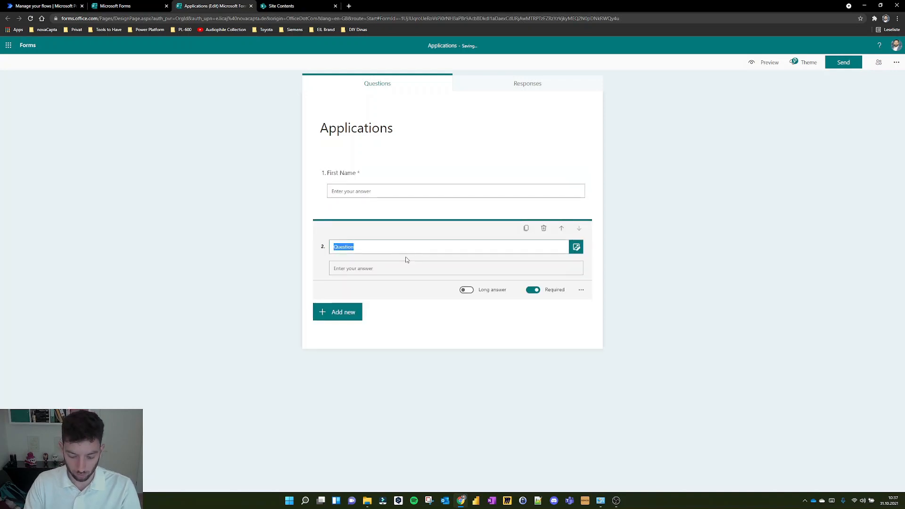
type("Last Name")
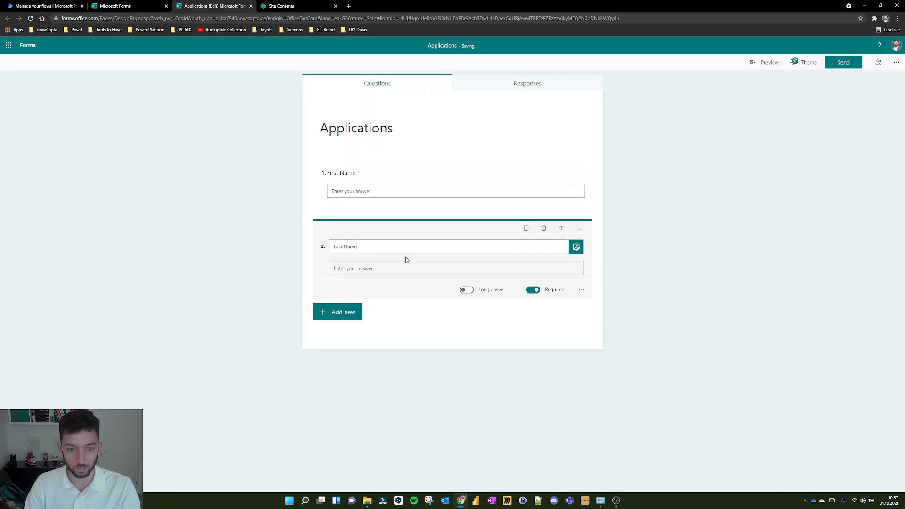
Add text questions Job Title, Phone Number, E-Mail and Location
left_click(337, 312)
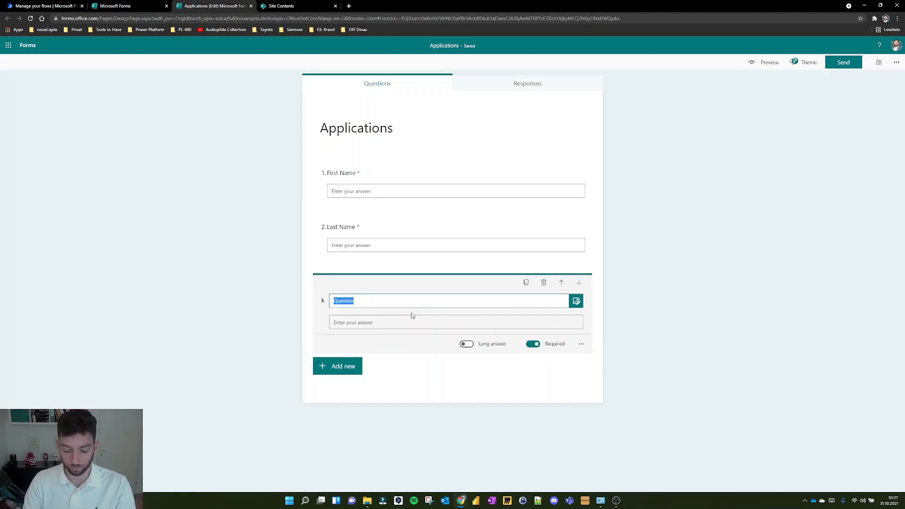
type("Job Title")
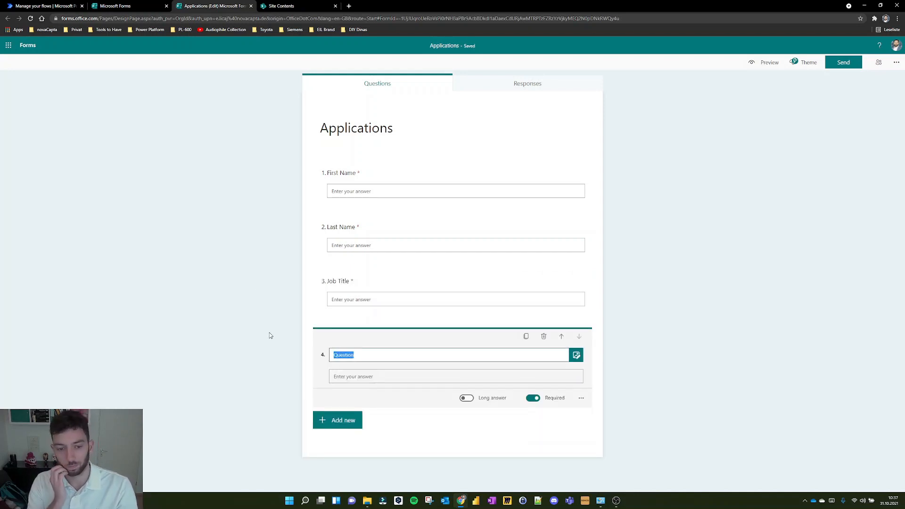
type("Phone Number")
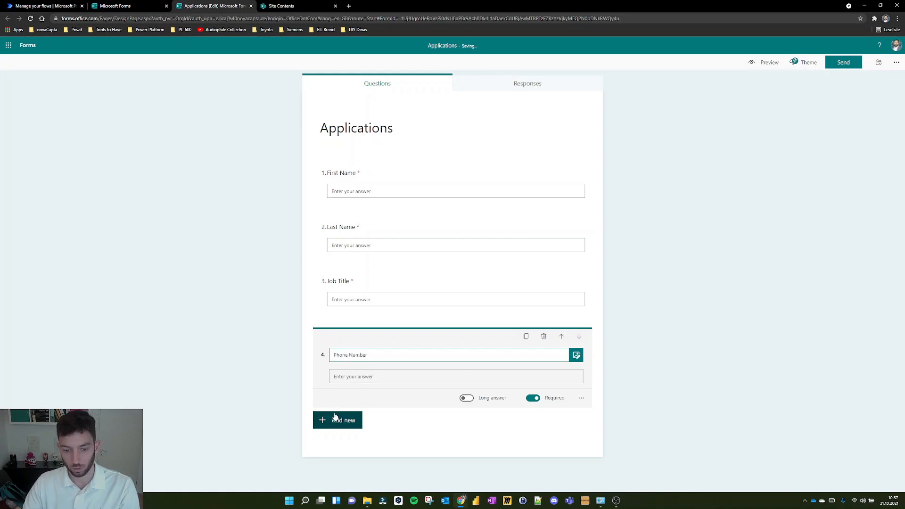
left_click(337, 420)
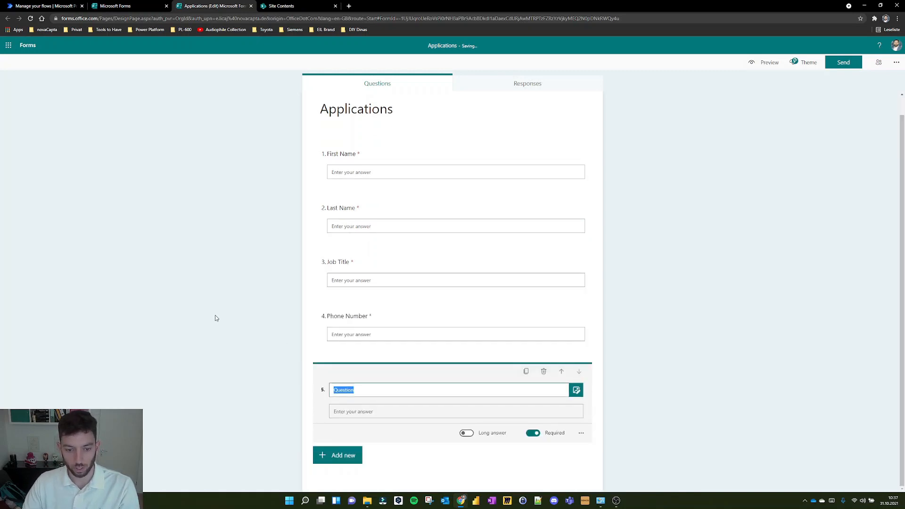
type("E-Mail")
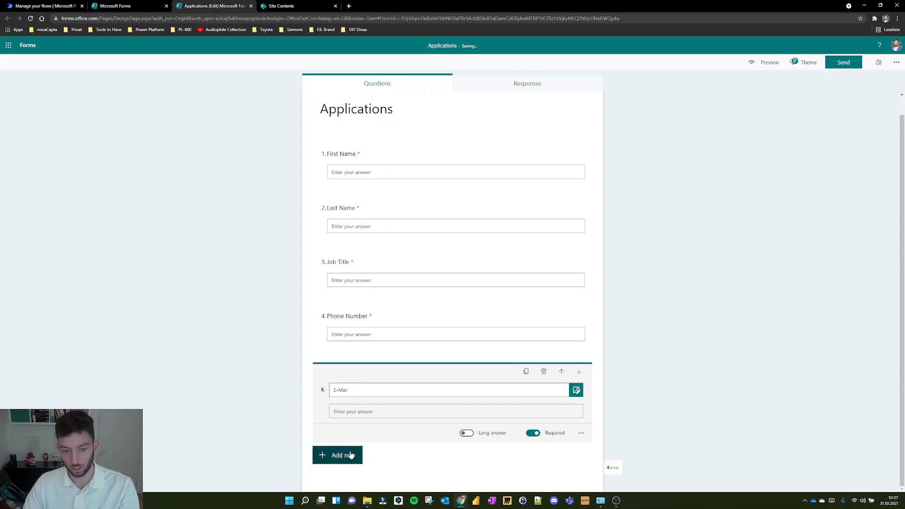
left_click(337, 456)
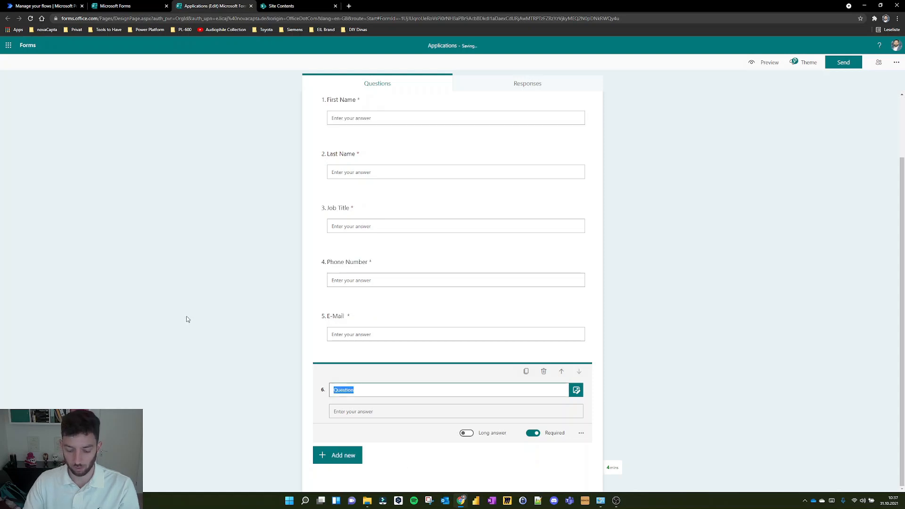
type("Loca")
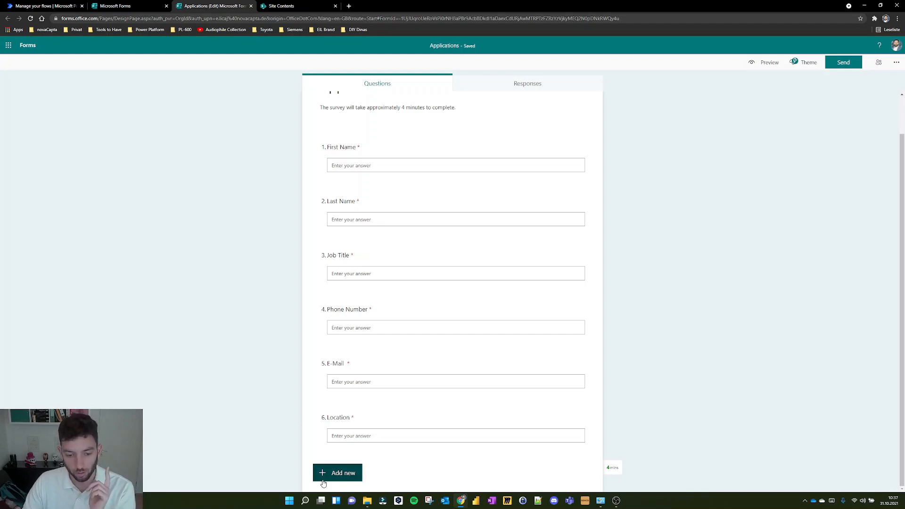
Add a File upload question from the more-types menu, accepting the OneDrive folder notice
left_click(338, 473)
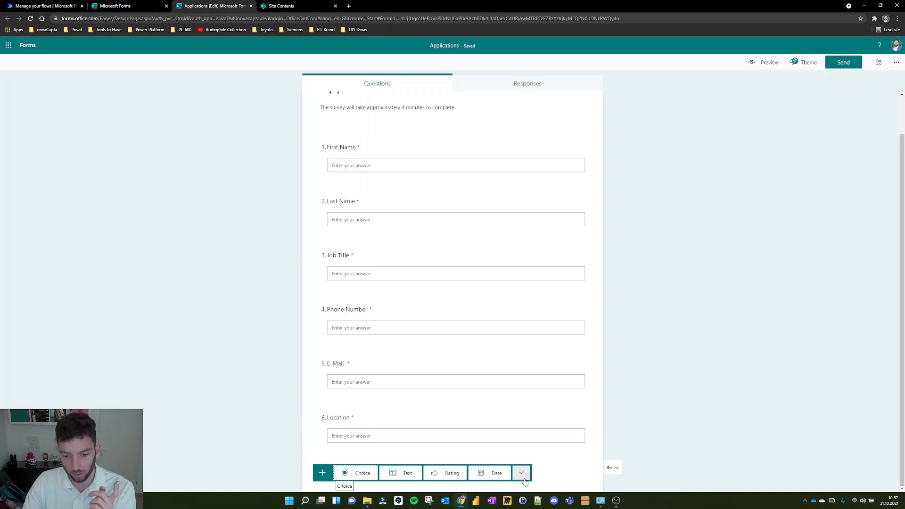
left_click(520, 473)
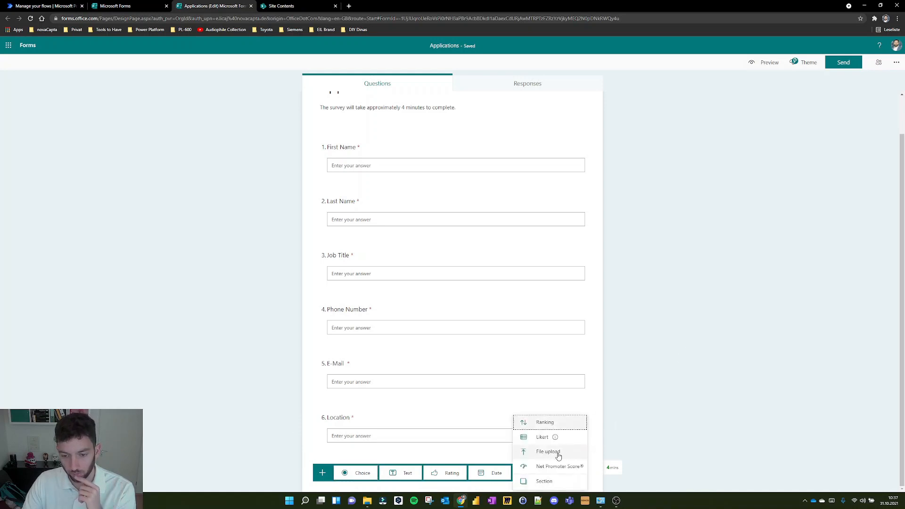
left_click(548, 452)
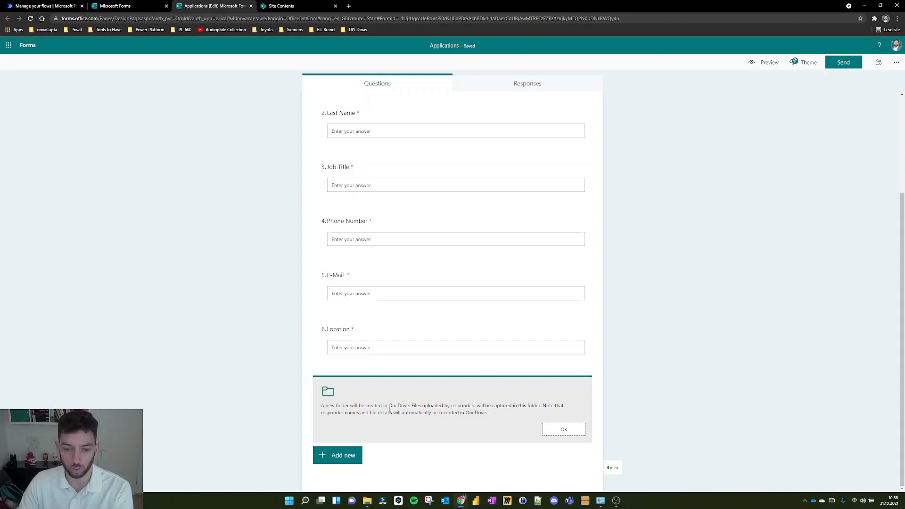
double_click(397, 406)
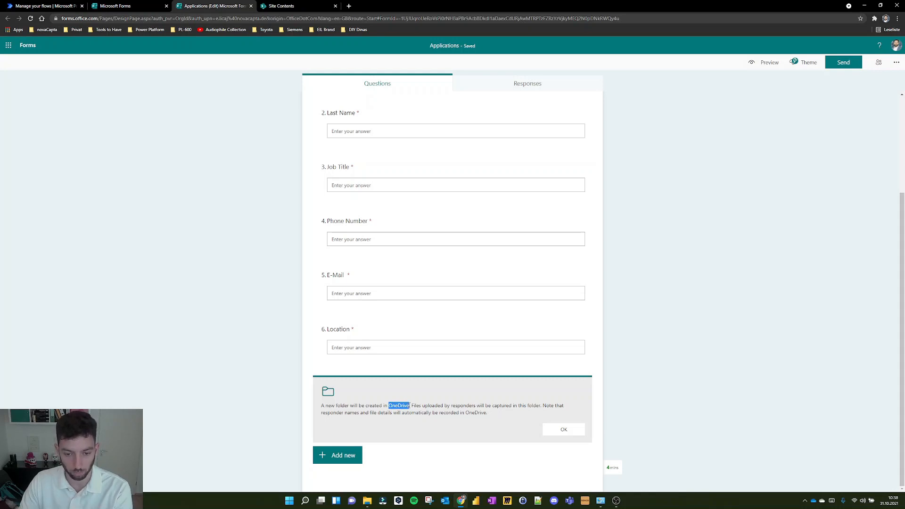
mouse_move(498, 423)
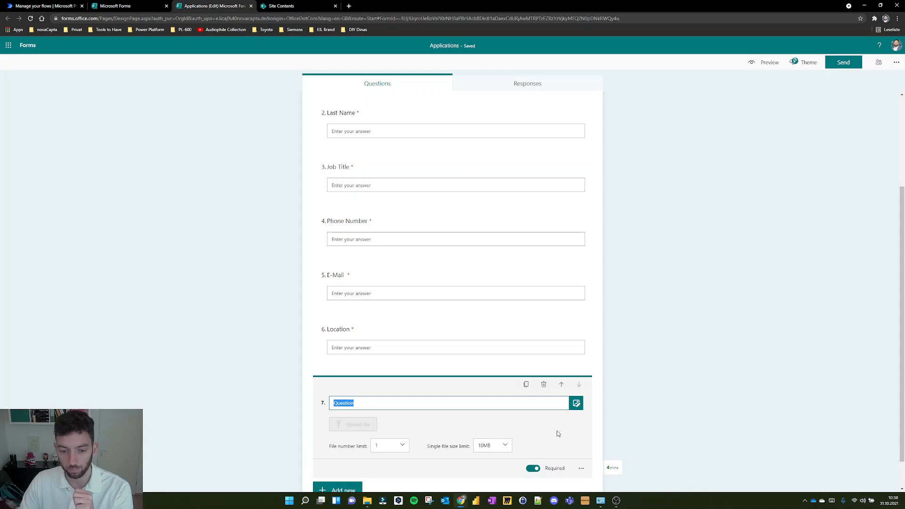
scroll("down", 3)
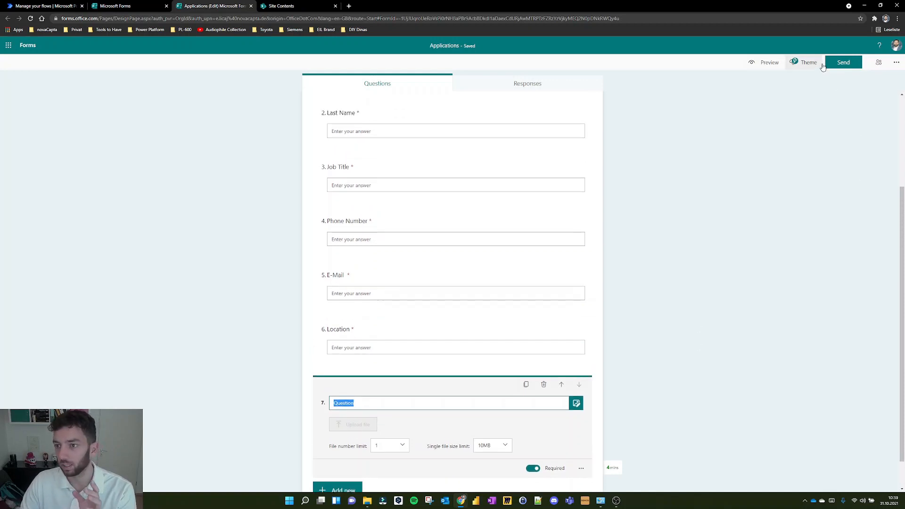
Load the form's share link in a new tab and scroll through all seven questions
left_click(843, 62)
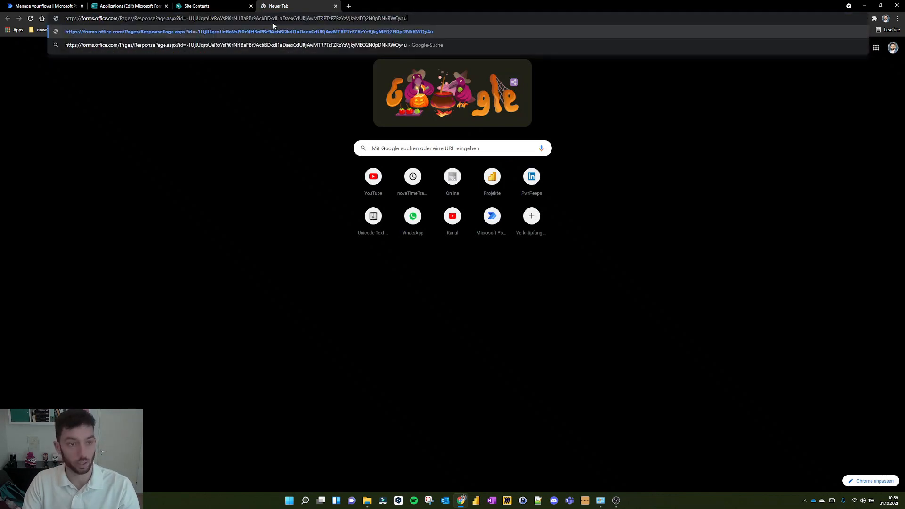
key("enter")
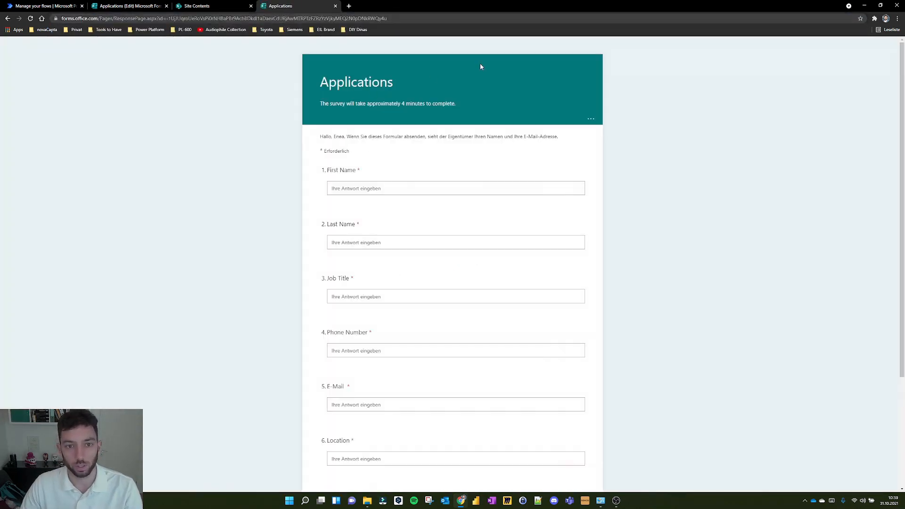
scroll("down", 3)
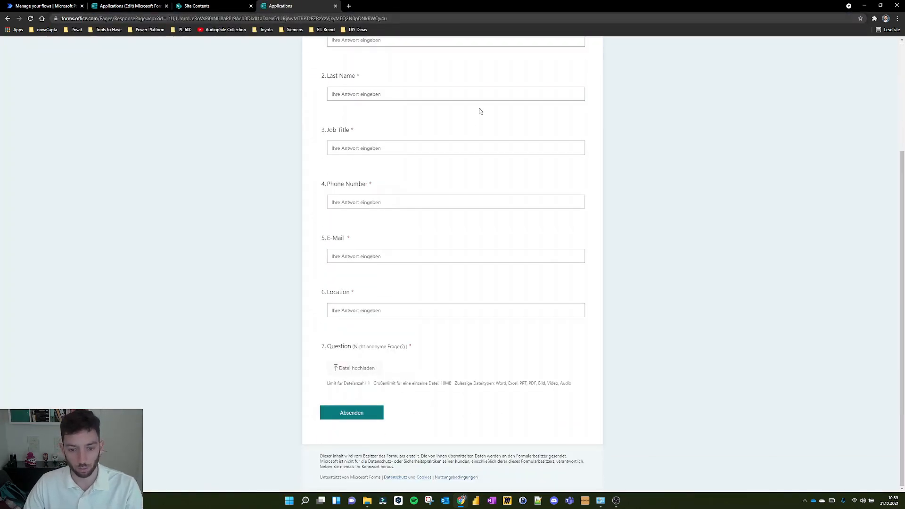
mouse_move(407, 358)
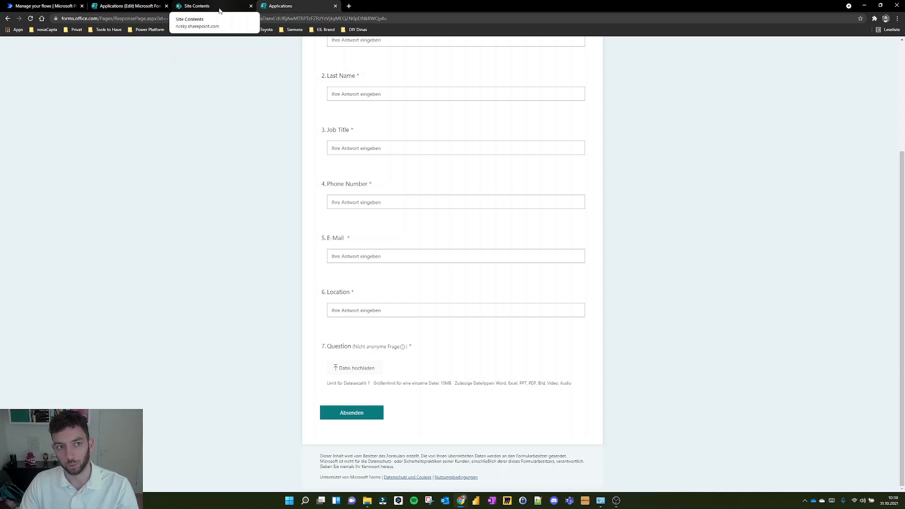
From Site contents, create a blank list named SubmittedApplications
left_click(214, 6)
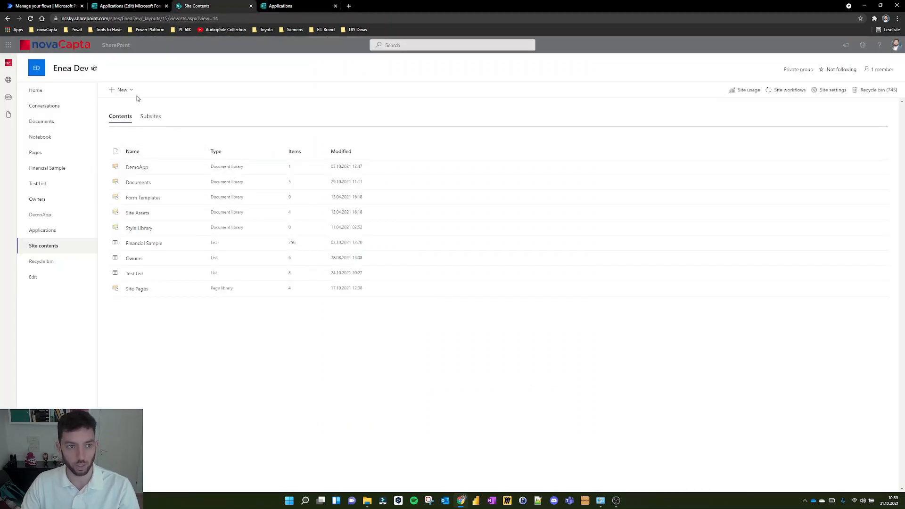
left_click(121, 90)
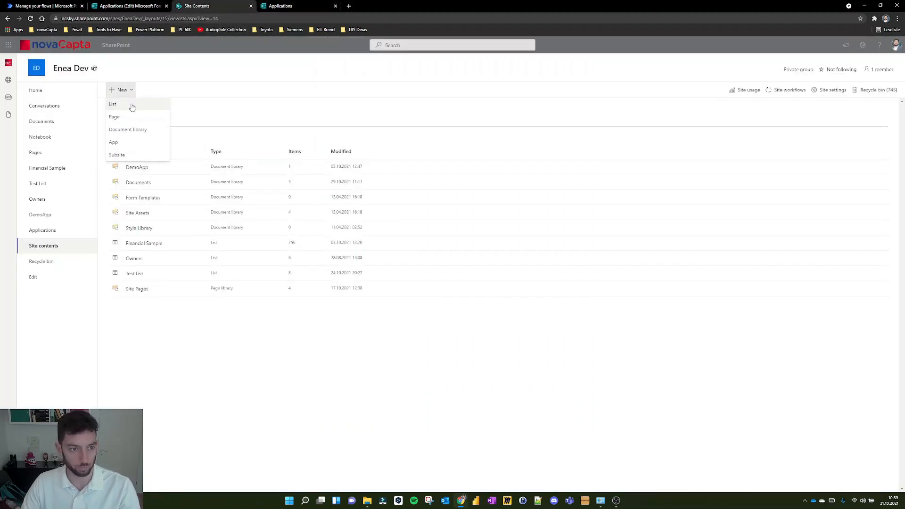
left_click(112, 104)
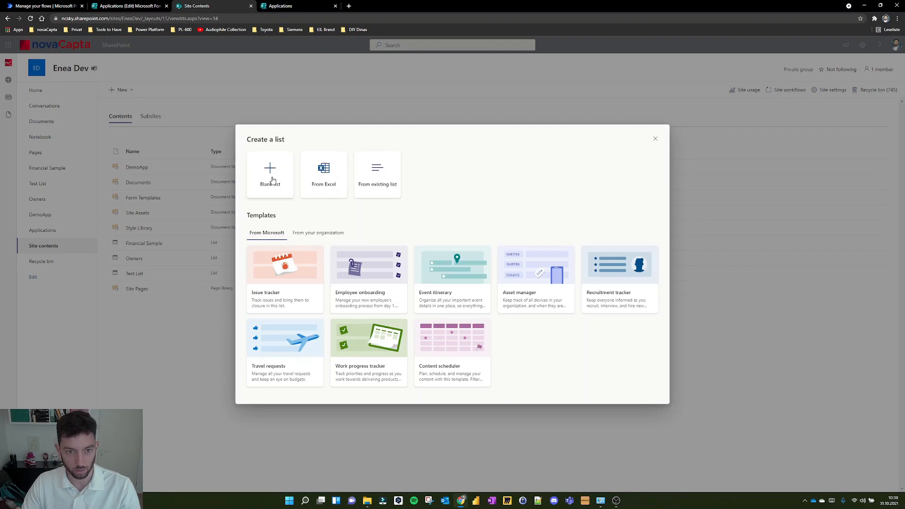
left_click(269, 173)
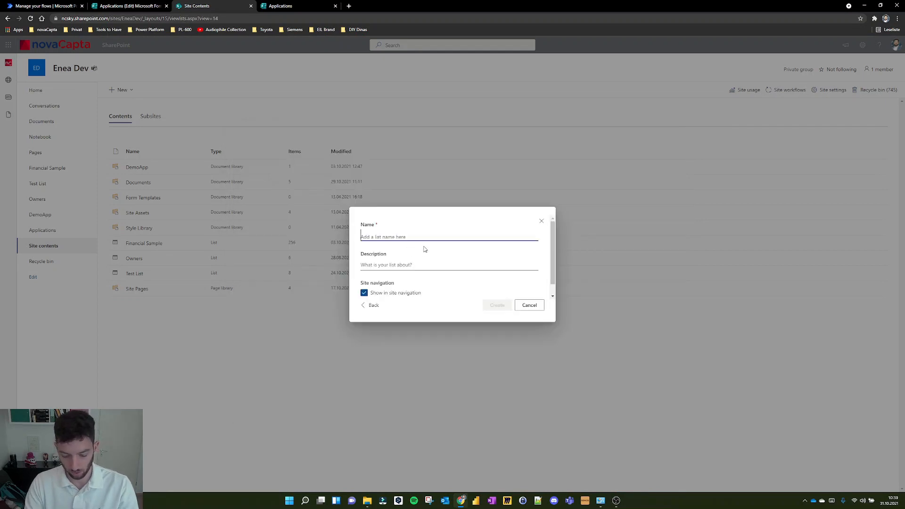
type("SubmittedApplications")
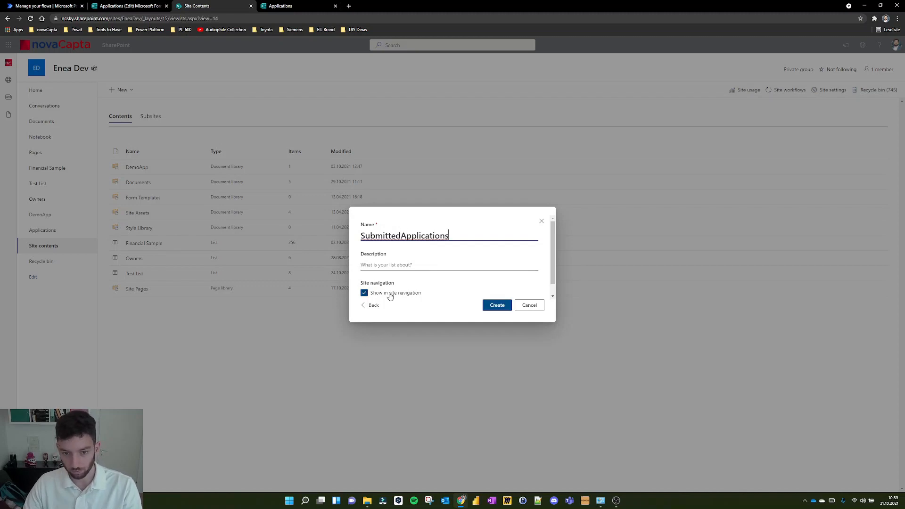
left_click(496, 305)
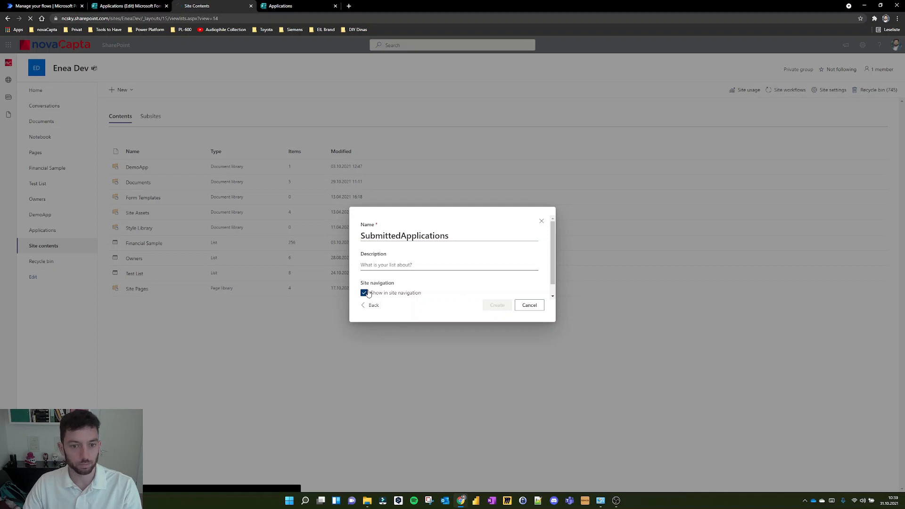
left_click(497, 305)
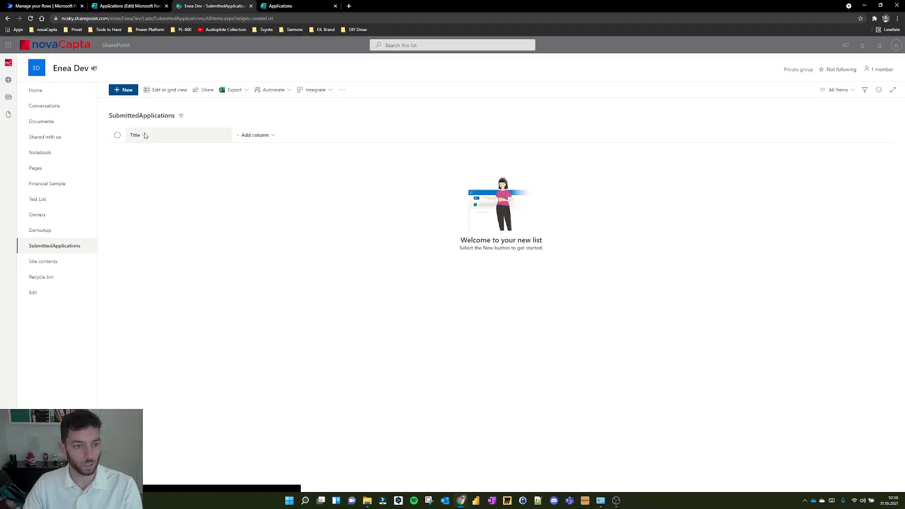
Rename Title to Application; add First Name and Last Name single-line text columns
left_click(136, 134)
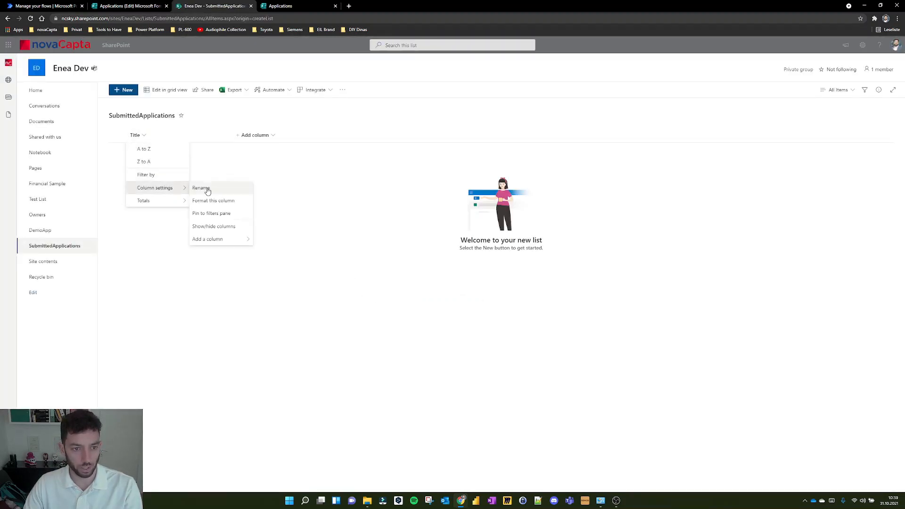
left_click(201, 188)
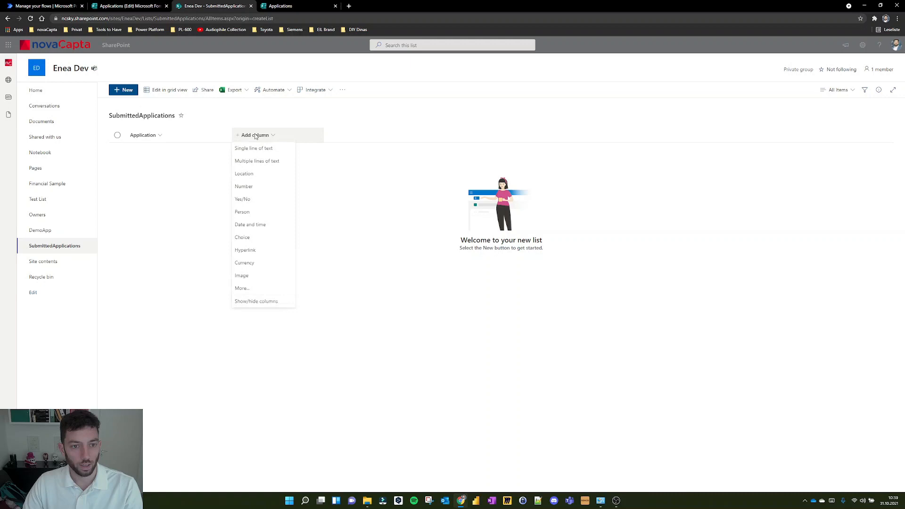
left_click(253, 147)
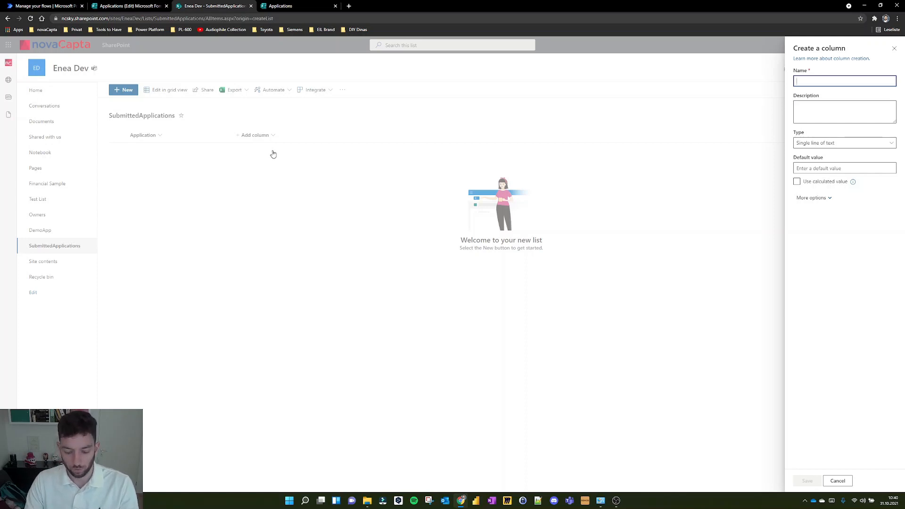
type("First Name")
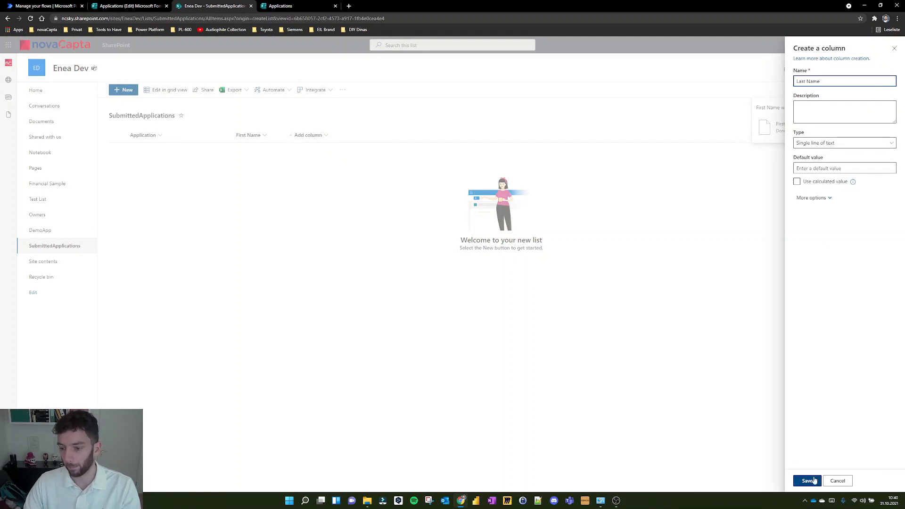
left_click(806, 481)
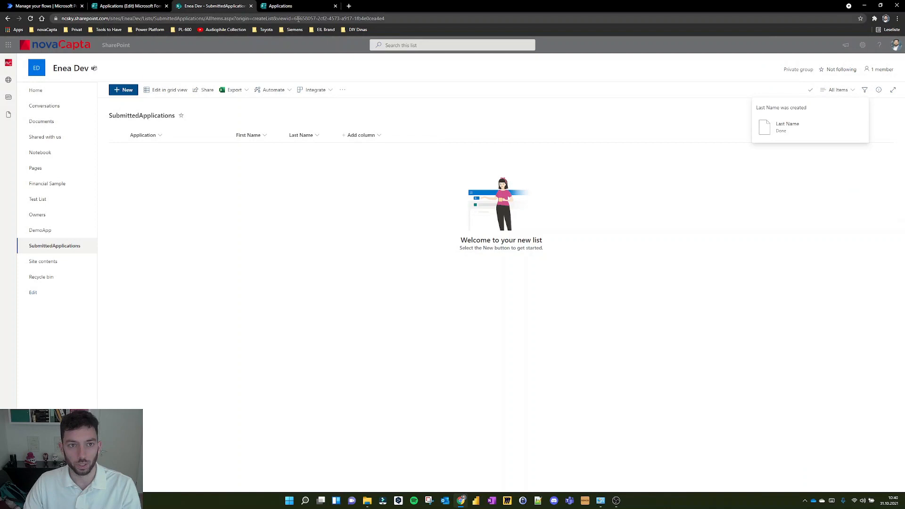
left_click(298, 5)
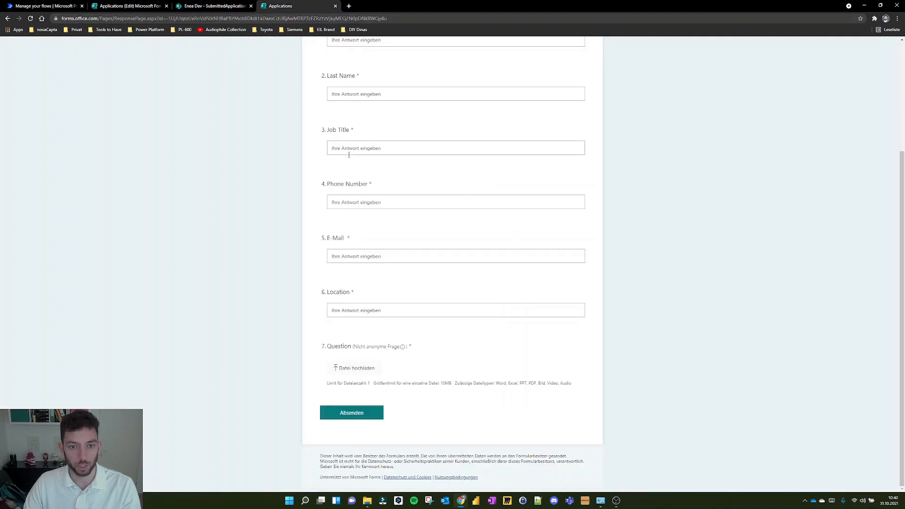
Title the file upload question Profile Picture, then return to the response page
double_click(337, 130)
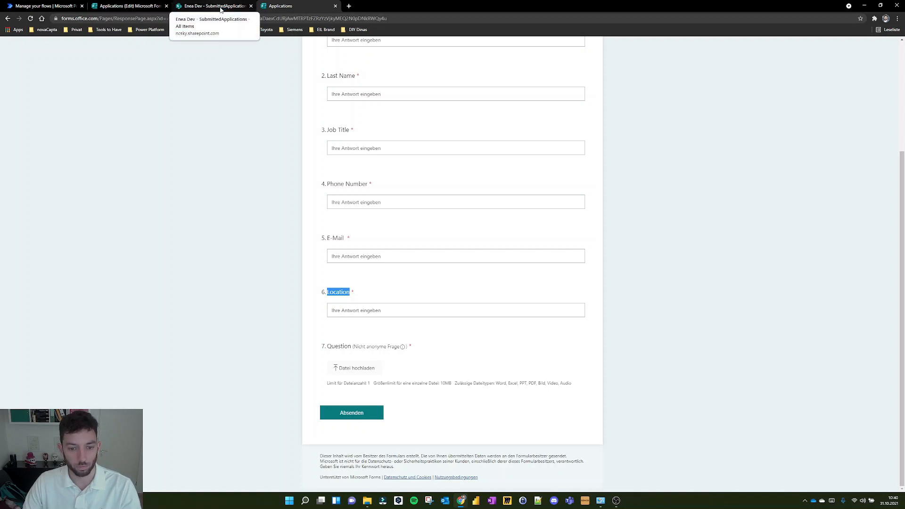
mouse_move(348, 353)
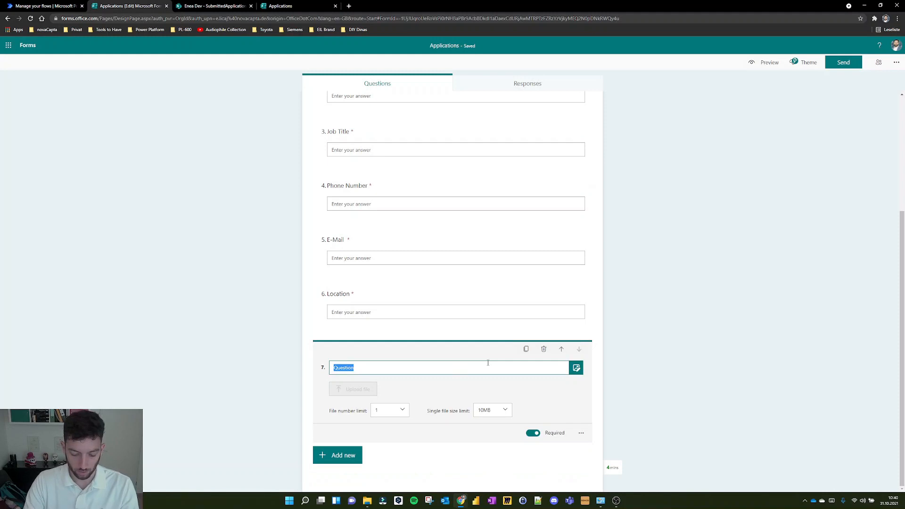
type("Profile Picture")
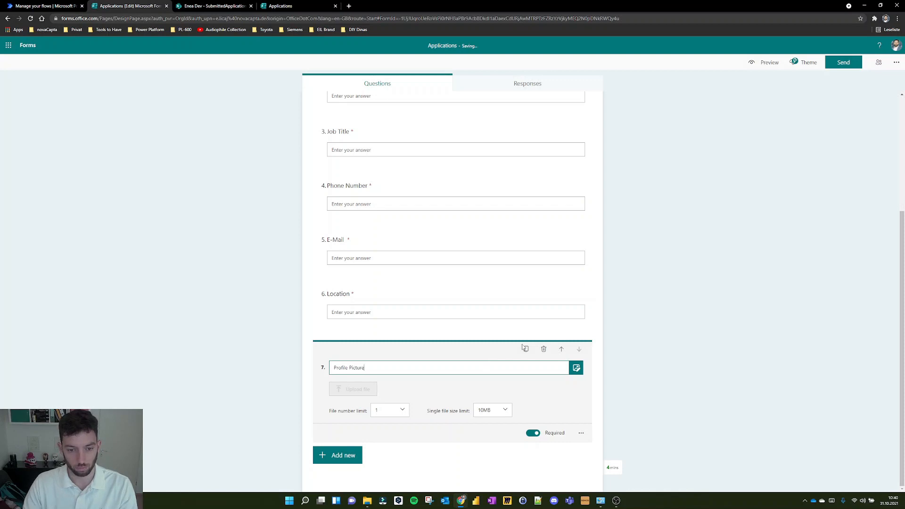
left_click(843, 62)
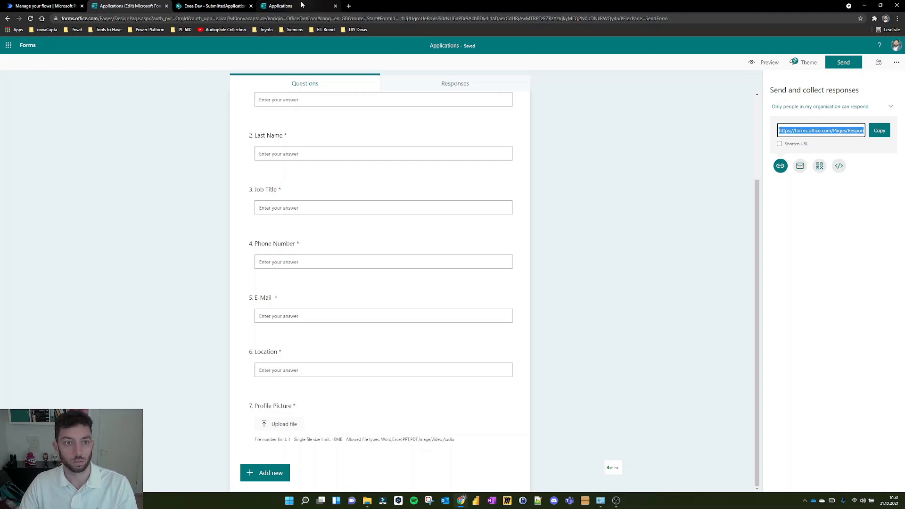
left_click(214, 6)
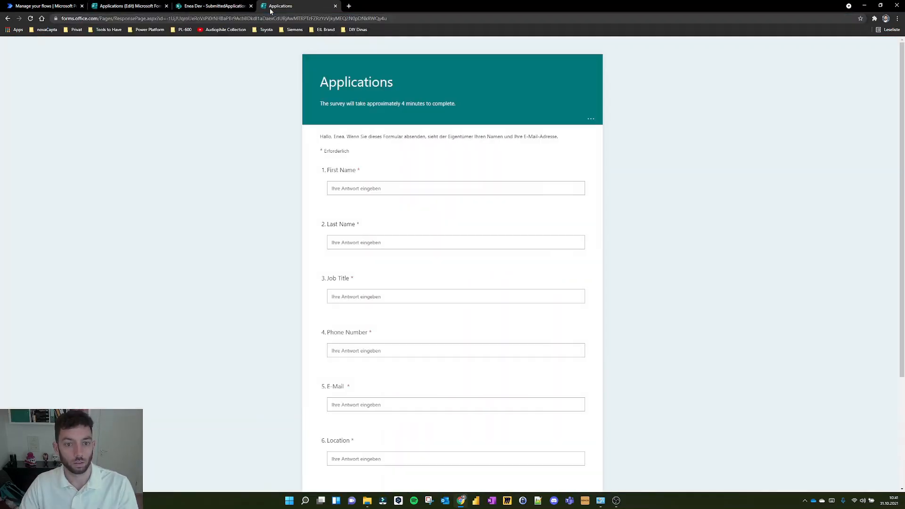
scroll("down", 3)
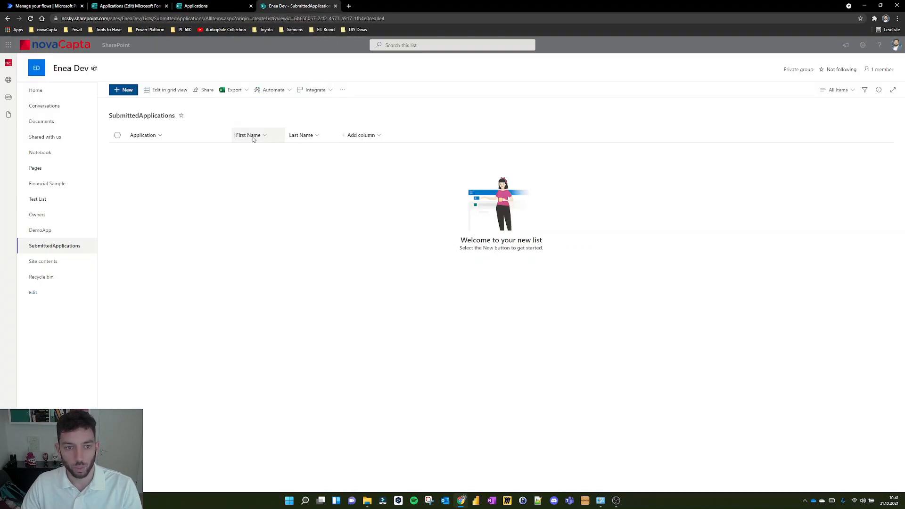
Add Job Title, Phone Number, E-Mail and Location text columns, pasting names from clipboard history
left_click(360, 135)
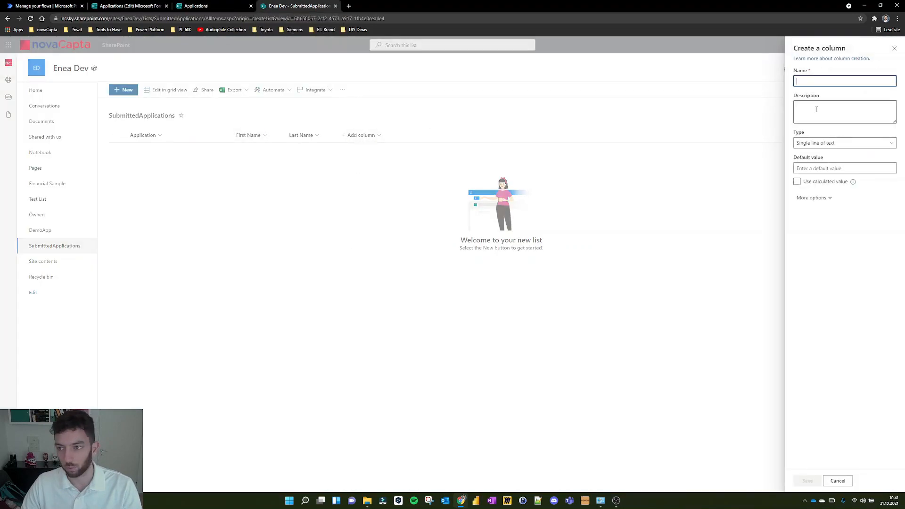
left_click(845, 80)
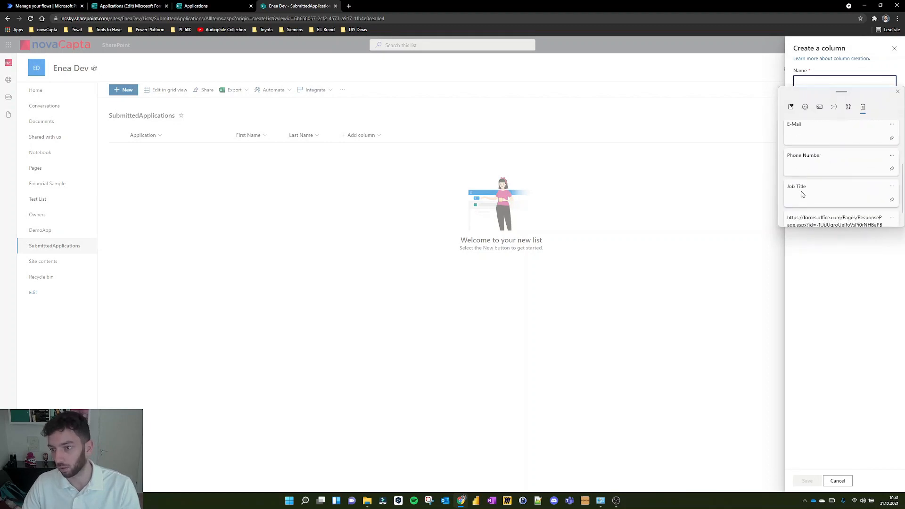
left_click(797, 186)
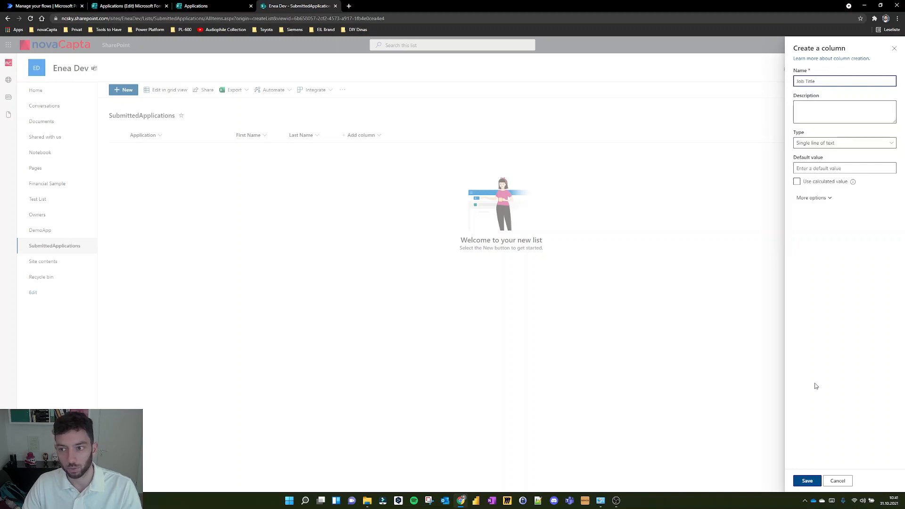
left_click(807, 481)
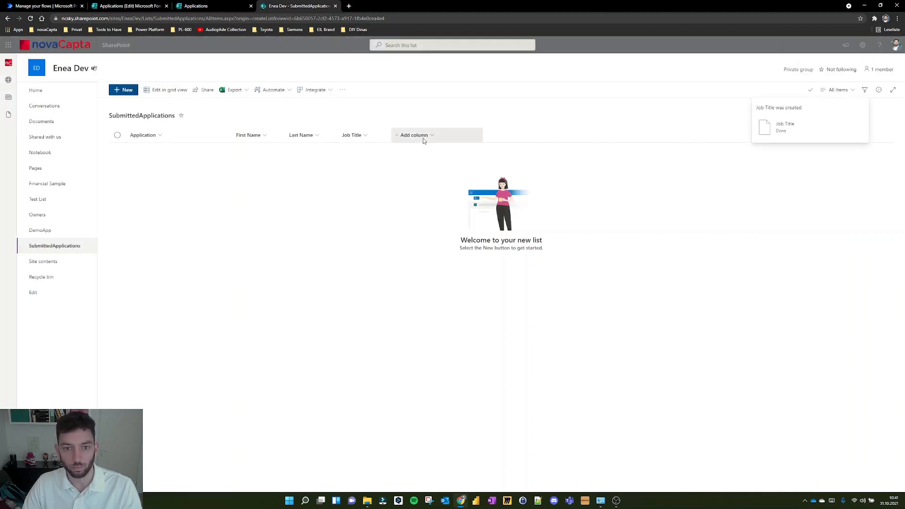
left_click(414, 134)
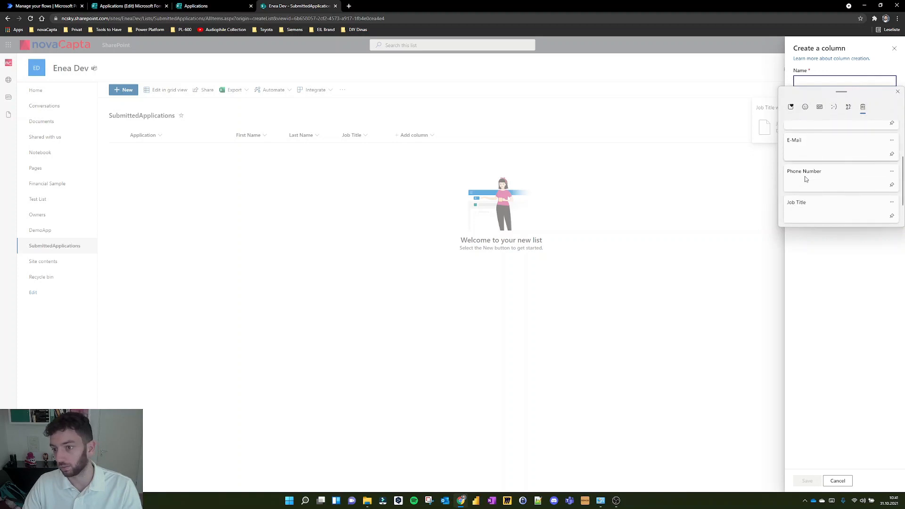
left_click(805, 170)
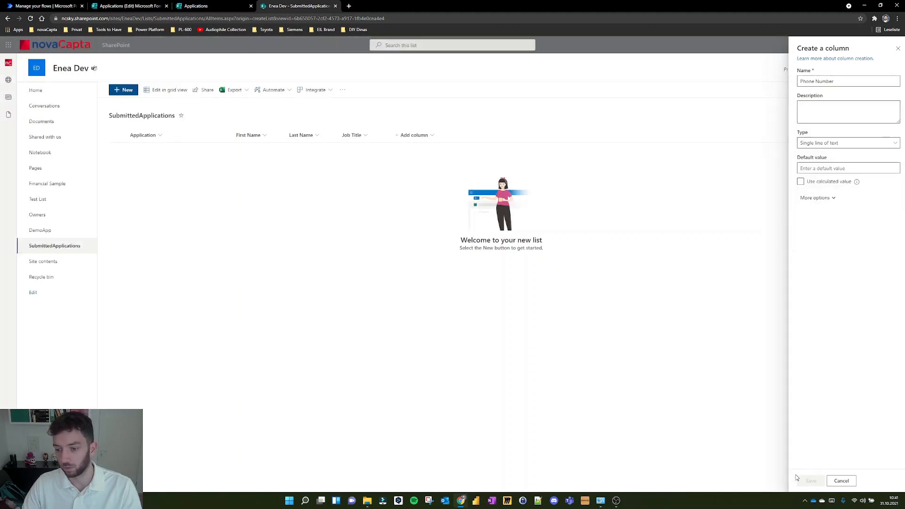
left_click(810, 481)
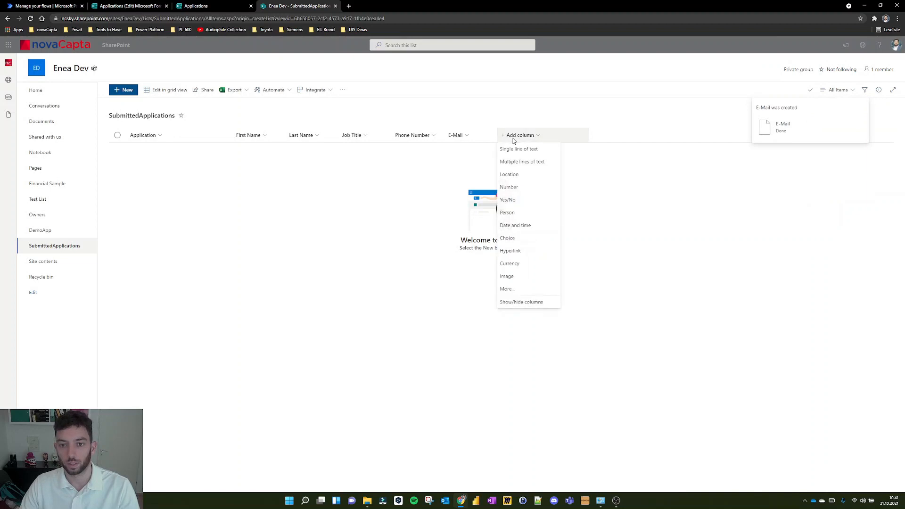
mouse_move(518, 149)
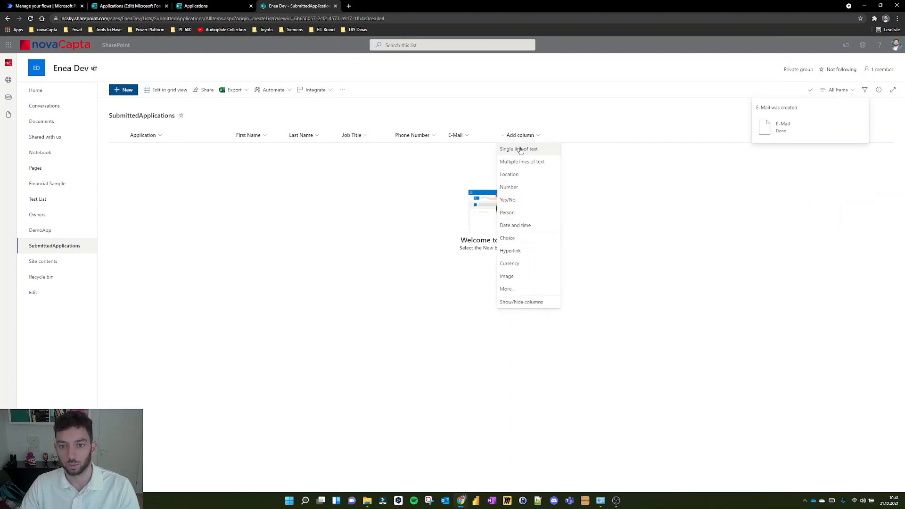
left_click(518, 149)
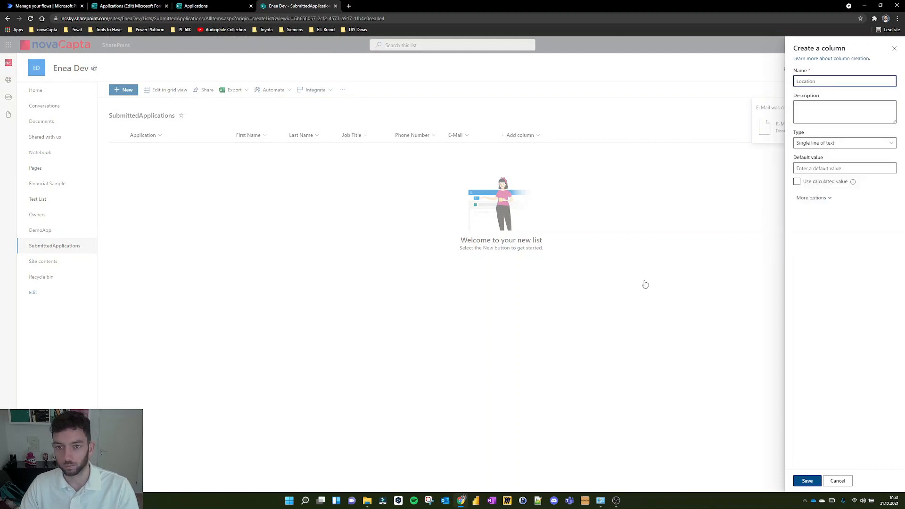
left_click(807, 480)
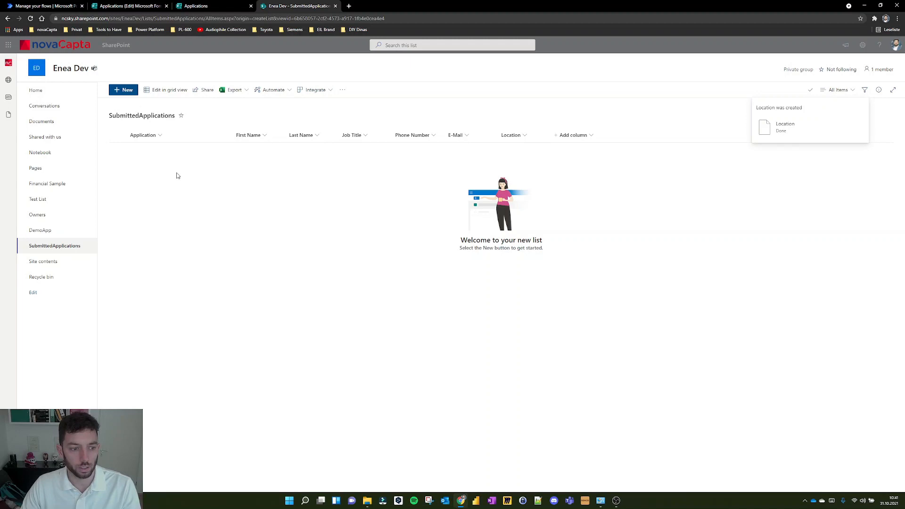
mouse_move(124, 93)
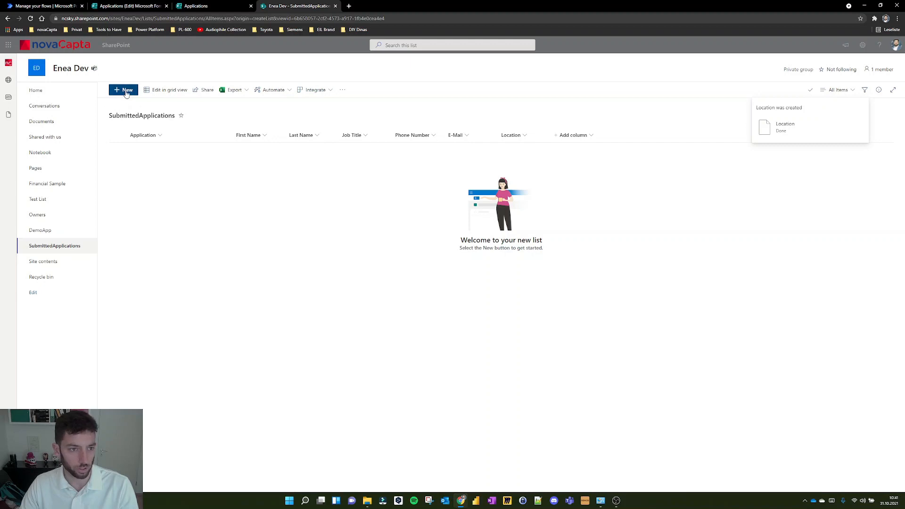
Preview the new-item form with all columns and attachments, cancel, and return to Power Automate
left_click(123, 89)
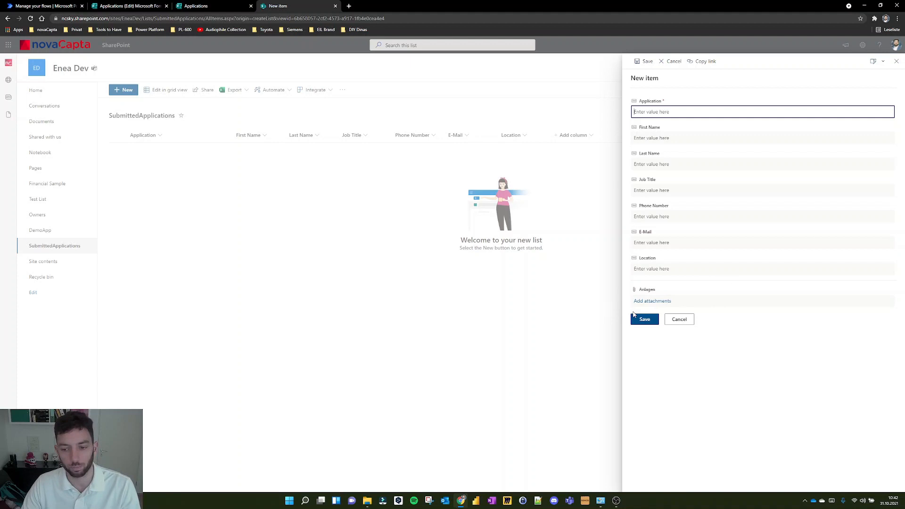
left_click(679, 319)
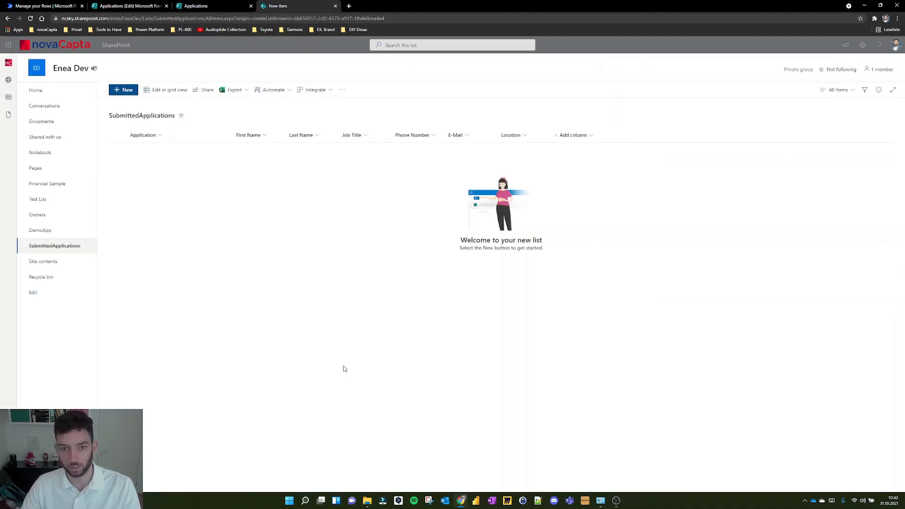
mouse_move(328, 263)
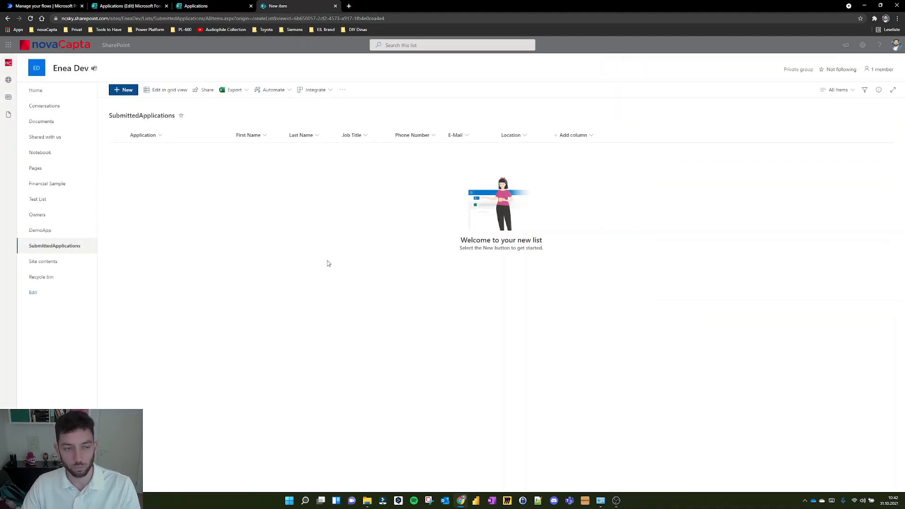
mouse_move(329, 261)
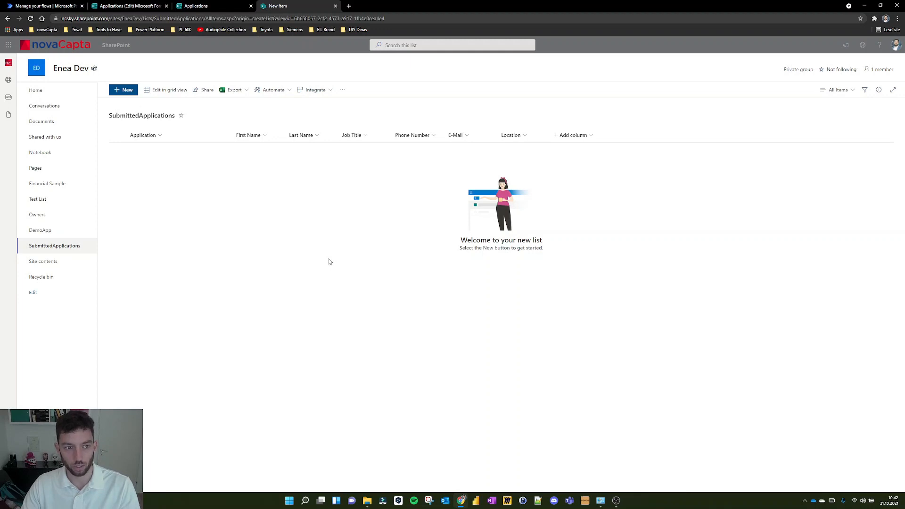
left_click(43, 6)
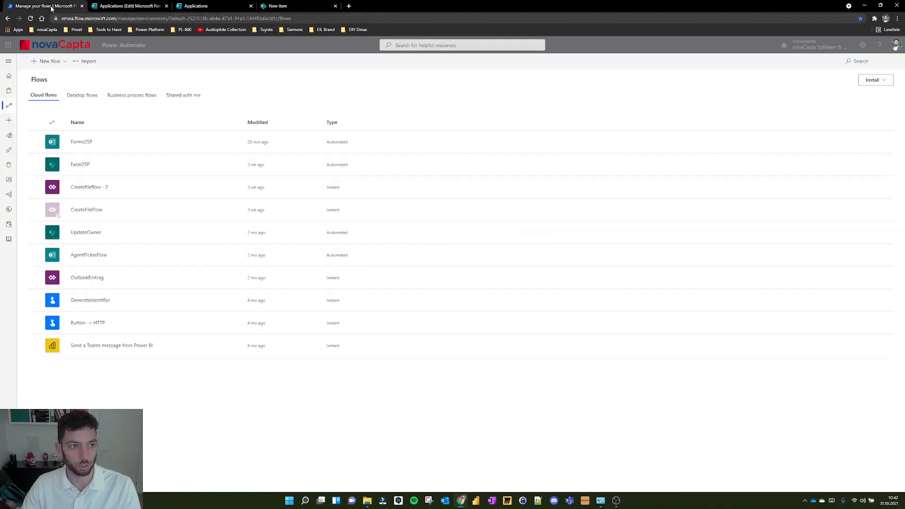
Create automated cloud flow 'Forms to SP' using the 'When a new response is submitted' trigger
left_click(48, 61)
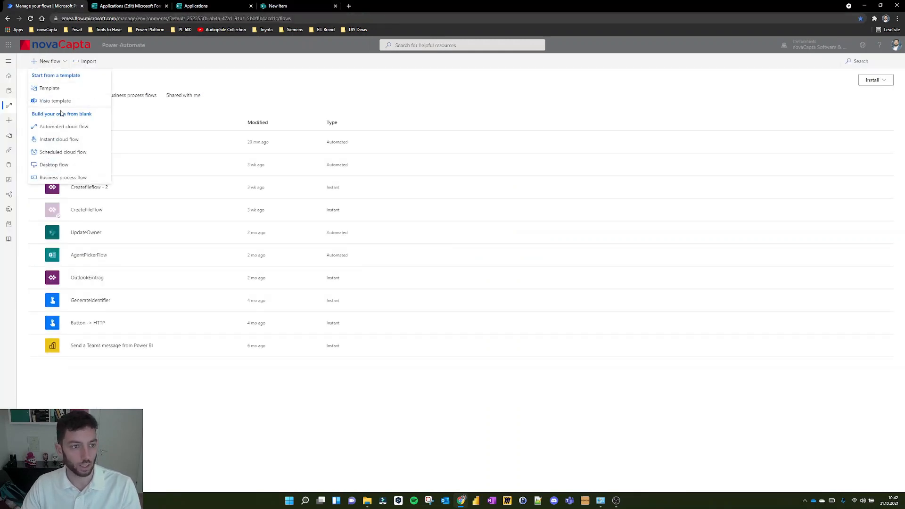
mouse_move(64, 126)
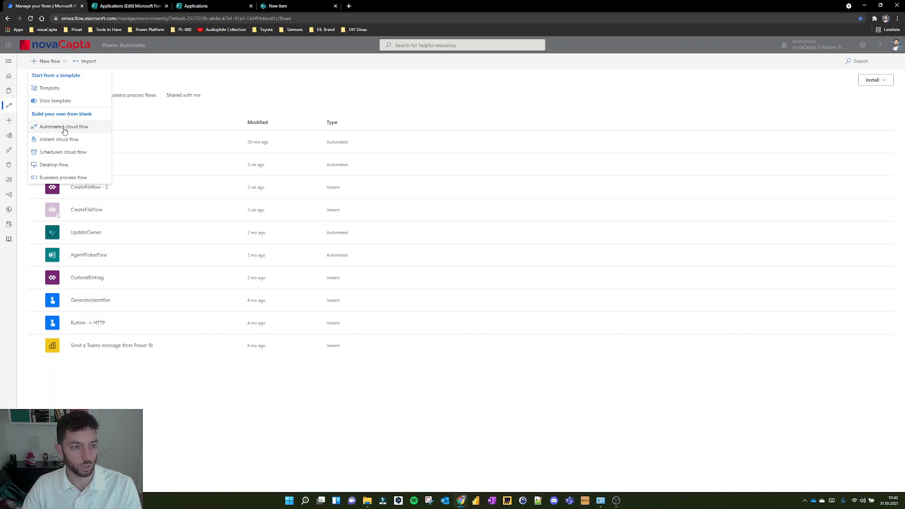
left_click(64, 127)
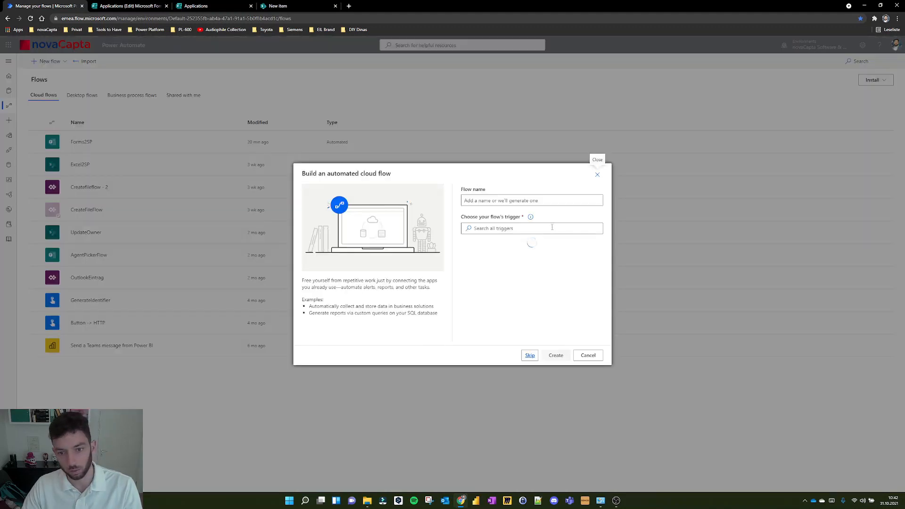
left_click(532, 201)
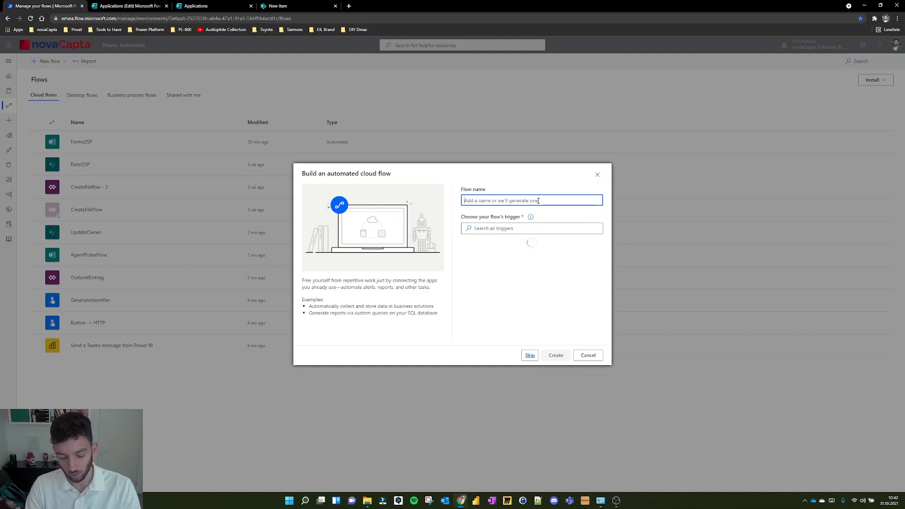
type("Forms to SP")
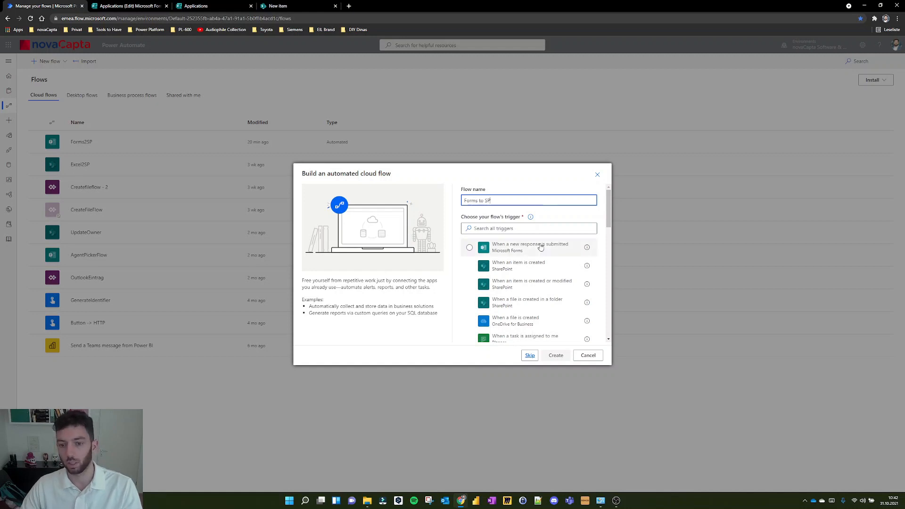
mouse_move(530, 247)
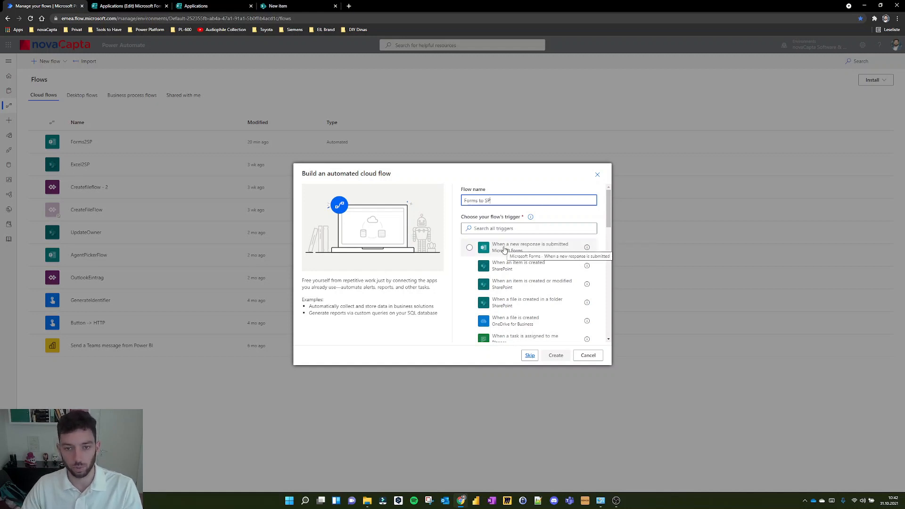
left_click(555, 355)
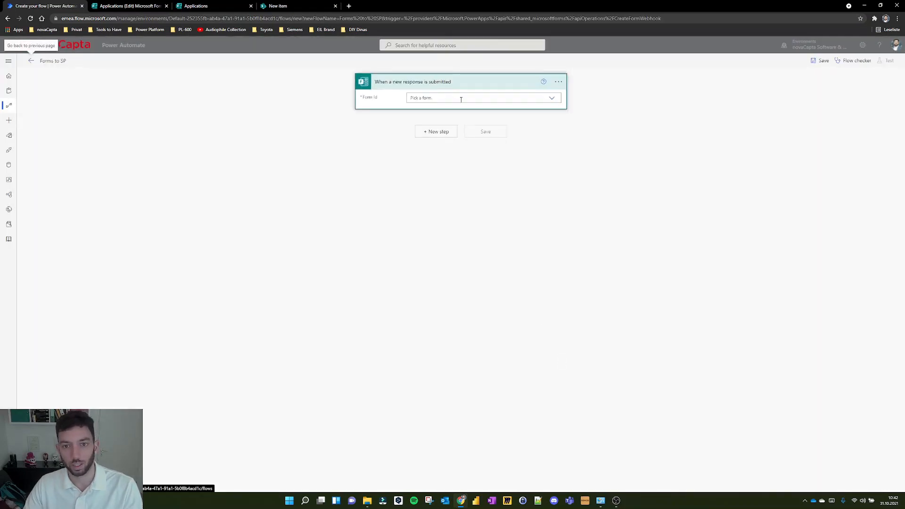
Set the trigger's Form Id to Applications and add a new step
left_click(482, 98)
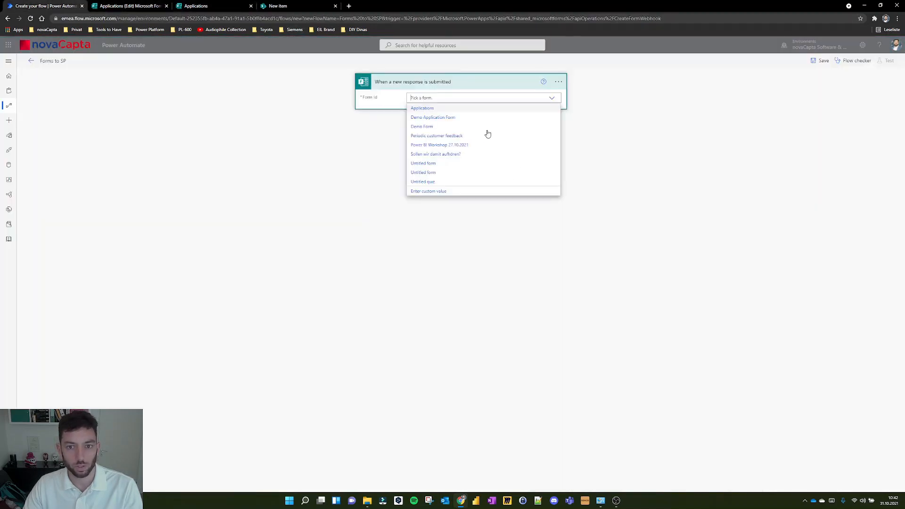
left_click(422, 108)
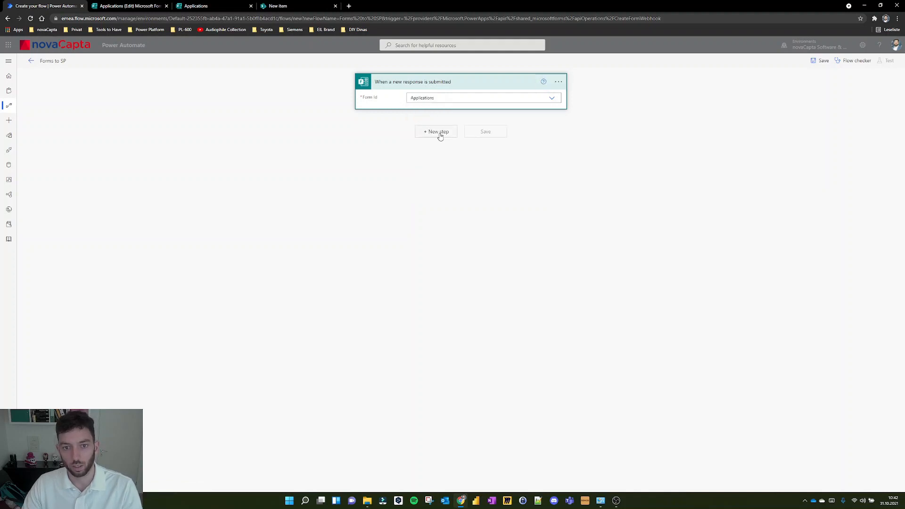
left_click(435, 131)
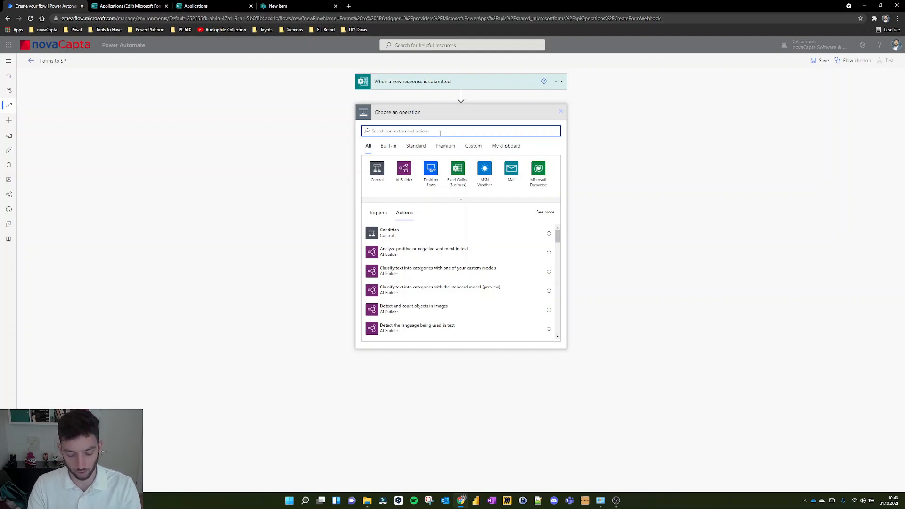
Add Get response details for the Applications form using the trigger's Response Id, then test
type("get responses")
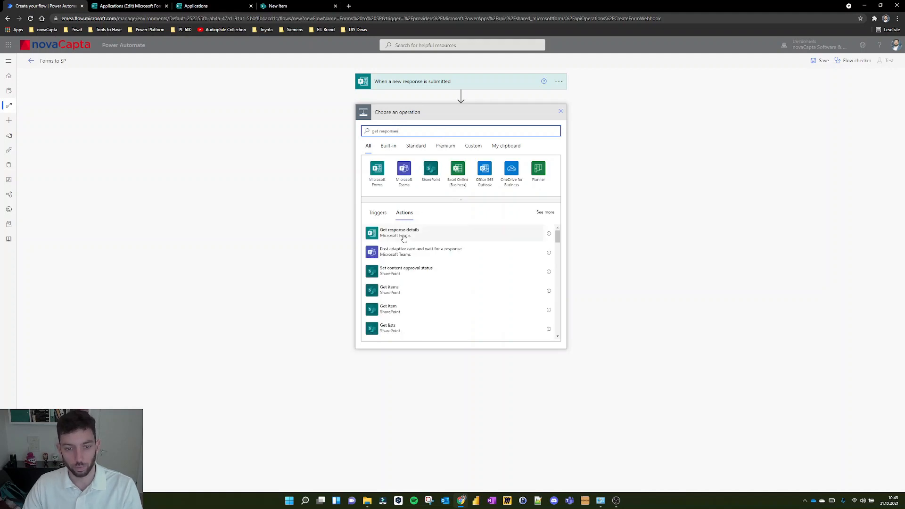
left_click(398, 232)
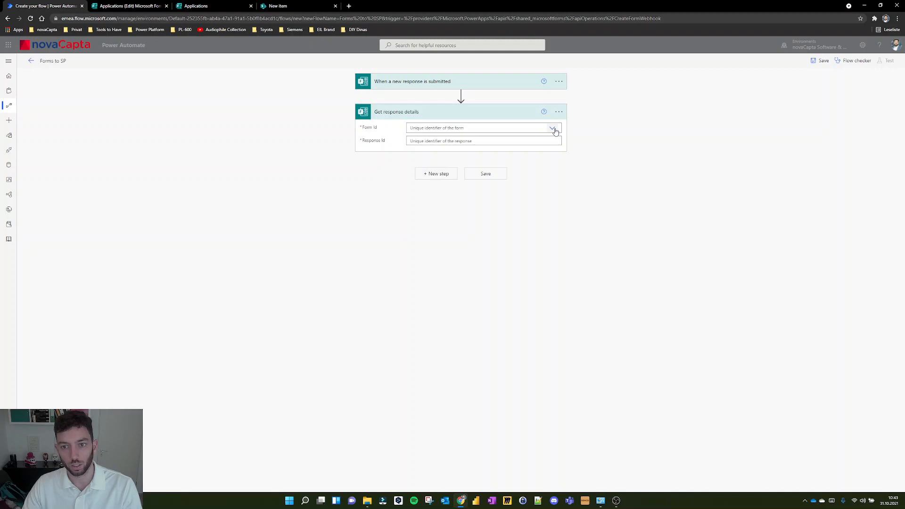
left_click(552, 128)
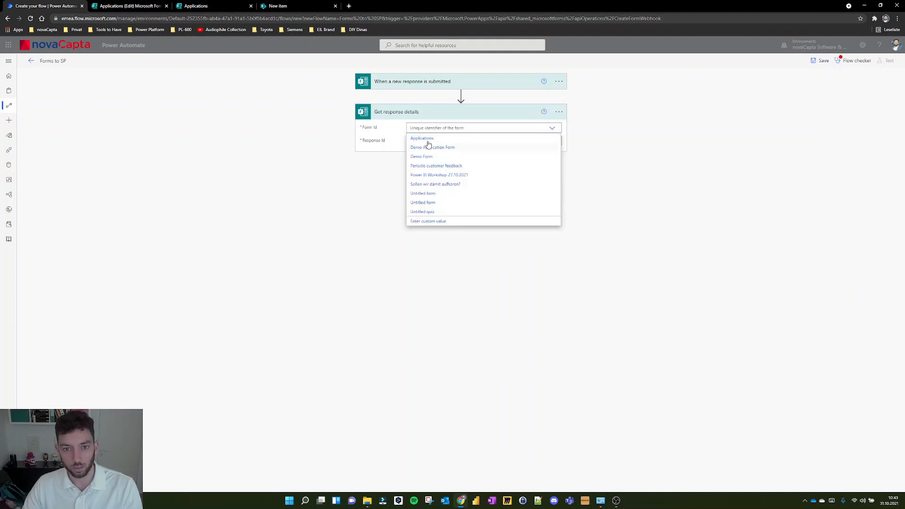
left_click(421, 138)
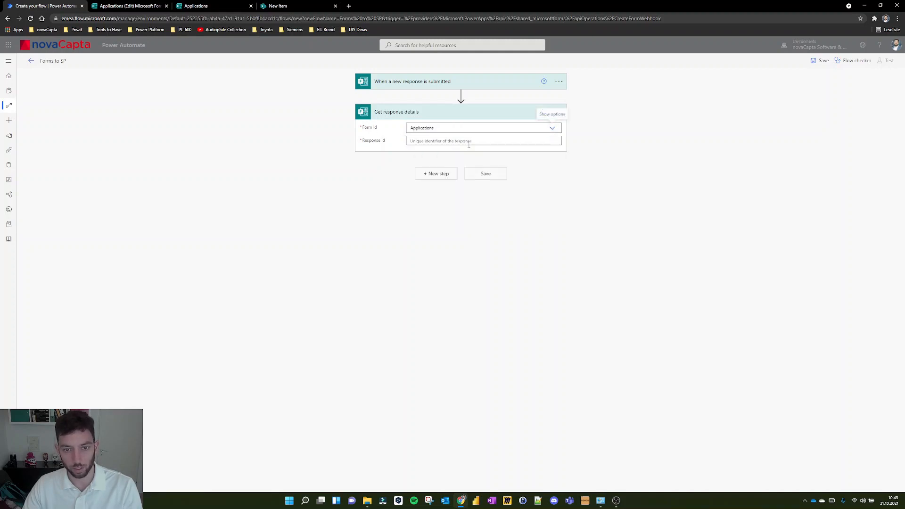
left_click(484, 141)
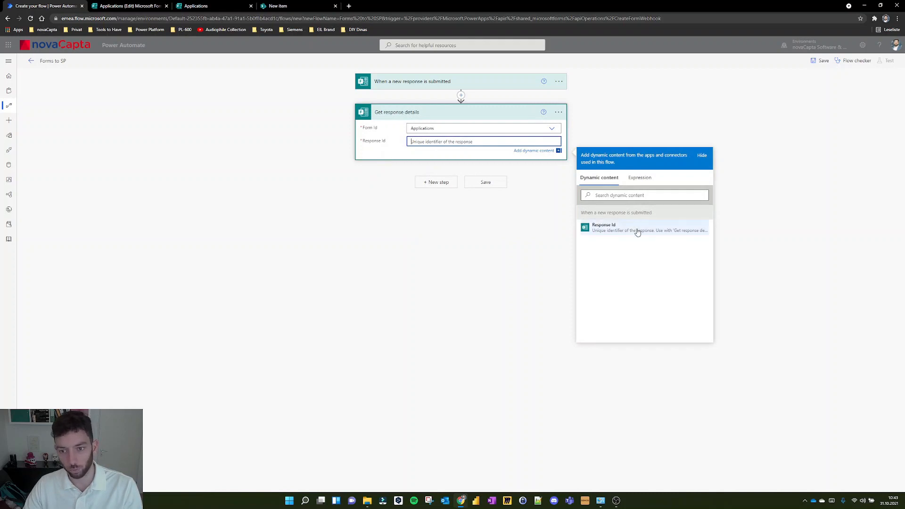
left_click(604, 227)
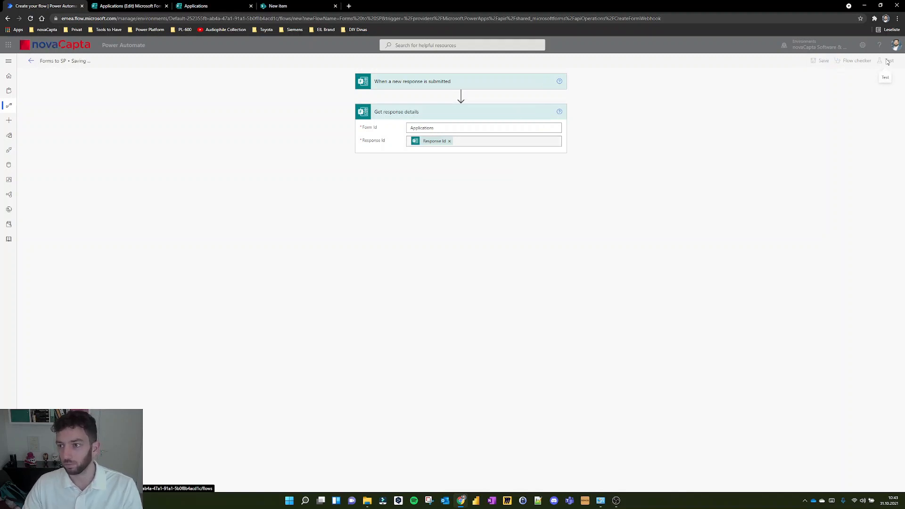
left_click(889, 61)
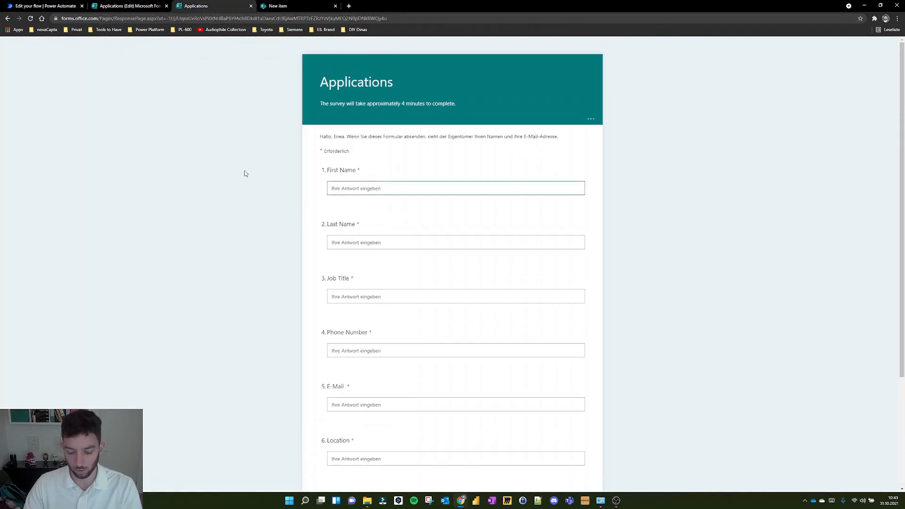
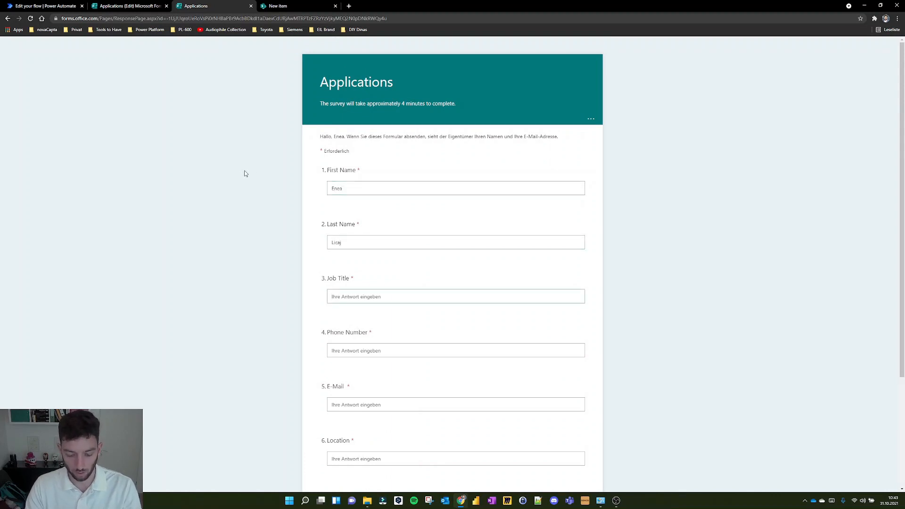
type("Consultant")
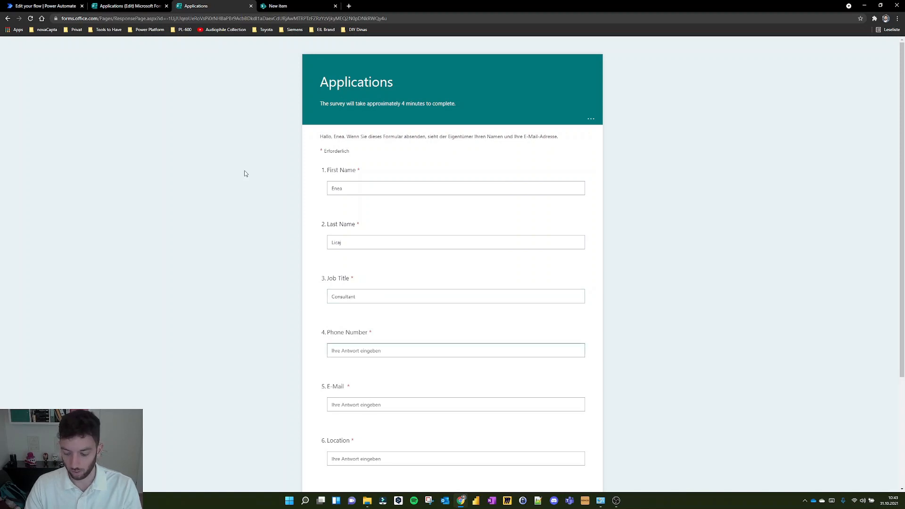
type("123456789")
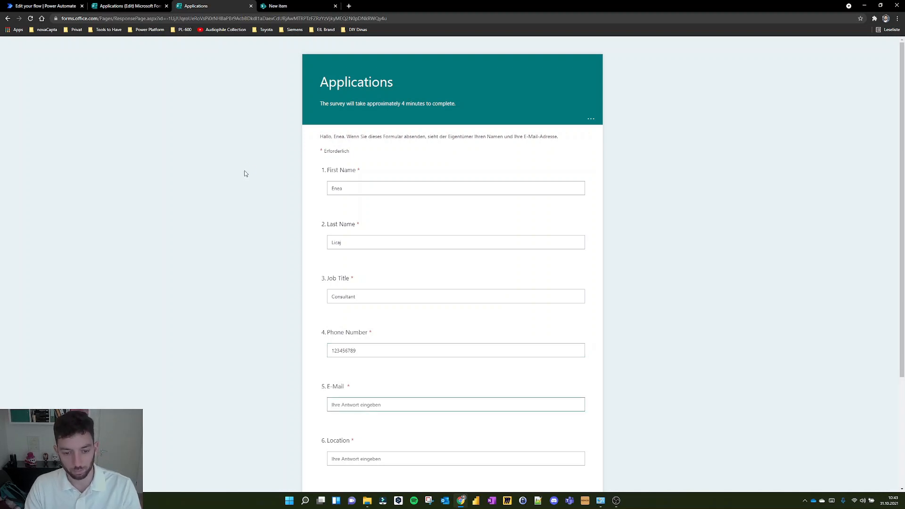
type("xyz@email")
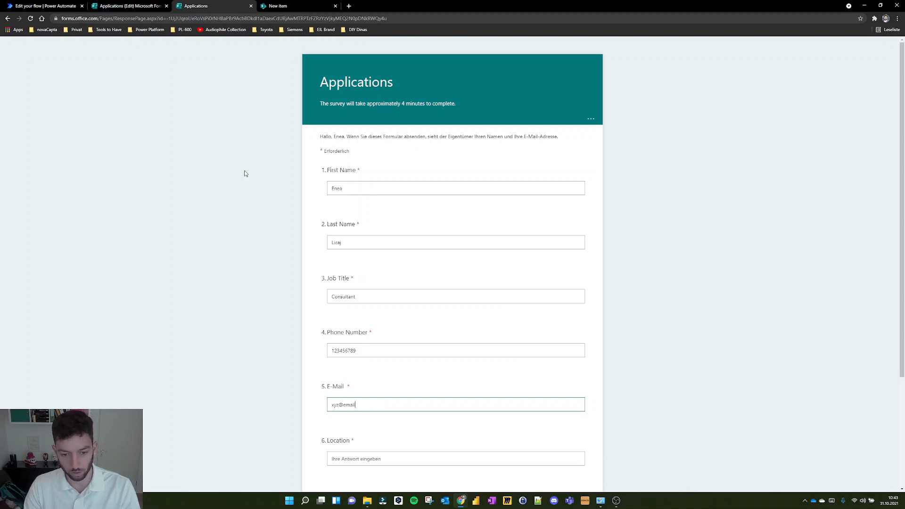
type("Ce")
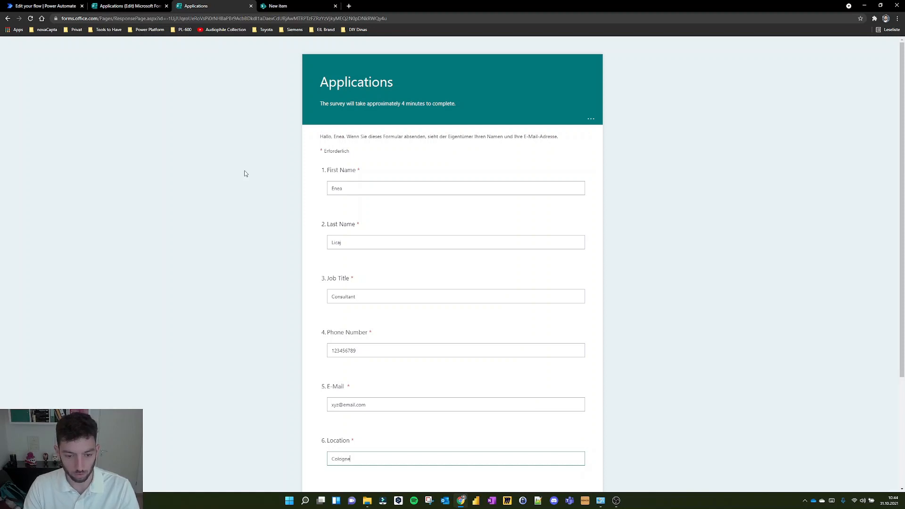
Upload a profile picture, submit the application, and check the SubmittedApplications list
scroll("down", 3)
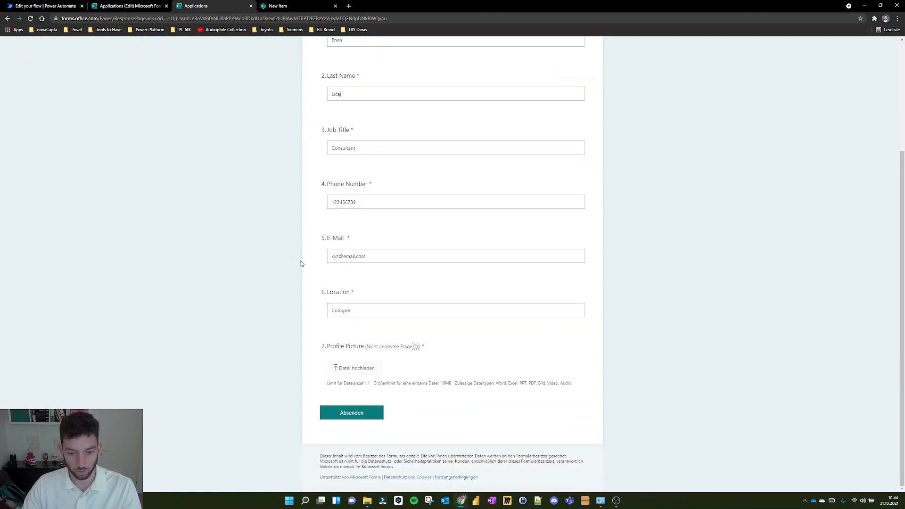
left_click(354, 368)
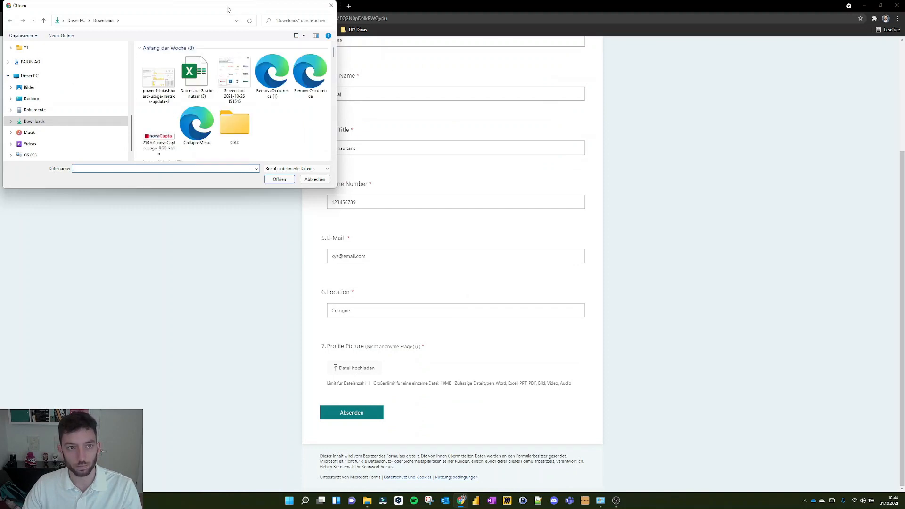
left_click(314, 180)
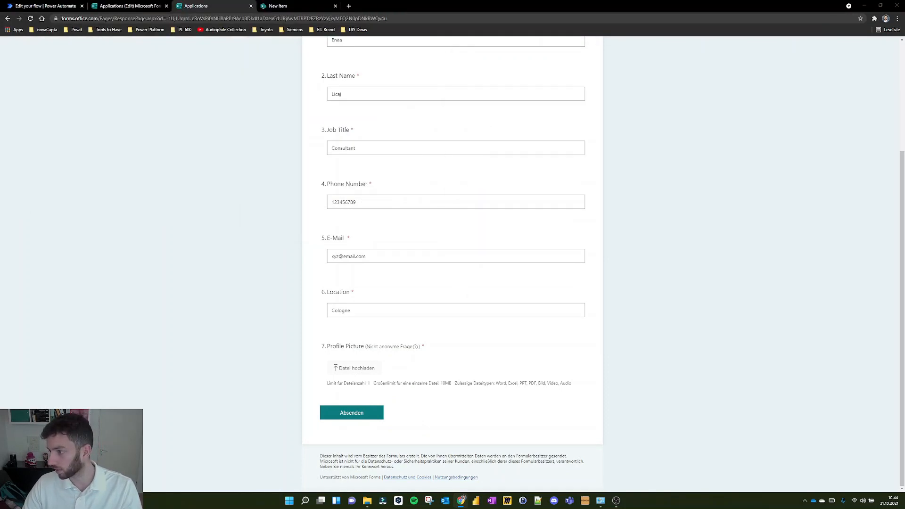
left_click(354, 367)
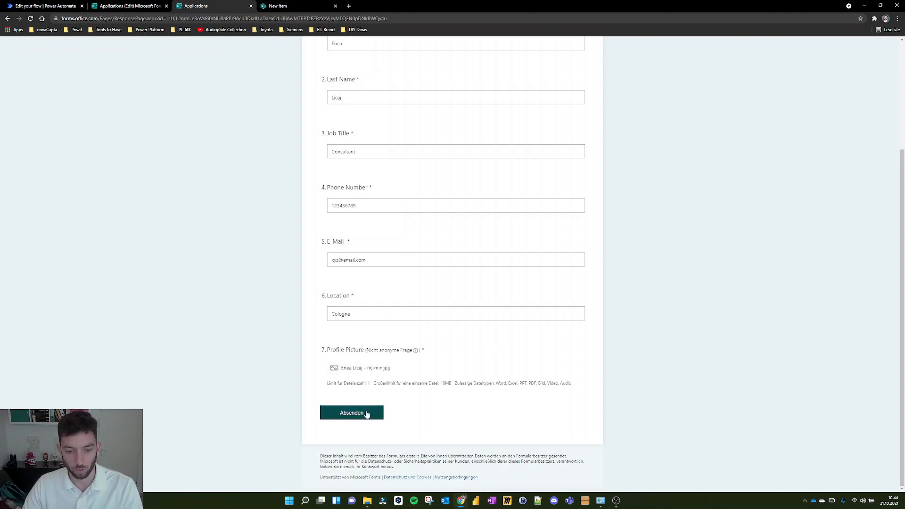
left_click(350, 412)
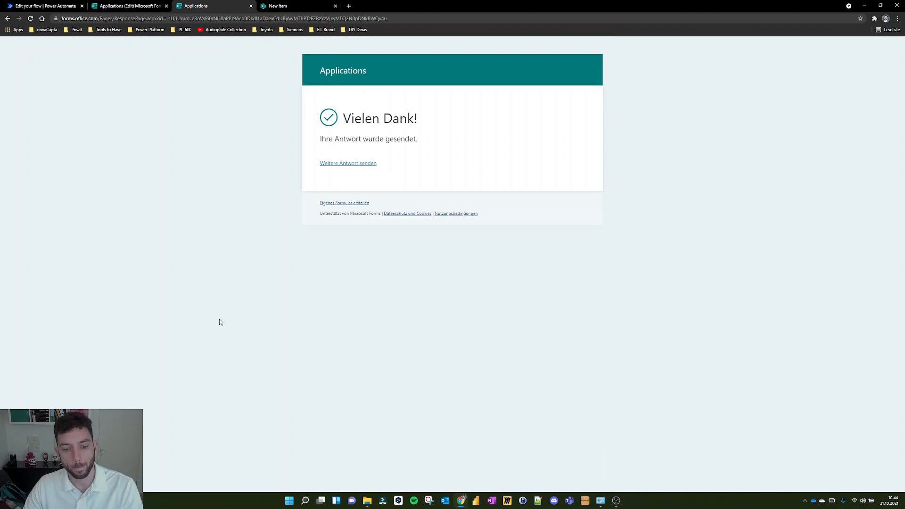
mouse_move(377, 108)
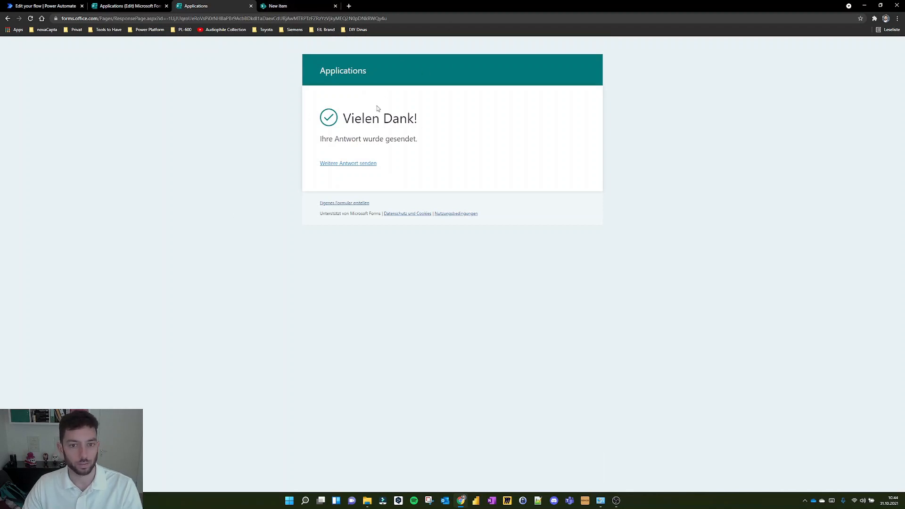
left_click(298, 6)
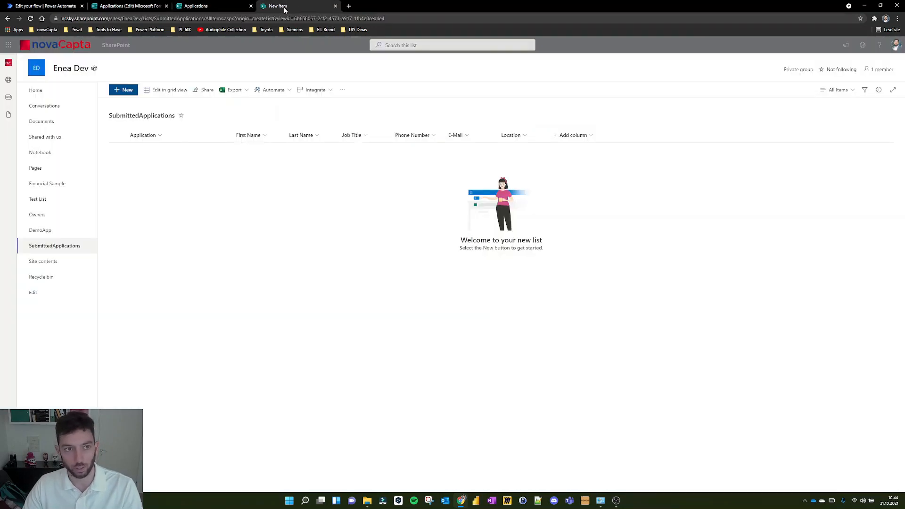
Review the run's Get response details outputs, then open a fresh Applications form response
left_click(43, 6)
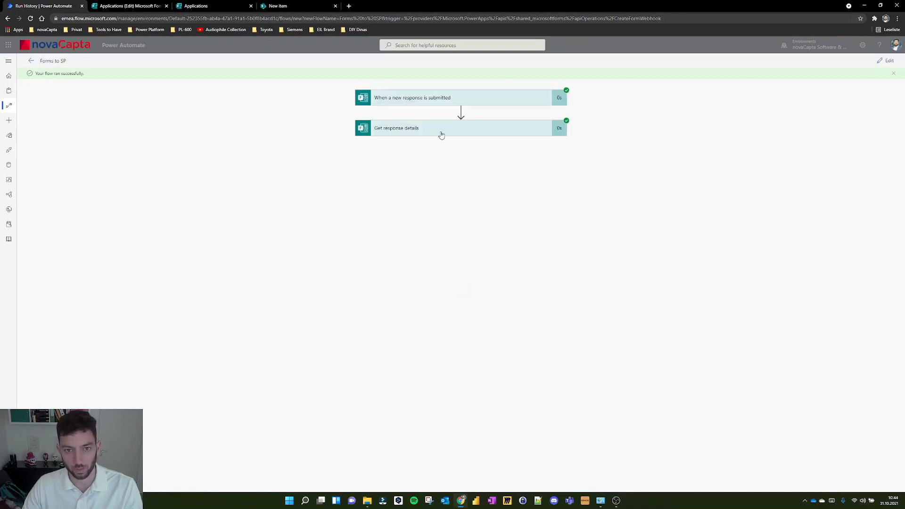
left_click(397, 128)
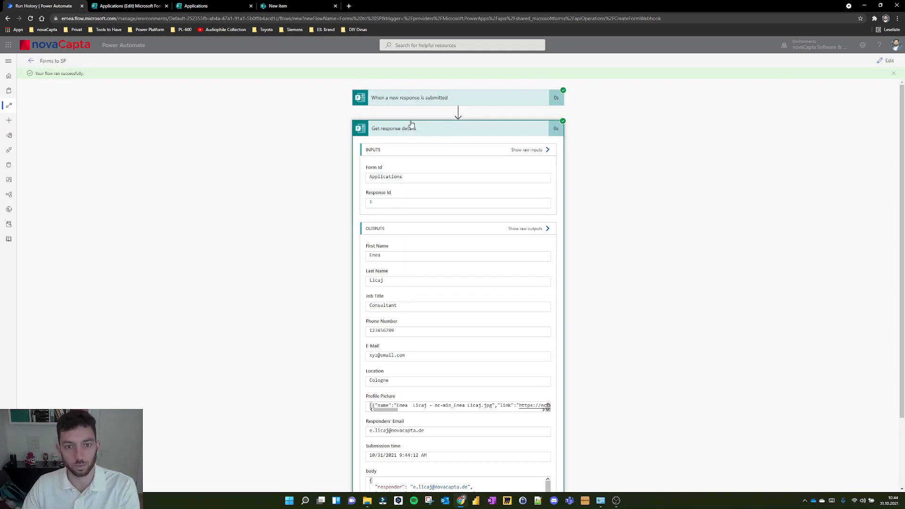
mouse_move(378, 162)
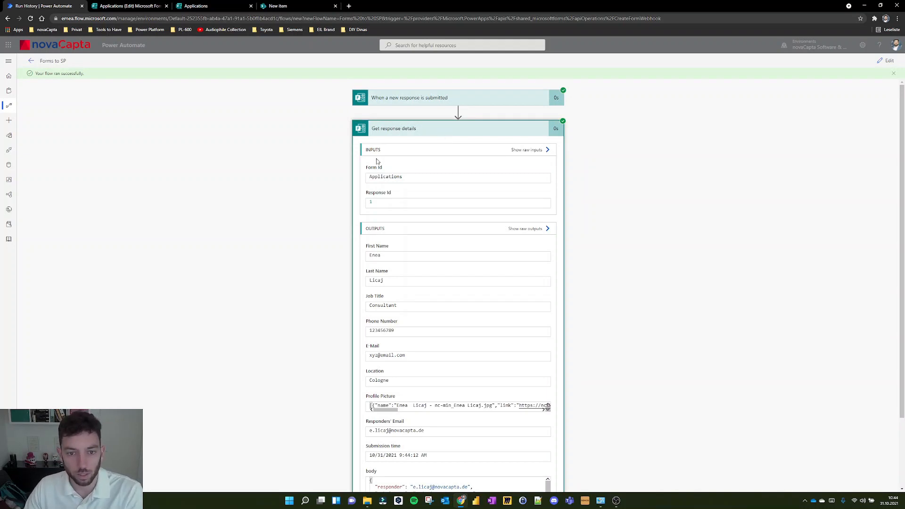
double_click(386, 176)
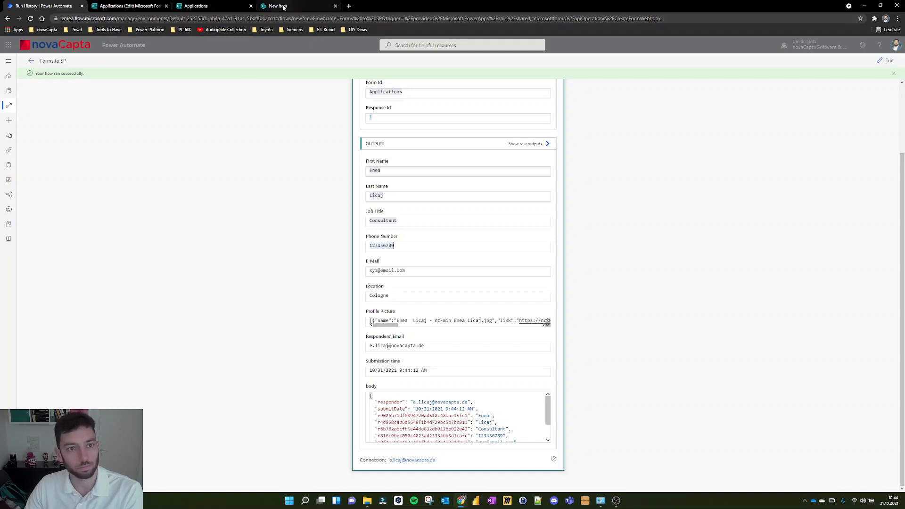
left_click(208, 5)
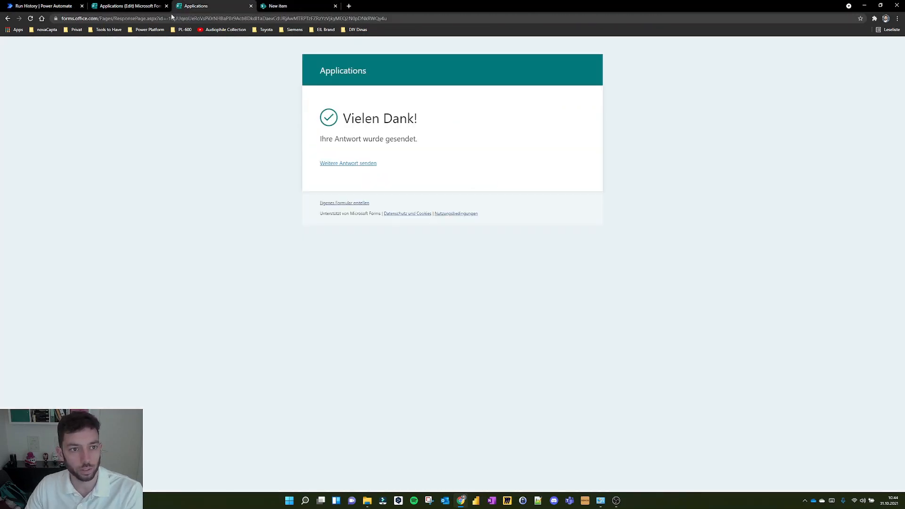
left_click(348, 162)
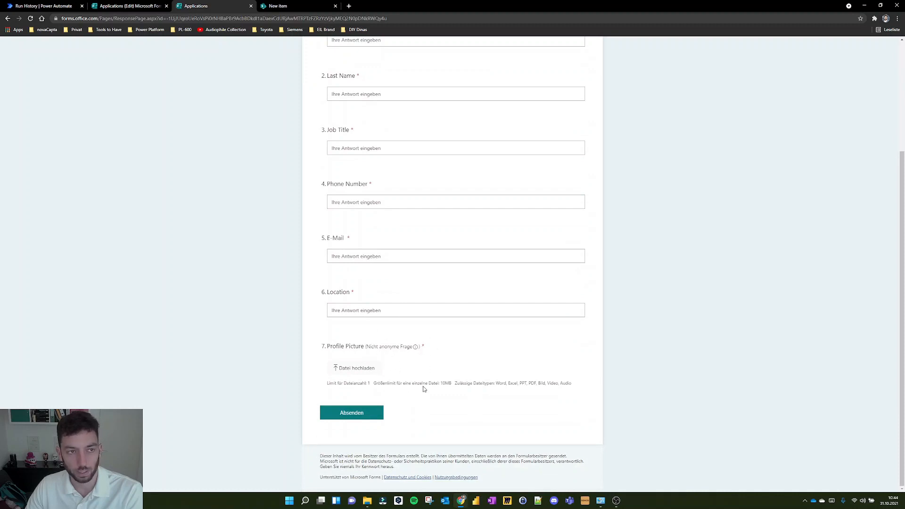
left_click(43, 6)
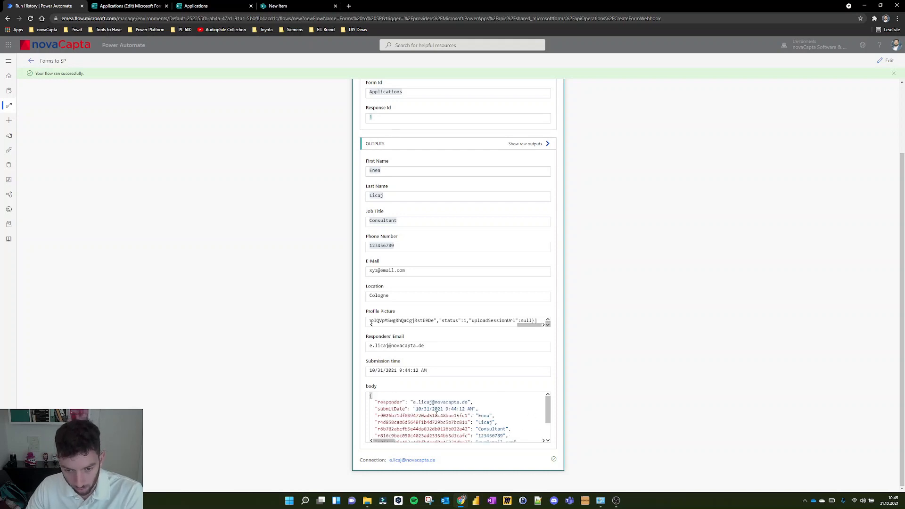
Select the Profile Picture JSON value in the run's response body output
double_click(404, 416)
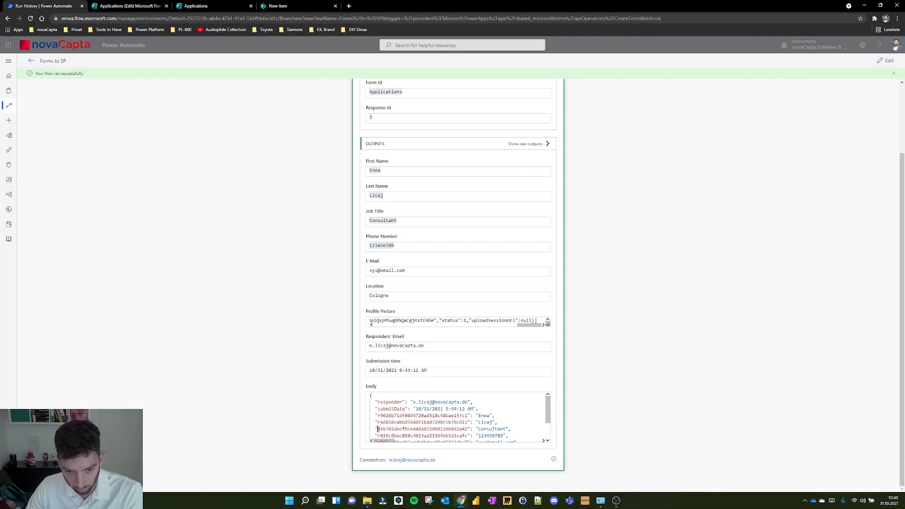
double_click(423, 429)
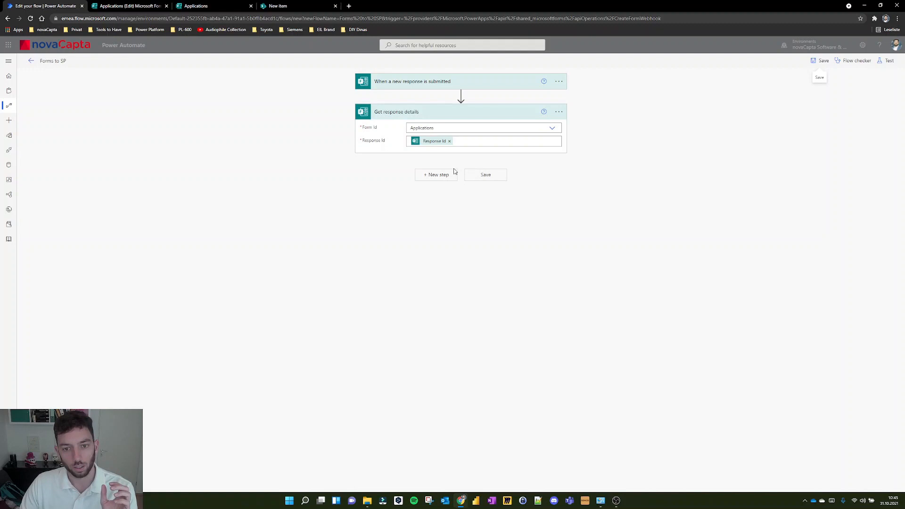
mouse_move(454, 173)
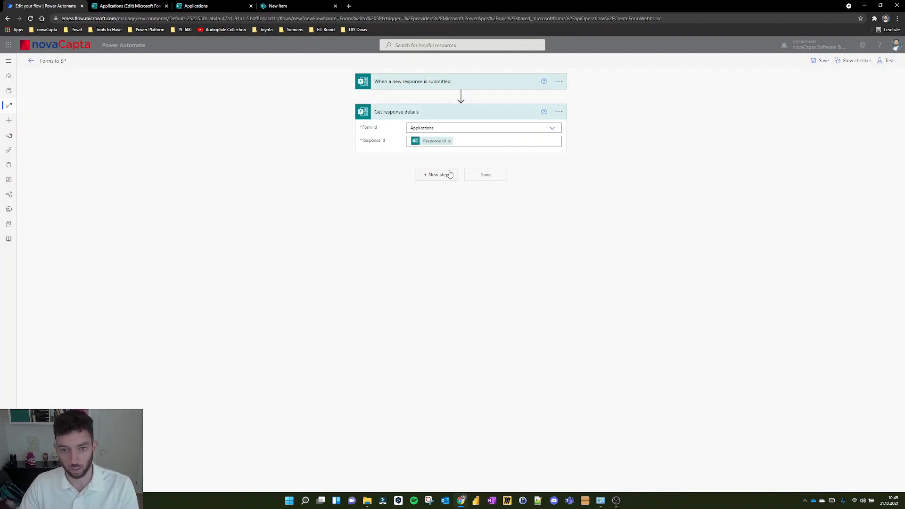
Add a Parse JSON step with the Profile Picture answer as its Content
left_click(435, 174)
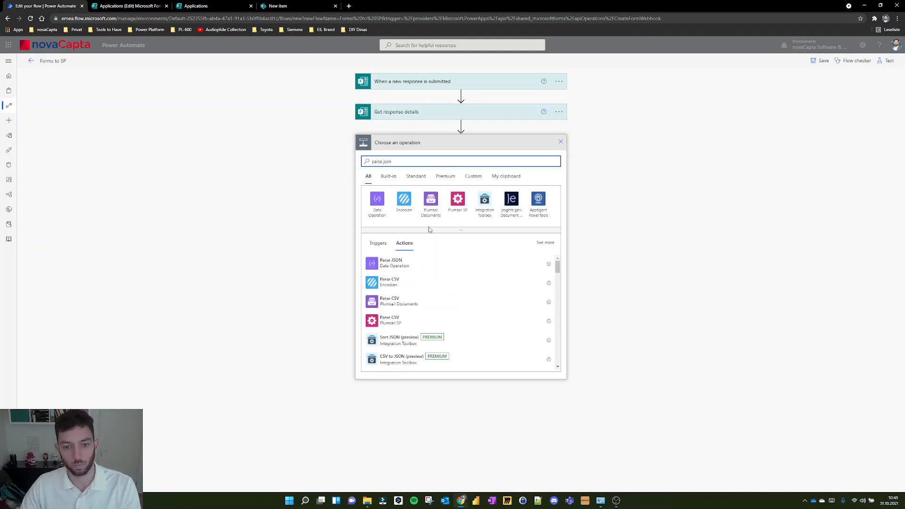
left_click(391, 262)
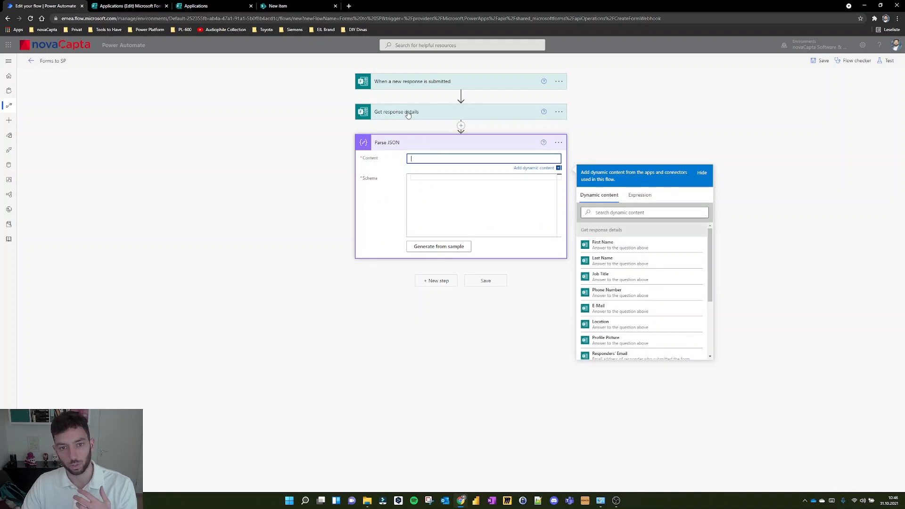
left_click(396, 111)
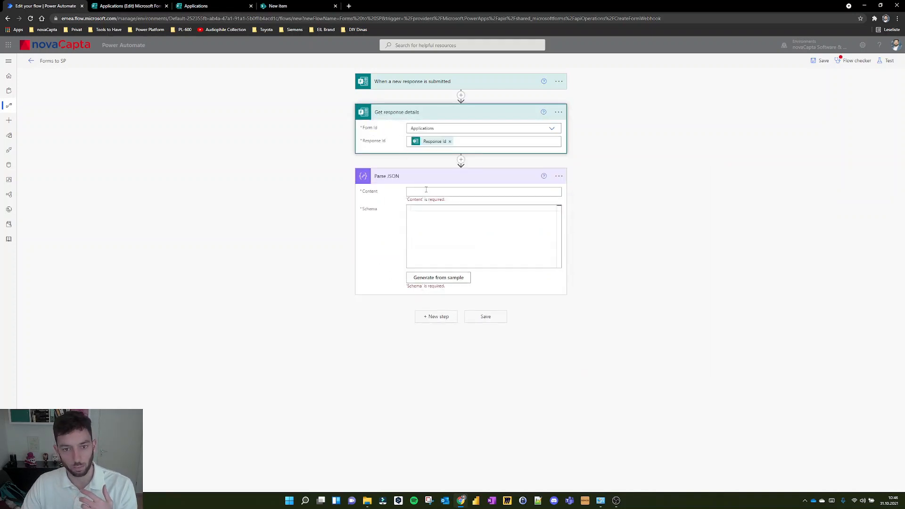
left_click(483, 191)
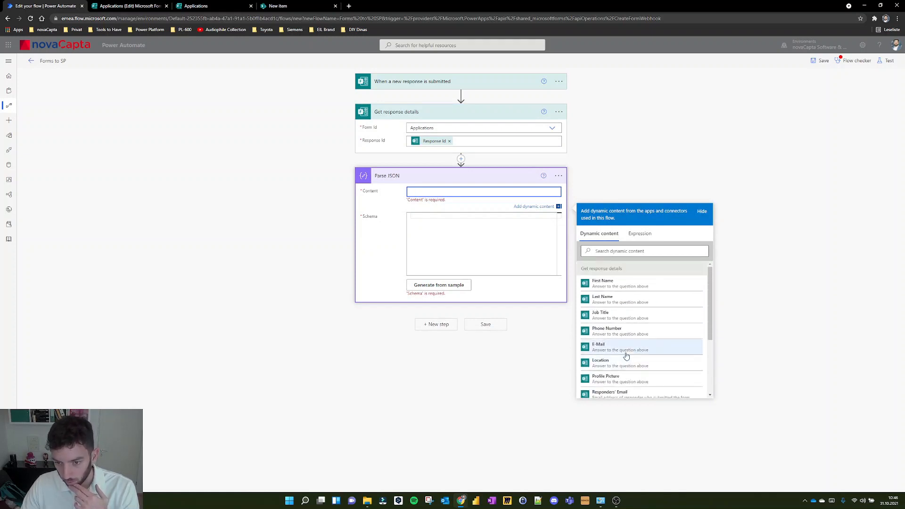
left_click(605, 373)
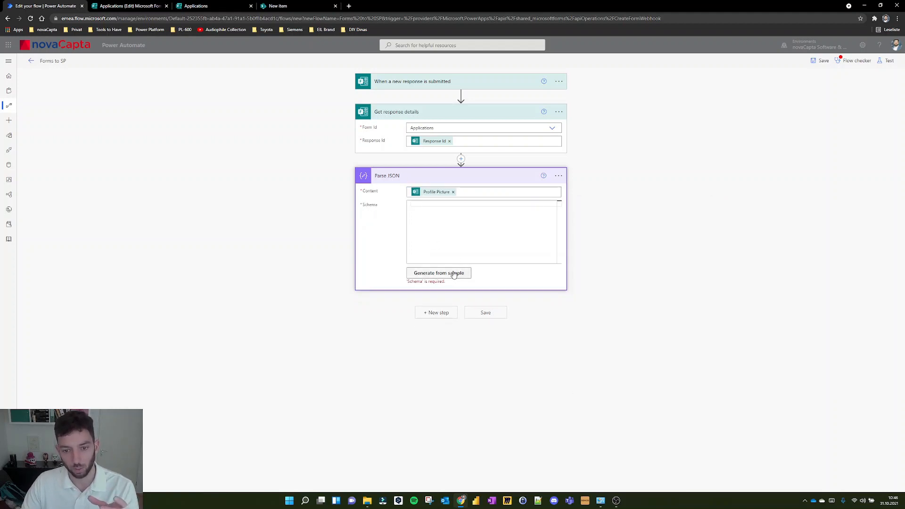
Generate the schema from a sample payload and select its required field names
left_click(438, 272)
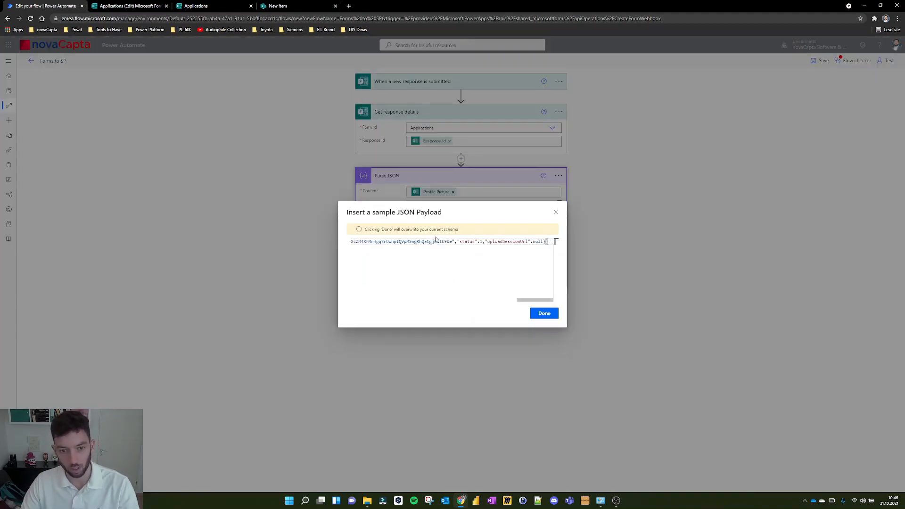
left_click(543, 313)
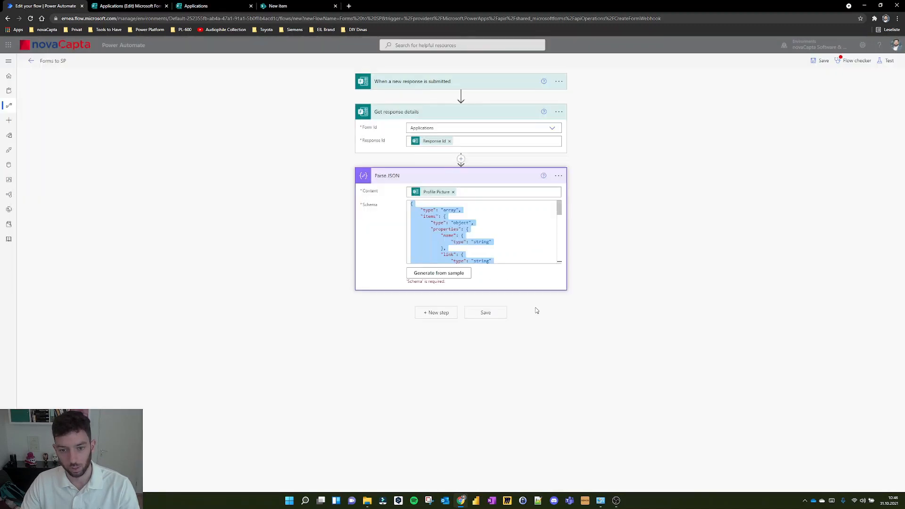
left_click(470, 229)
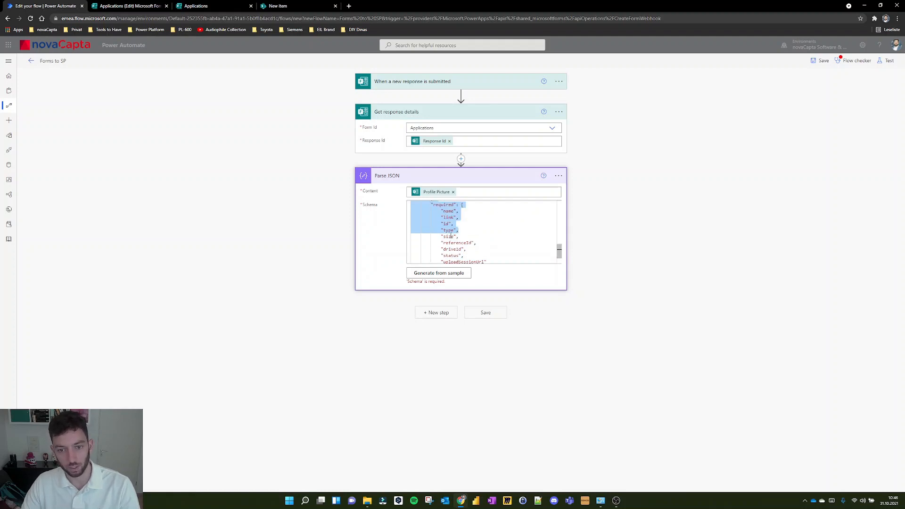
left_click(447, 210)
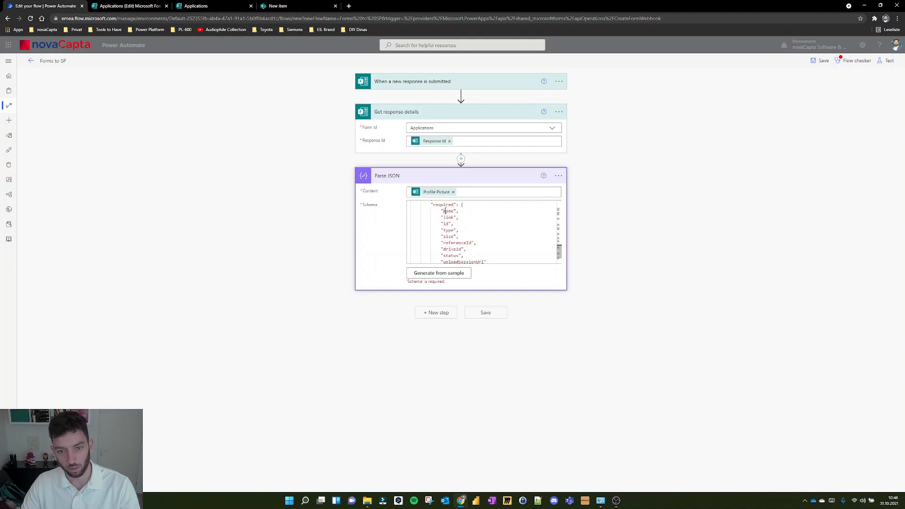
left_click_drag(442, 211, 487, 241)
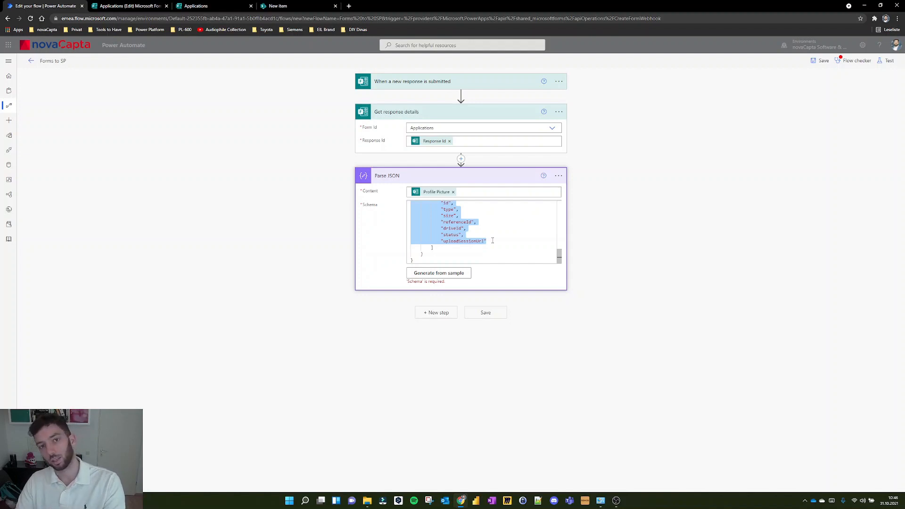
mouse_move(514, 311)
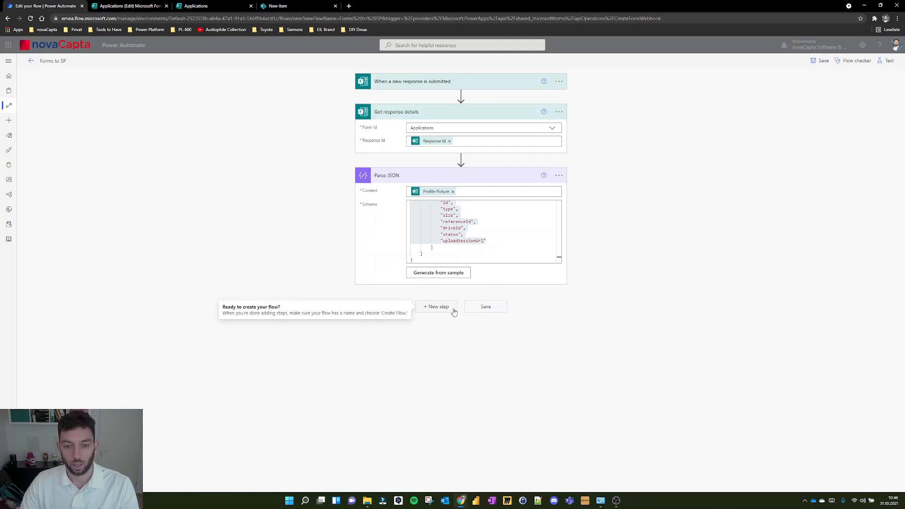
Add a SharePoint Create item step targeting the site's SubmittedApplications list
left_click(438, 307)
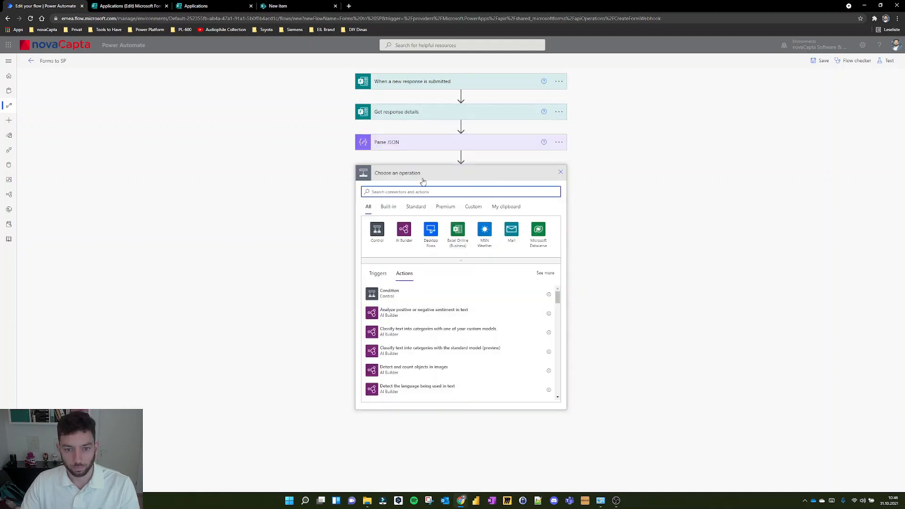
mouse_move(627, 170)
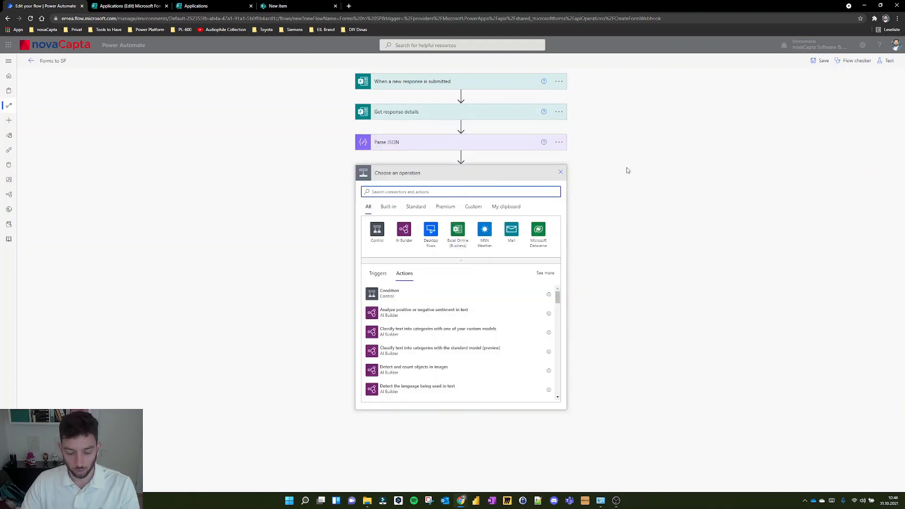
type("create item")
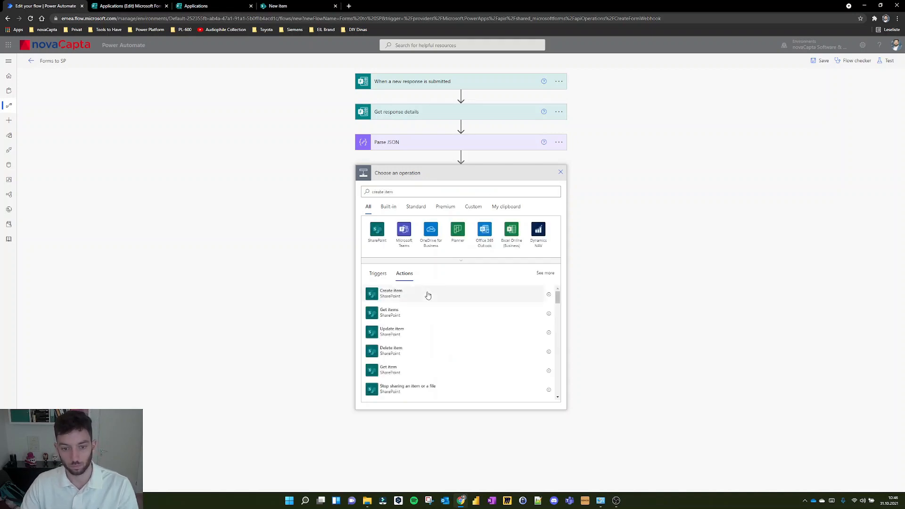
left_click(391, 292)
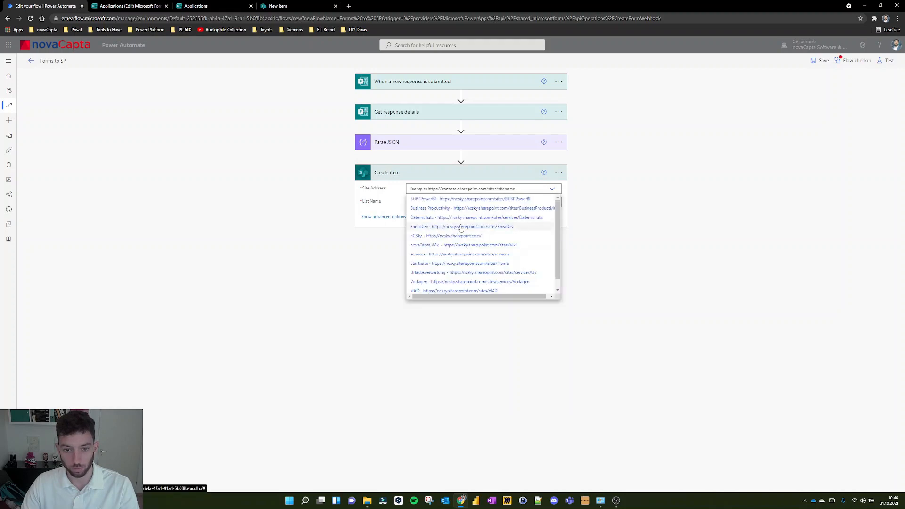
left_click(461, 226)
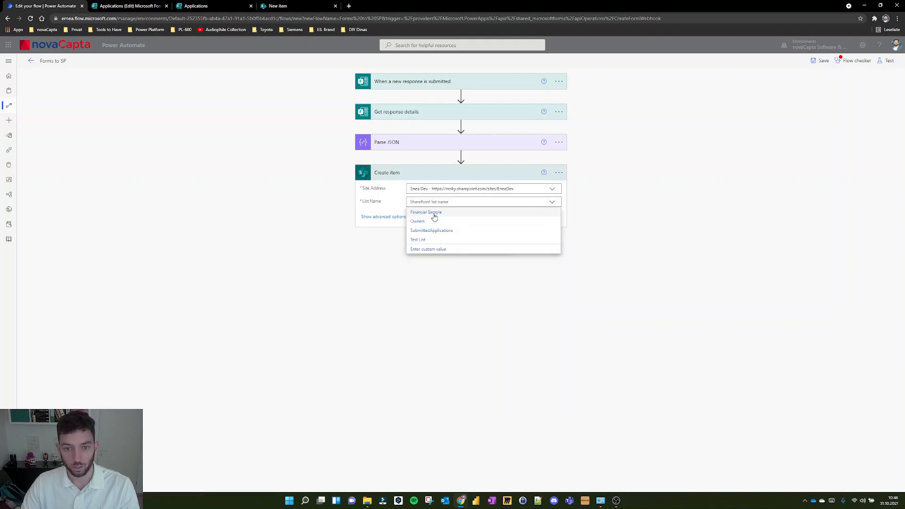
left_click(431, 230)
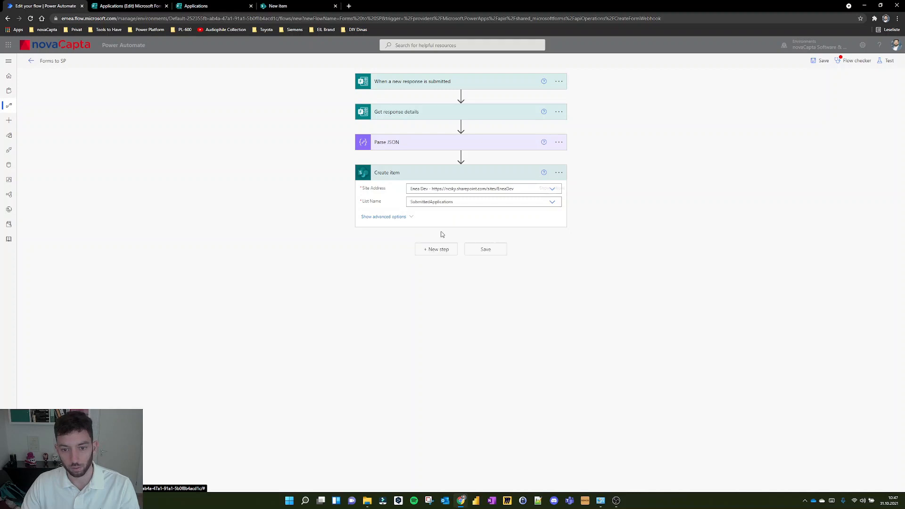
left_click(473, 188)
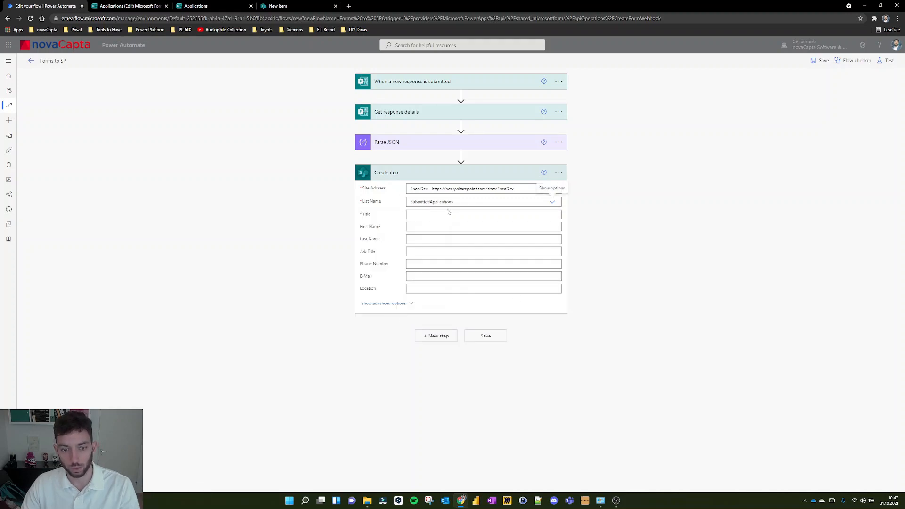
left_click(483, 214)
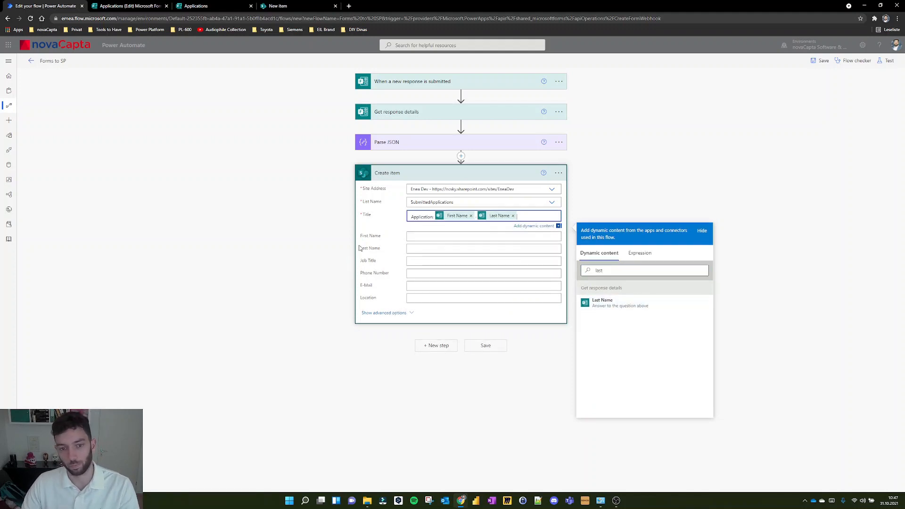
Map the First Name, Last Name and Job Title answers into Create item fields
type("fi")
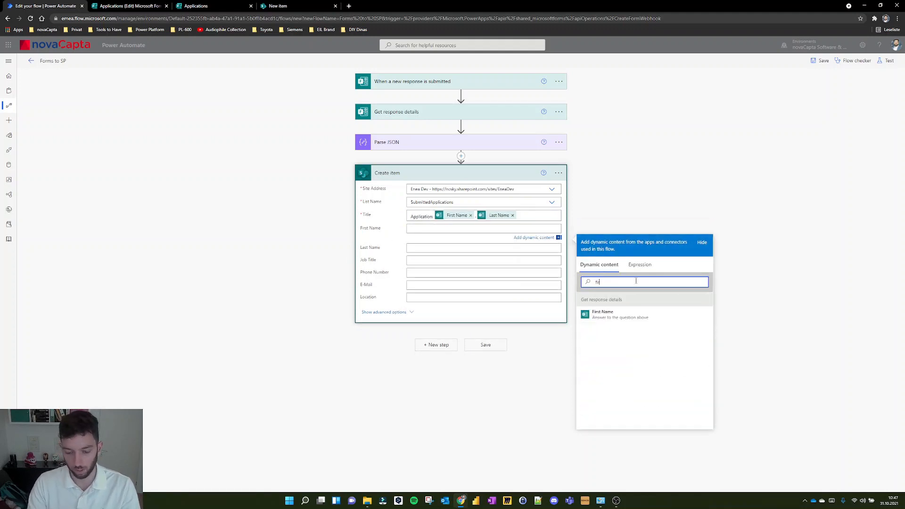
left_click(602, 315)
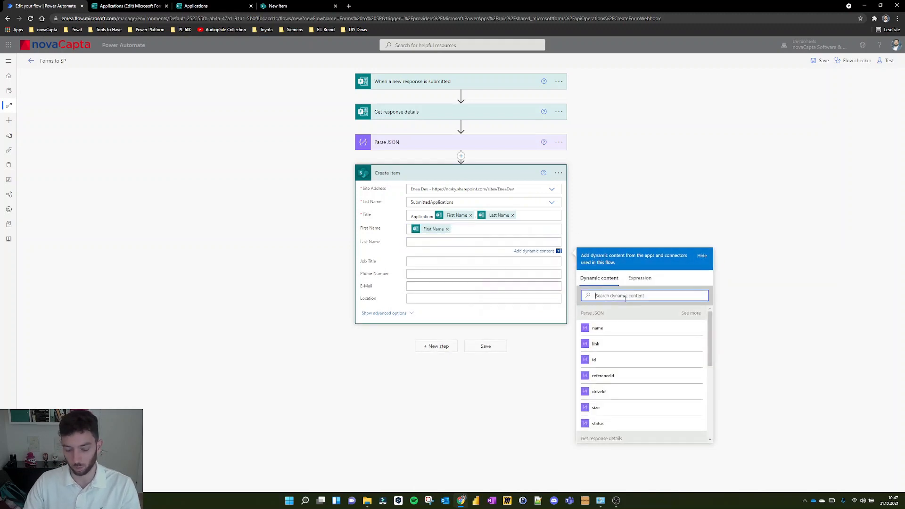
type("last")
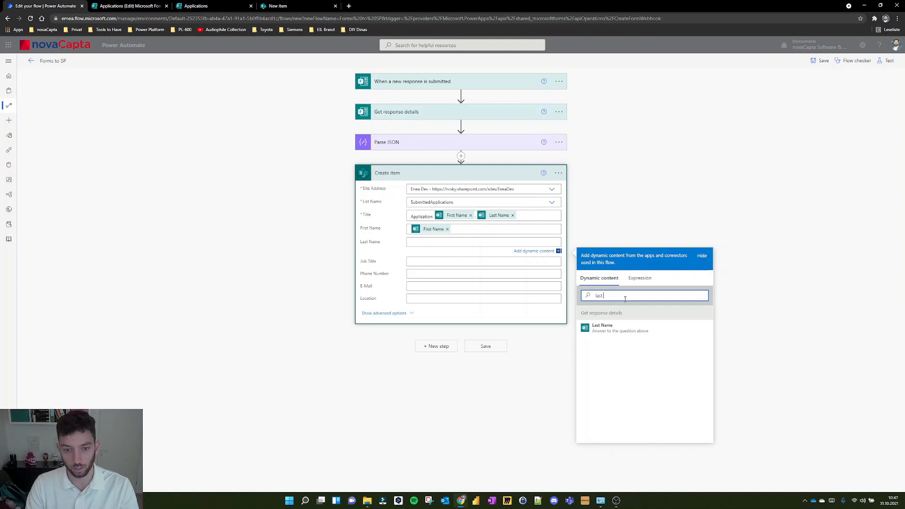
left_click(602, 328)
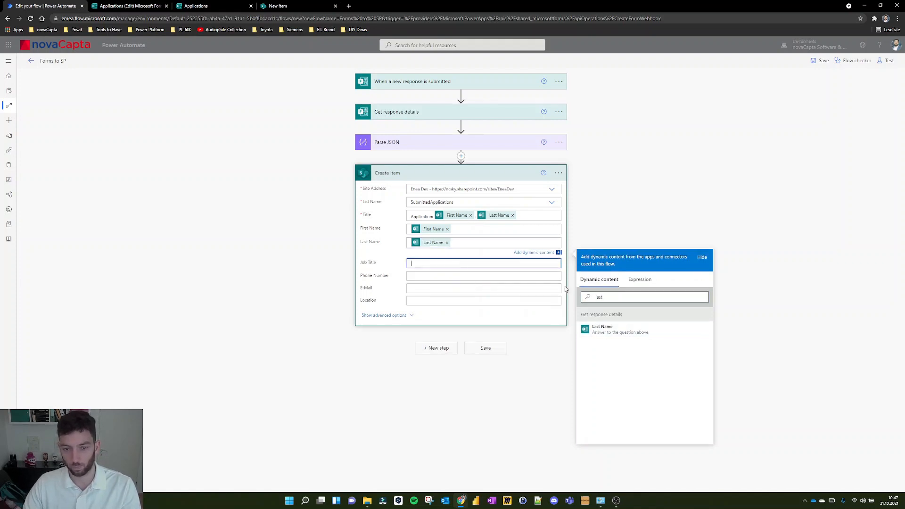
type("ugo")
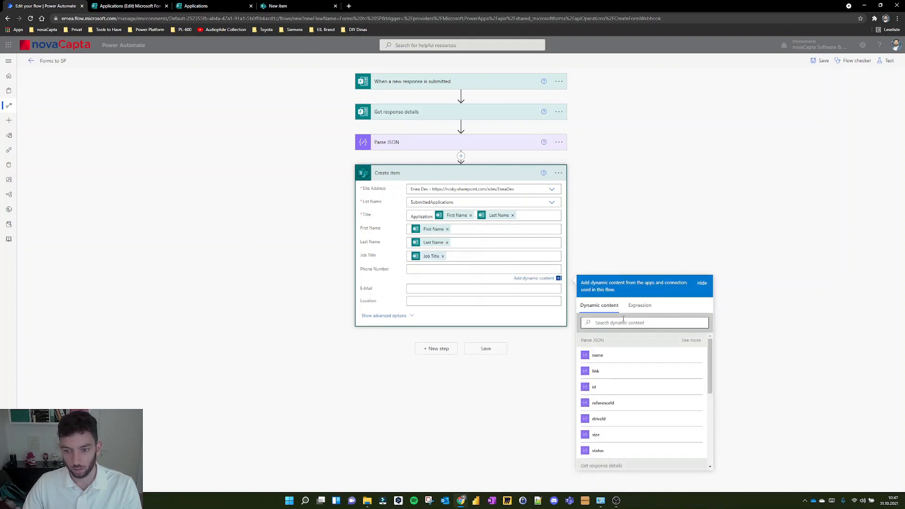
Map the Phone Number, E-Mail and Location answers into their Create item fields
type("ph")
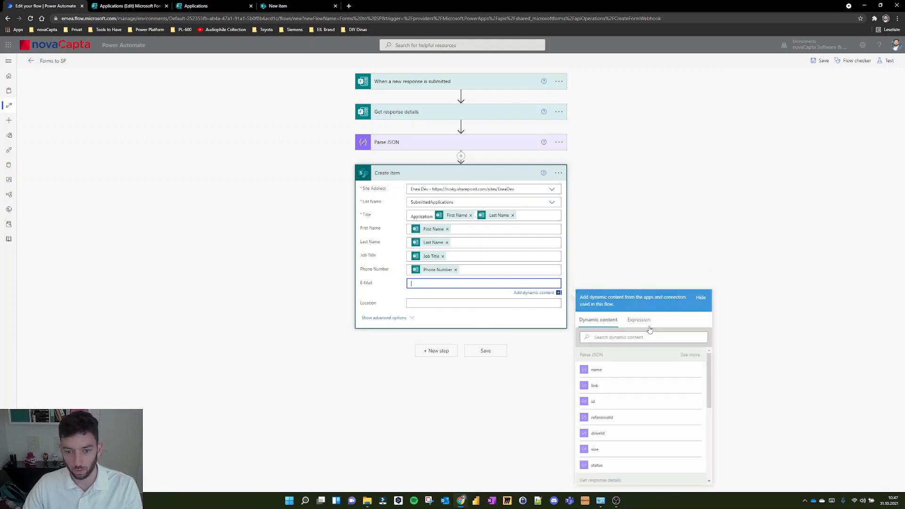
left_click(643, 337)
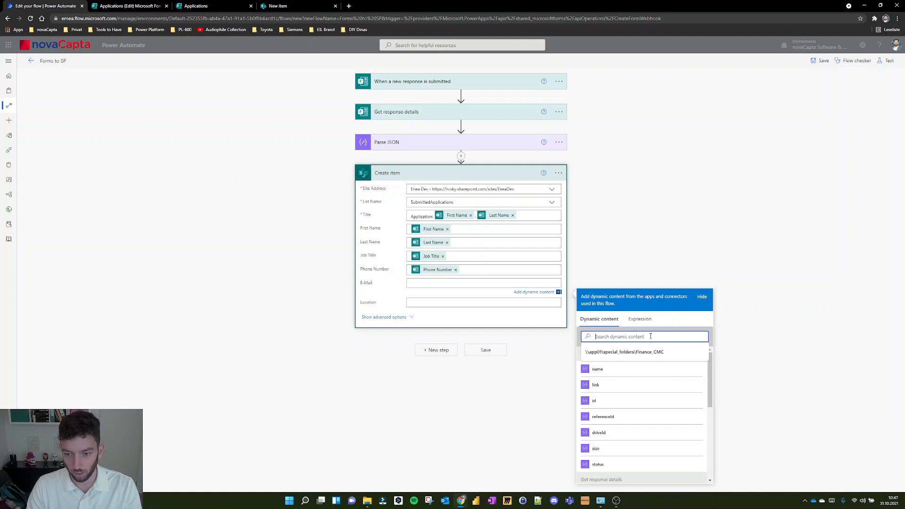
type("email")
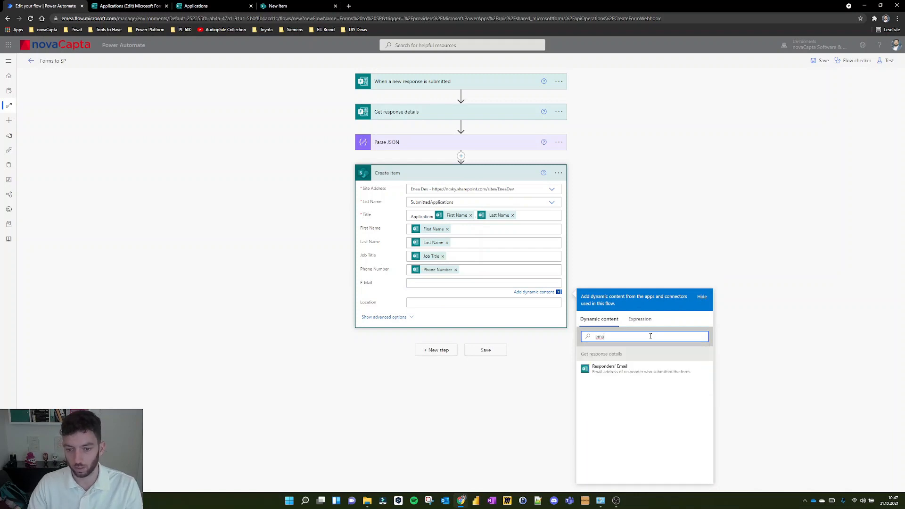
type("e-")
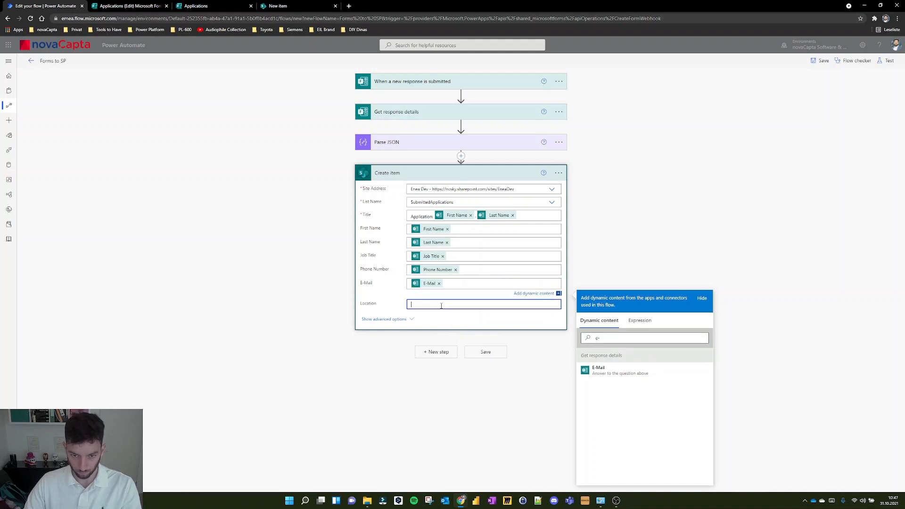
type("locati")
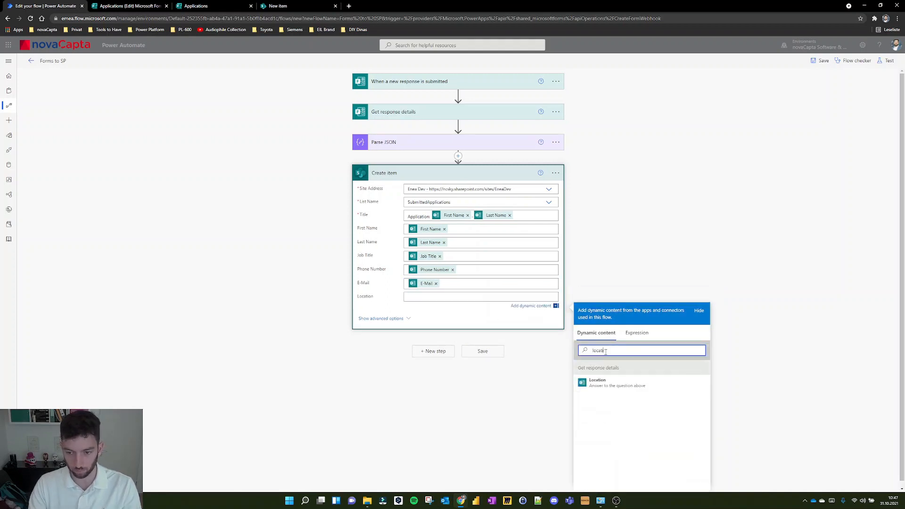
left_click(597, 384)
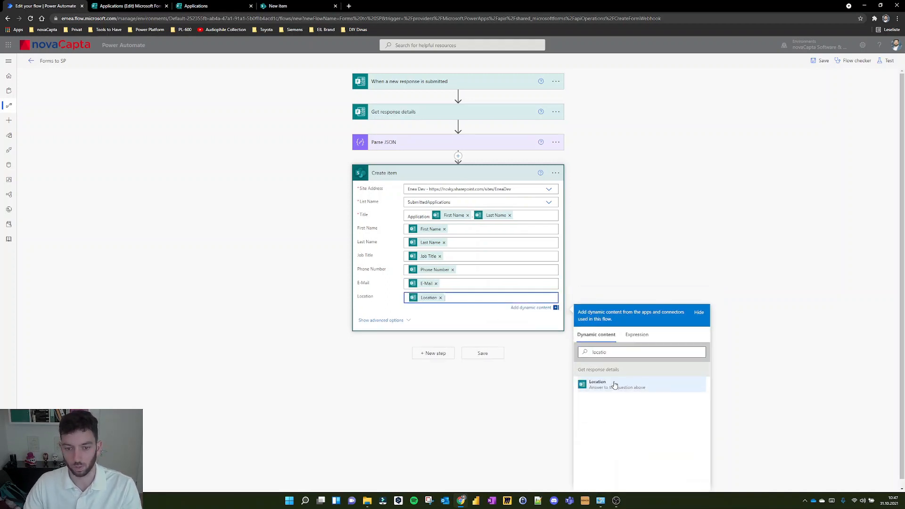
mouse_move(608, 218)
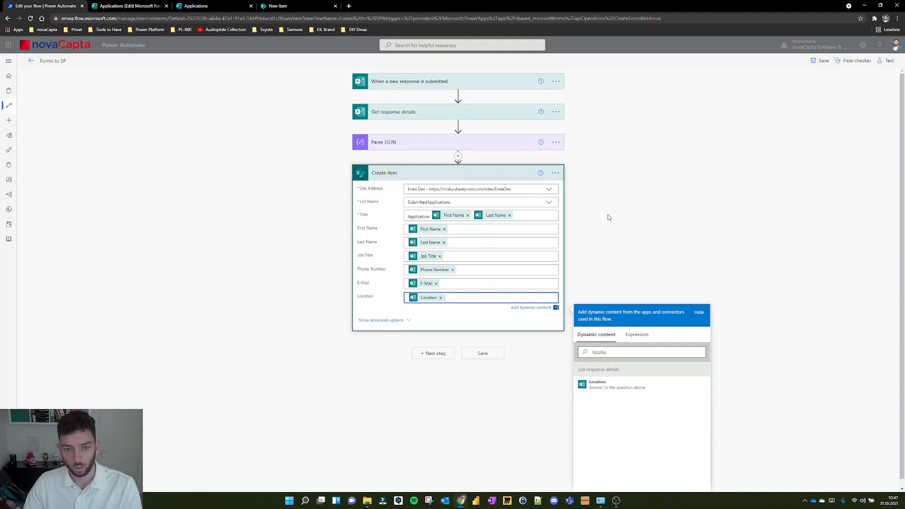
mouse_move(520, 311)
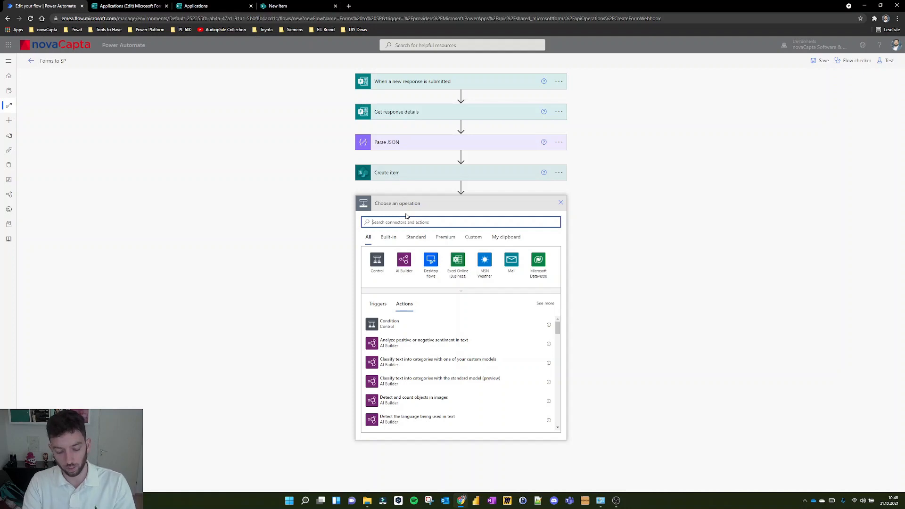
Add a OneDrive Get file content step with File taken from the Parse JSON output
type("get file")
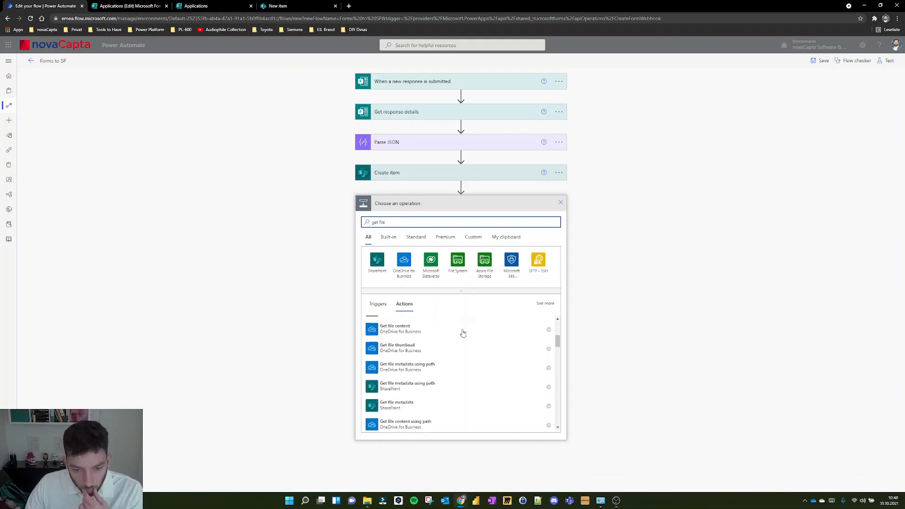
scroll("down", 3)
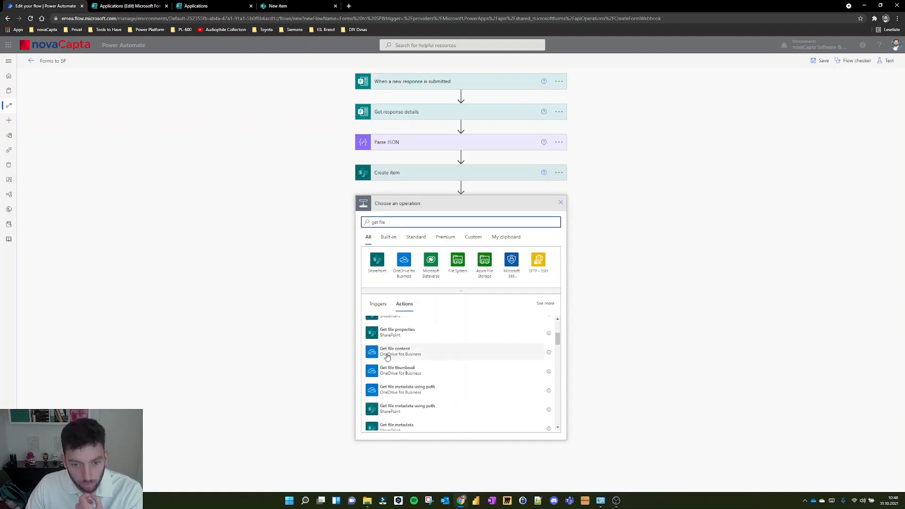
left_click(395, 350)
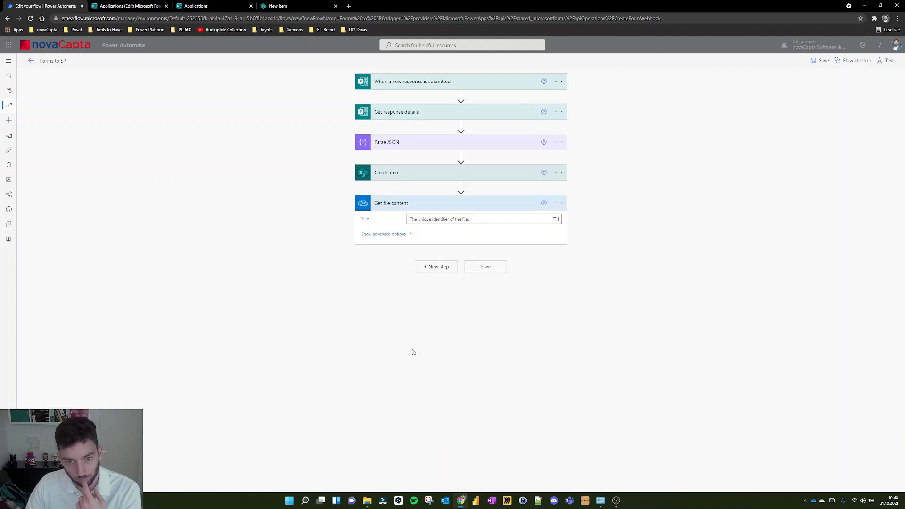
left_click(484, 219)
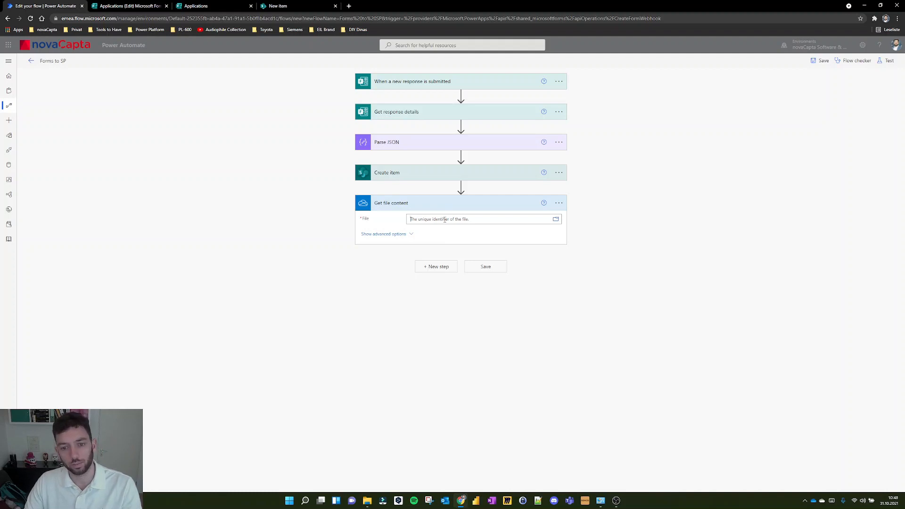
left_click(479, 219)
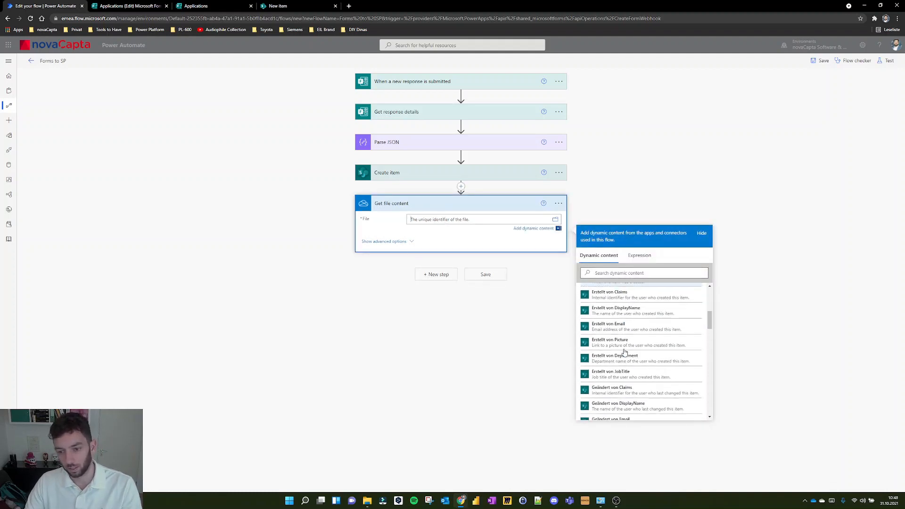
scroll("down", 3)
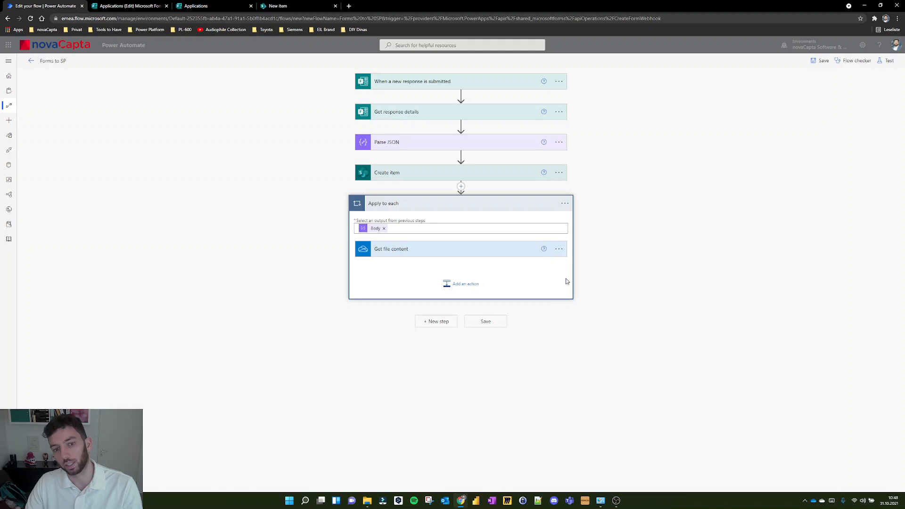
mouse_move(467, 206)
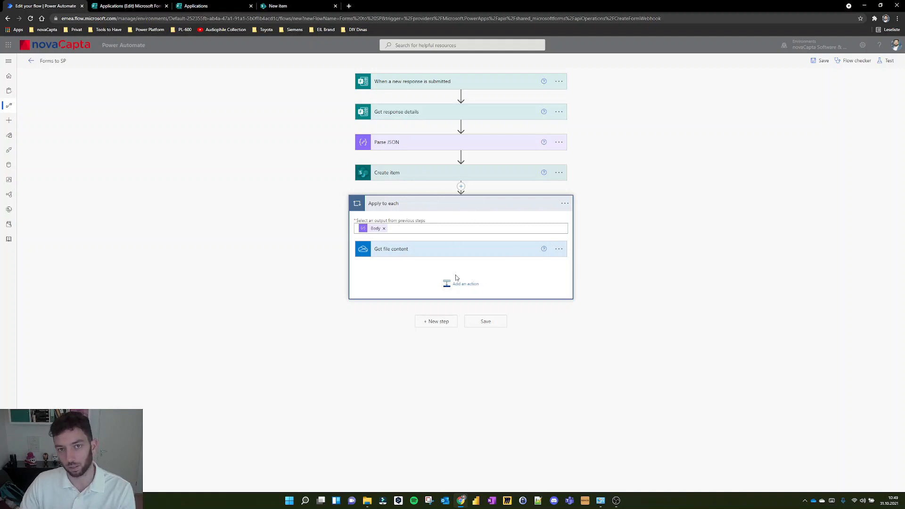
mouse_move(380, 172)
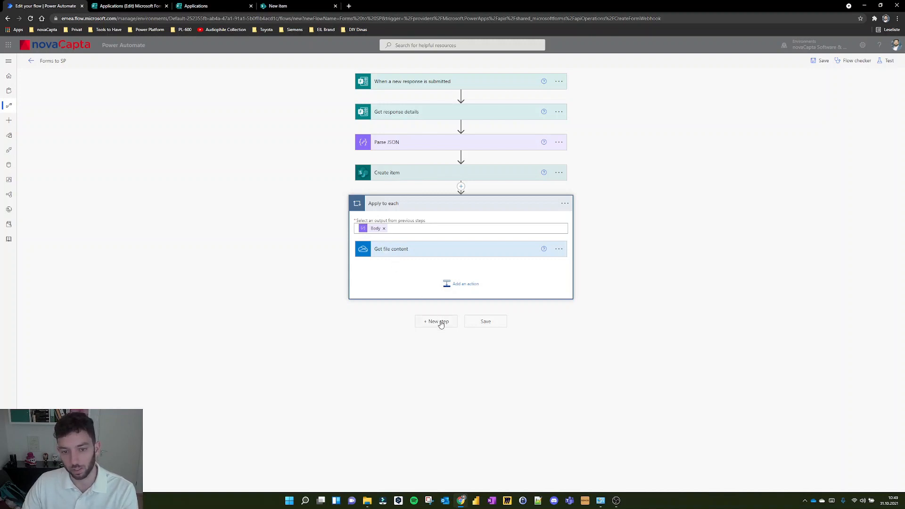
Add a SharePoint Add attachment step using the created item's ID and the file name
left_click(436, 321)
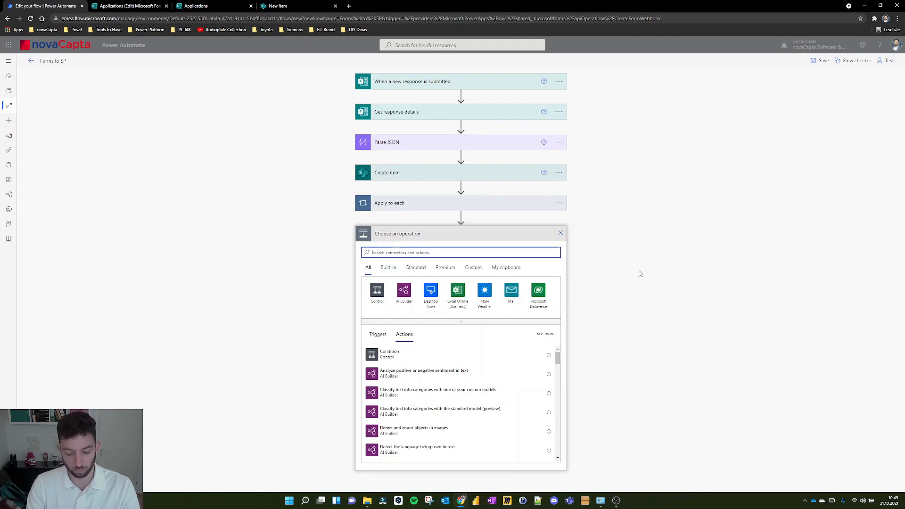
type("upload attachment")
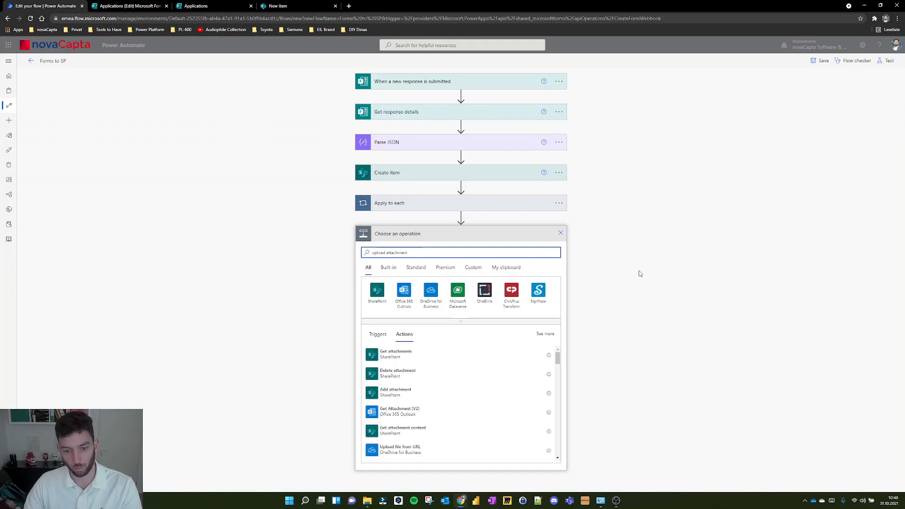
mouse_move(392, 393)
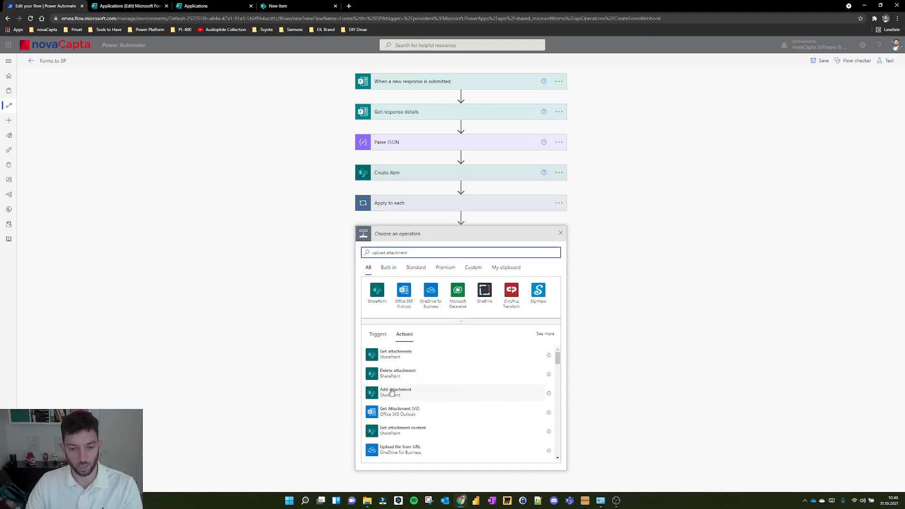
left_click(395, 391)
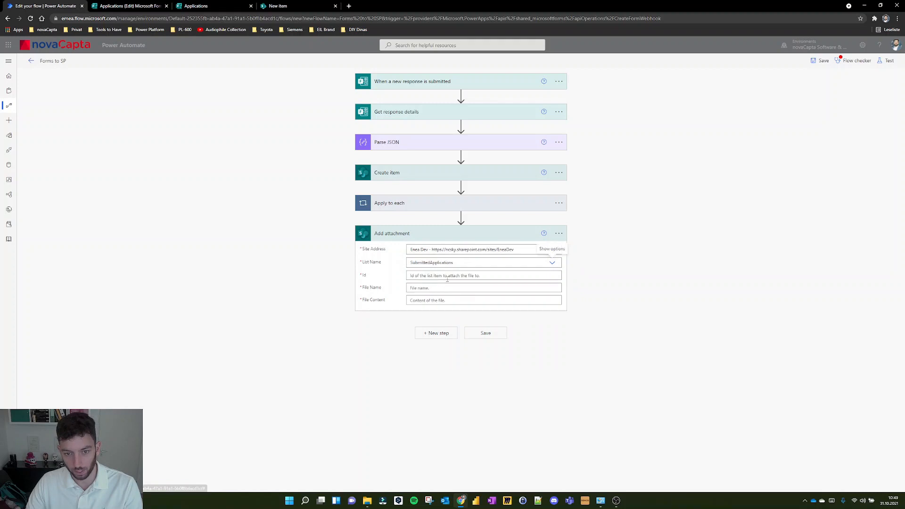
left_click(484, 276)
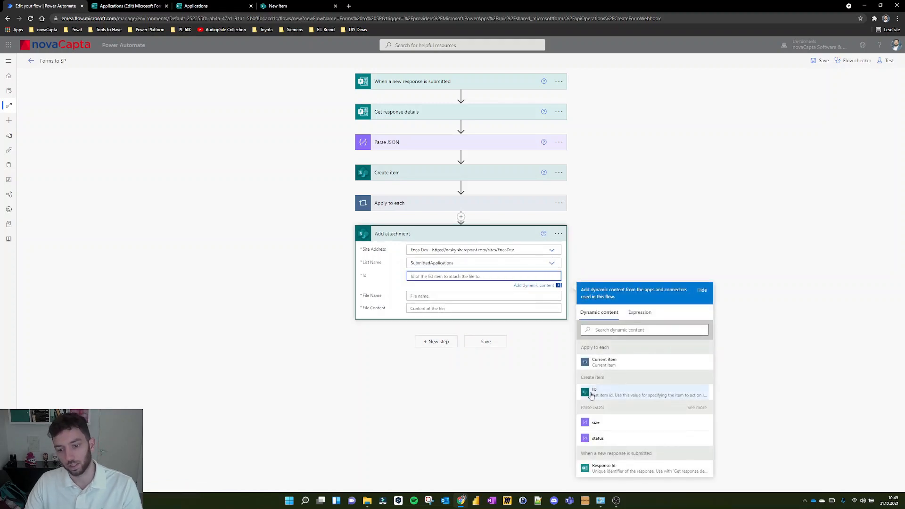
left_click(594, 393)
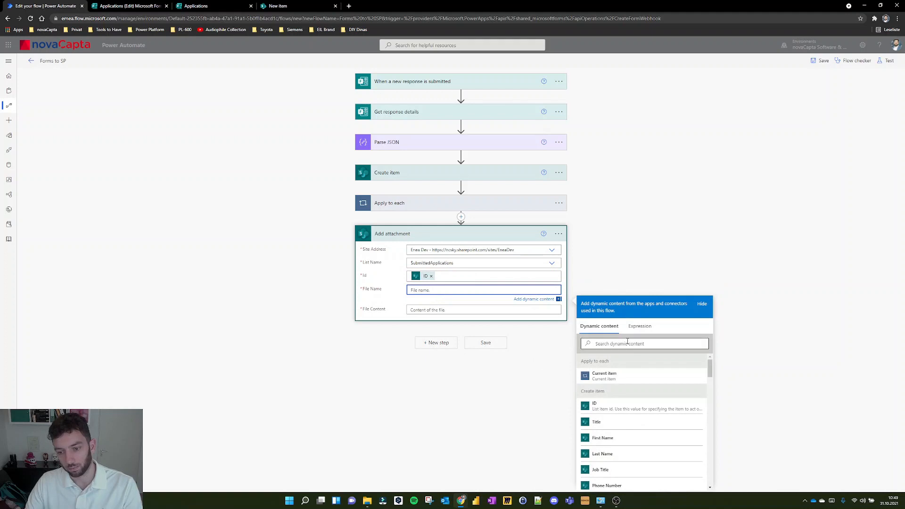
scroll("down", 3)
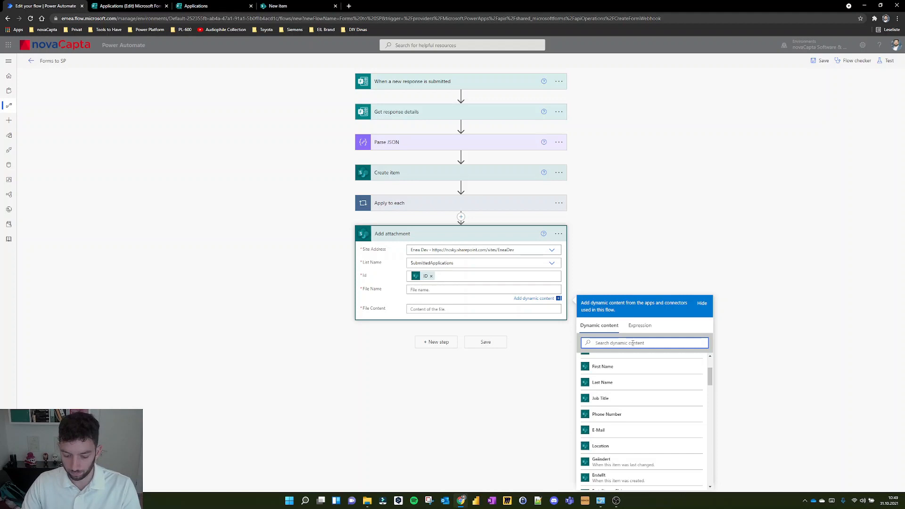
type("name")
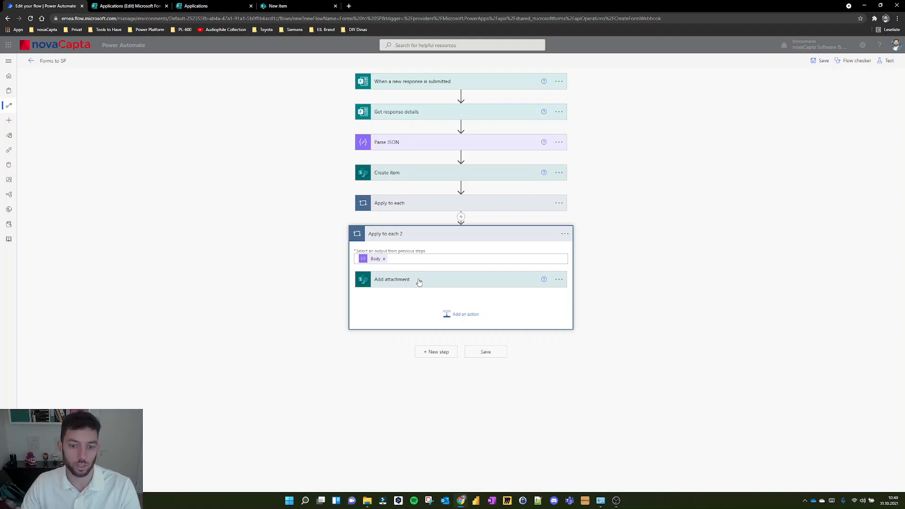
left_click(391, 279)
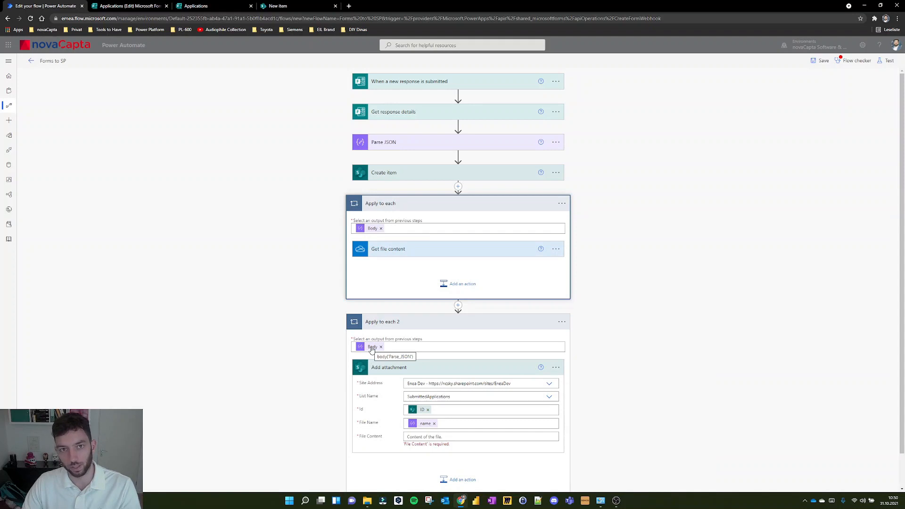
mouse_move(526, 243)
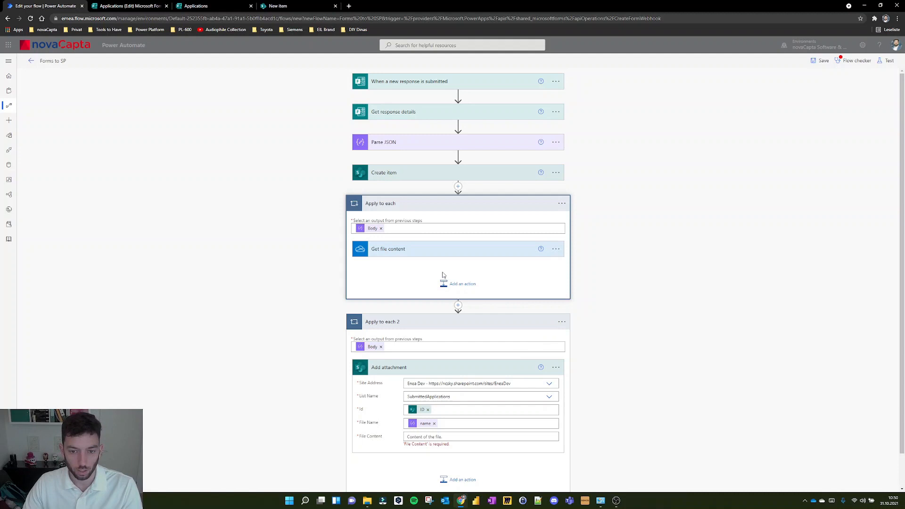
Delete the second loop and its Add attachment step, then add an action in the first loop
left_click(561, 321)
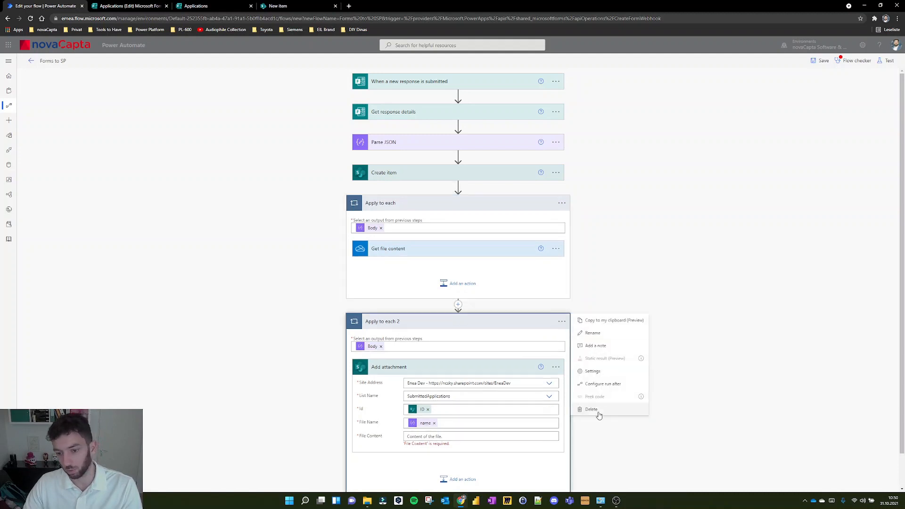
left_click(591, 410)
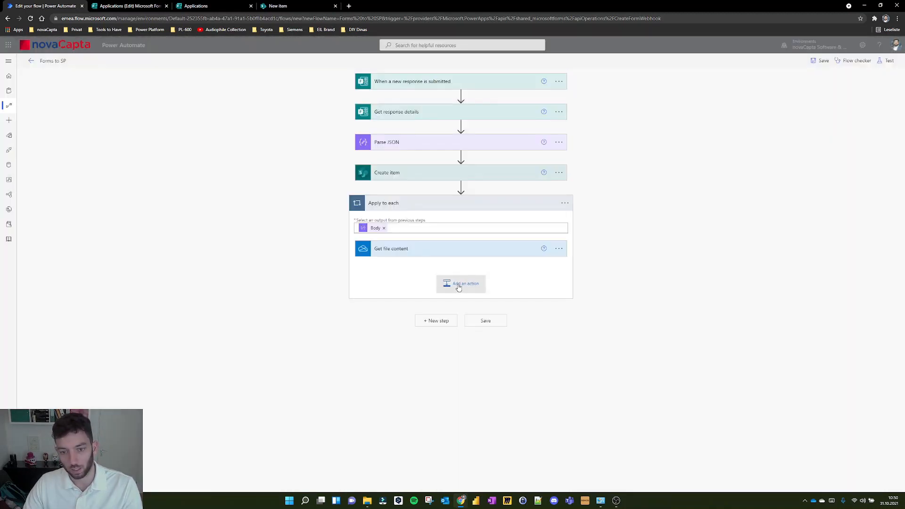
left_click(461, 283)
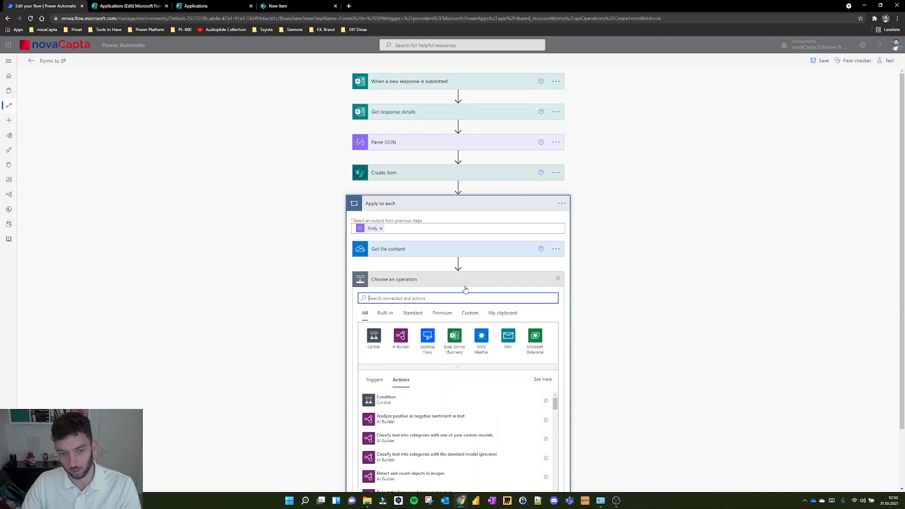
mouse_move(650, 280)
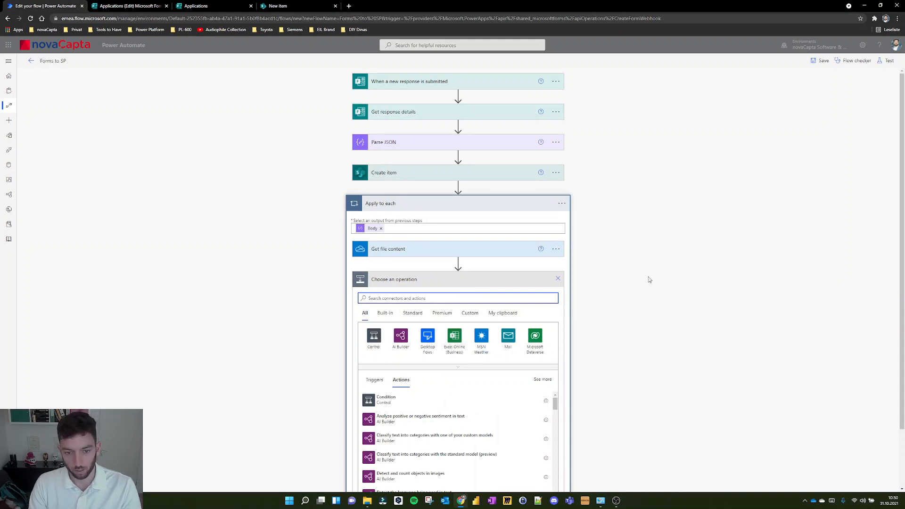
Add a SharePoint 'Add attachment' action for the SubmittedApplications list, with Id set to Create item's ID
type("add an")
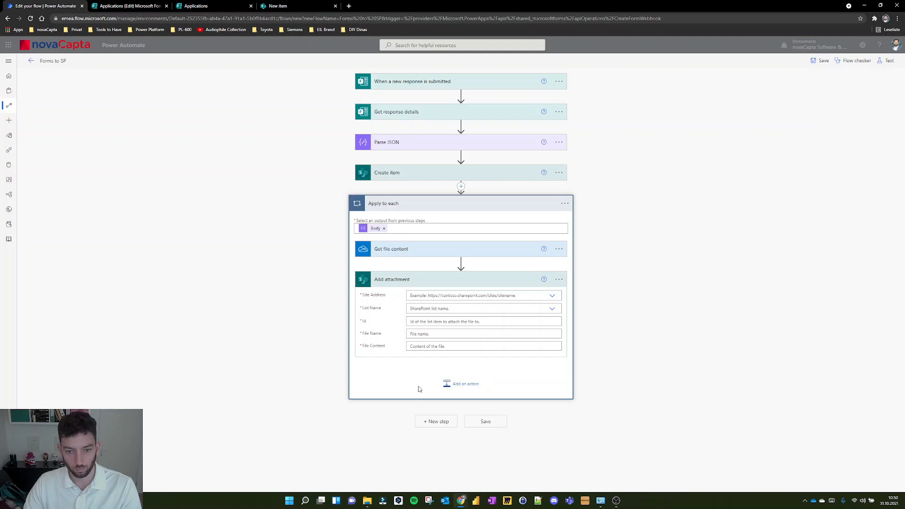
left_click(481, 295)
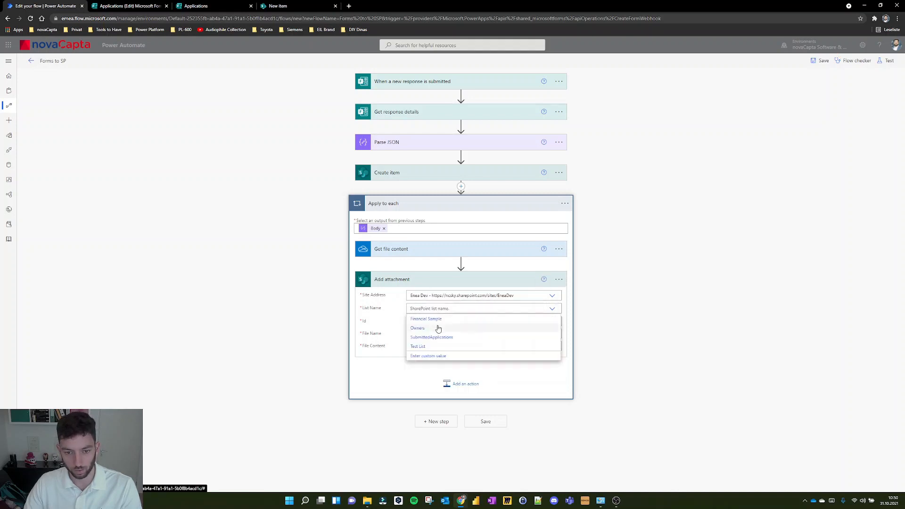
left_click(432, 337)
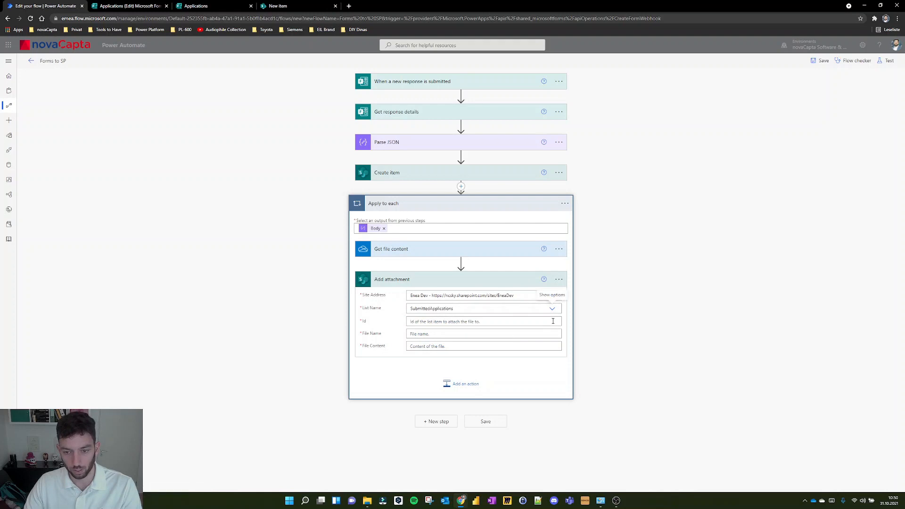
left_click(484, 322)
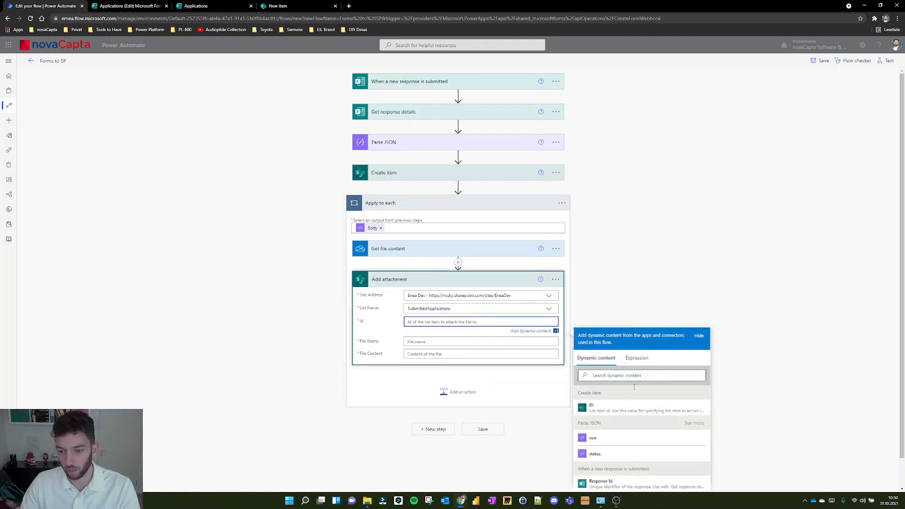
left_click(591, 409)
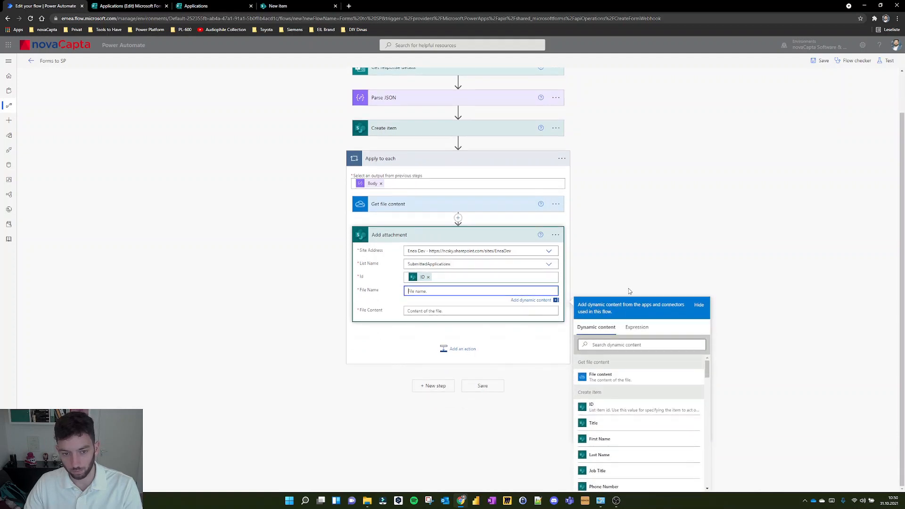
Map the attachment's File Name to the picture's name and File Content to the fetched file content
type("na")
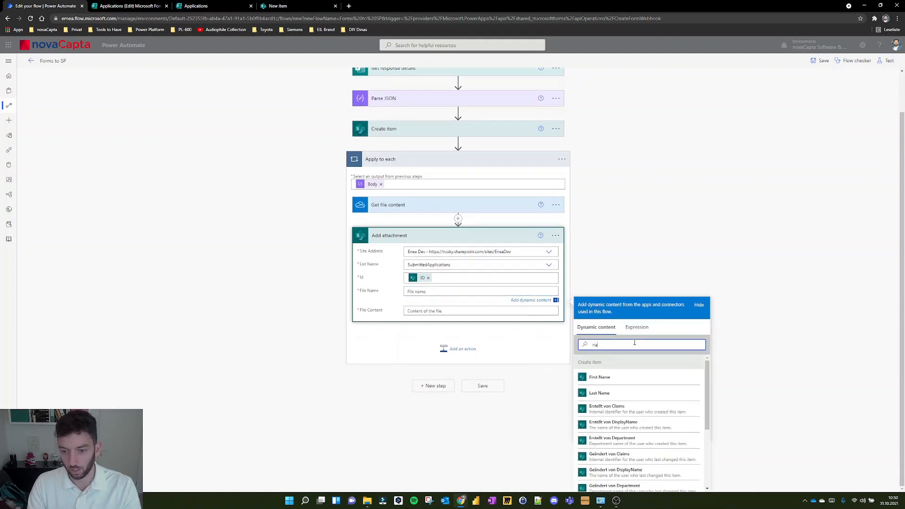
left_click(595, 440)
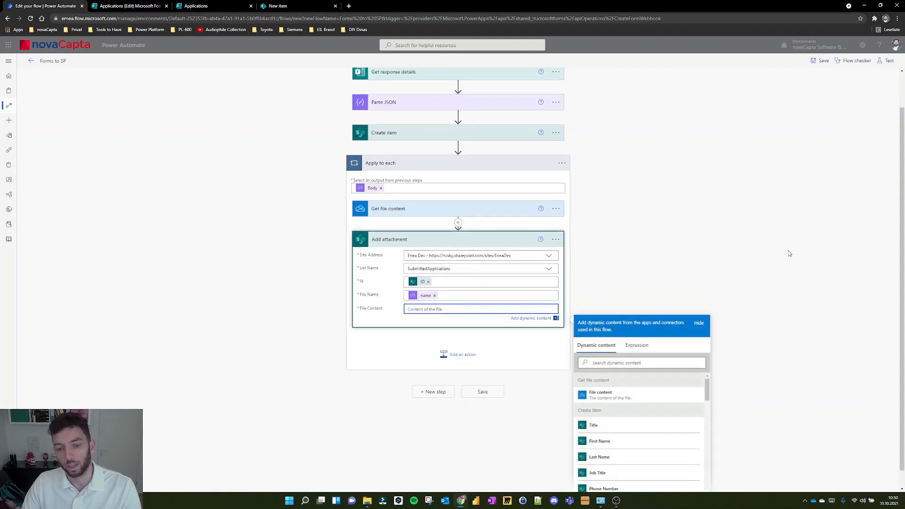
scroll("down", 3)
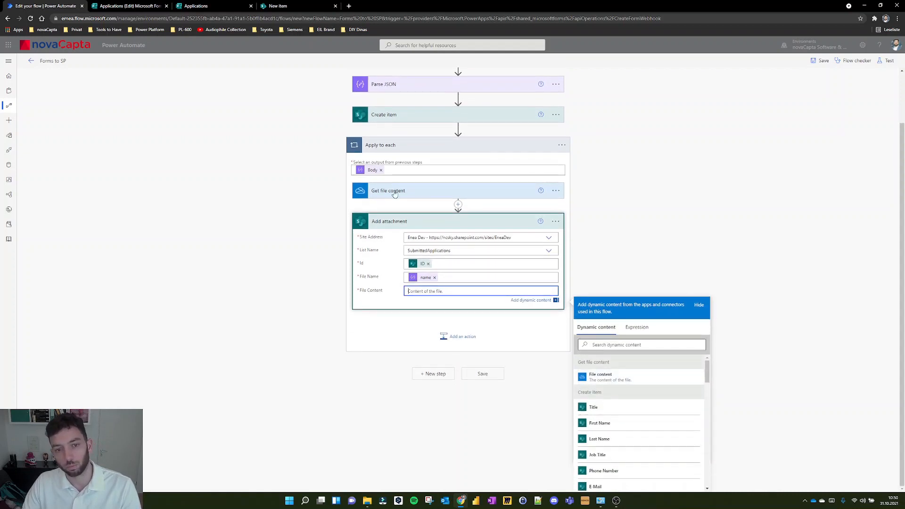
left_click(599, 376)
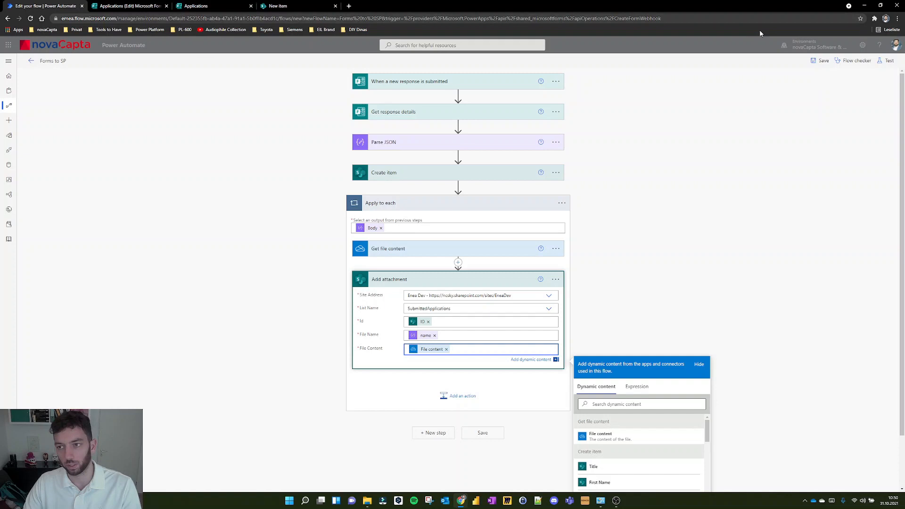
left_click(889, 59)
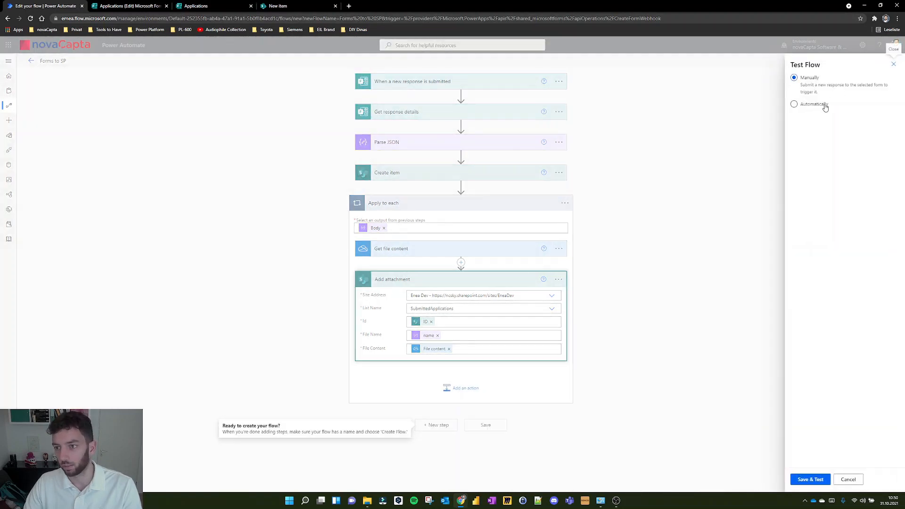
Save the flow and test it with the recently used succeeded trigger
left_click(795, 104)
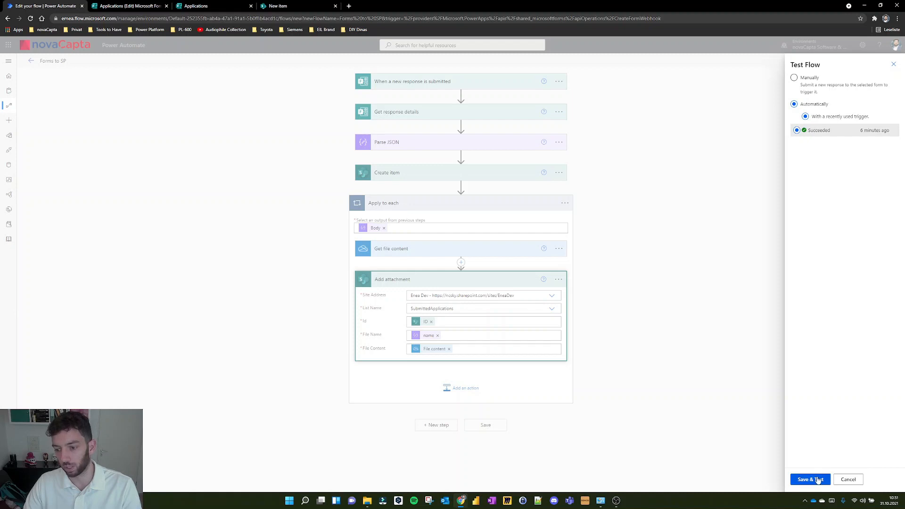
left_click(810, 479)
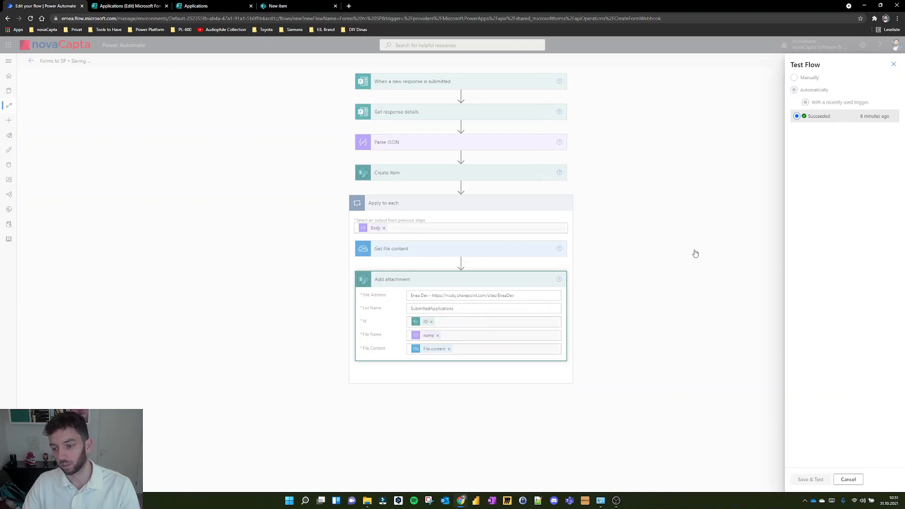
left_click(810, 479)
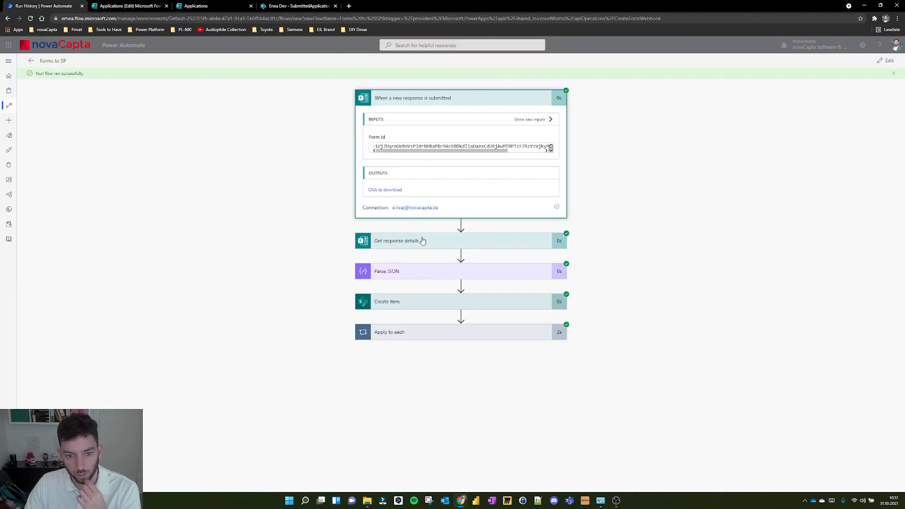
Review the run's response details and Parse JSON step outputs
left_click(396, 241)
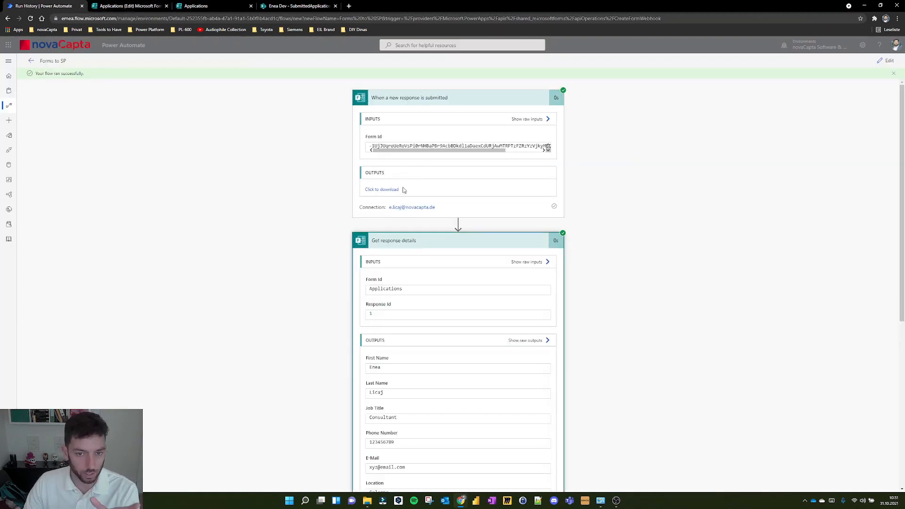
scroll("down", 3)
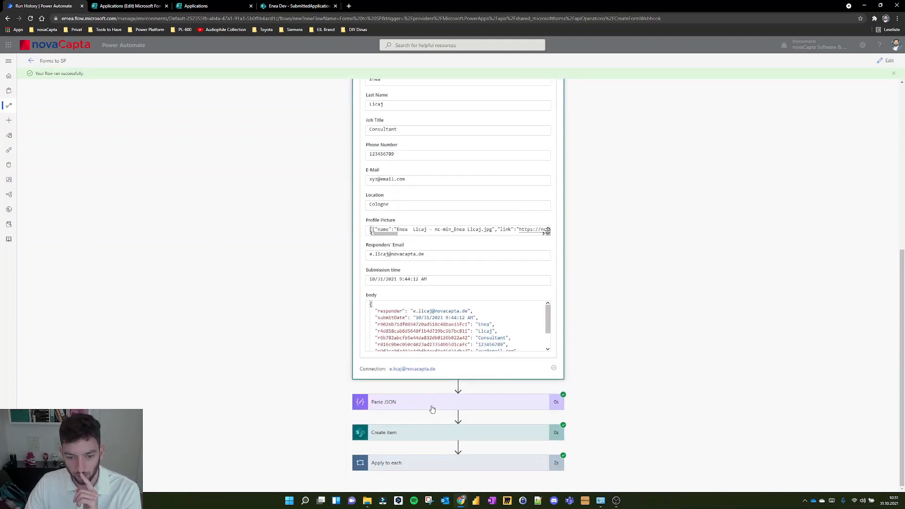
left_click(383, 402)
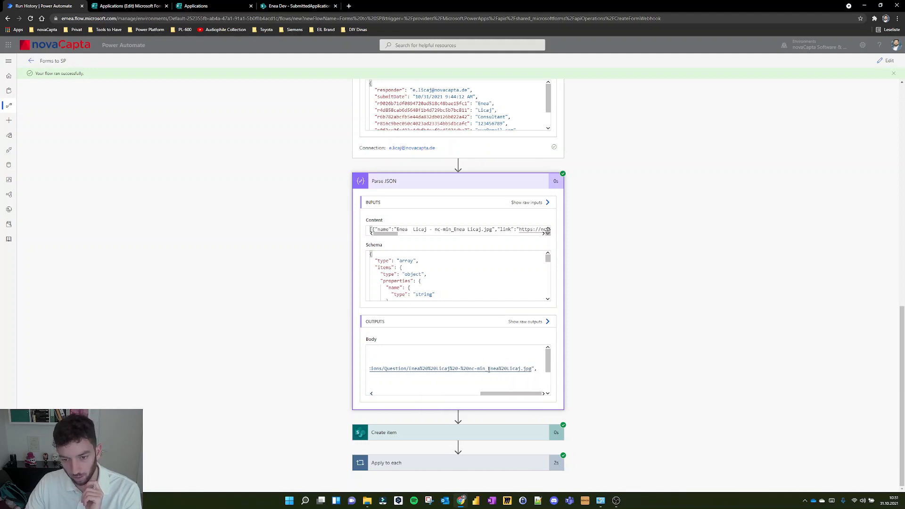
double_click(510, 368)
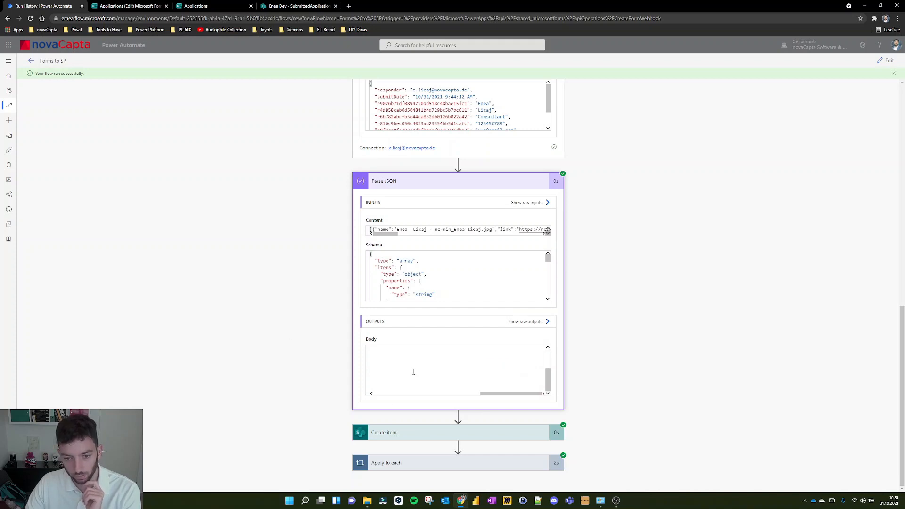
scroll("down", 3)
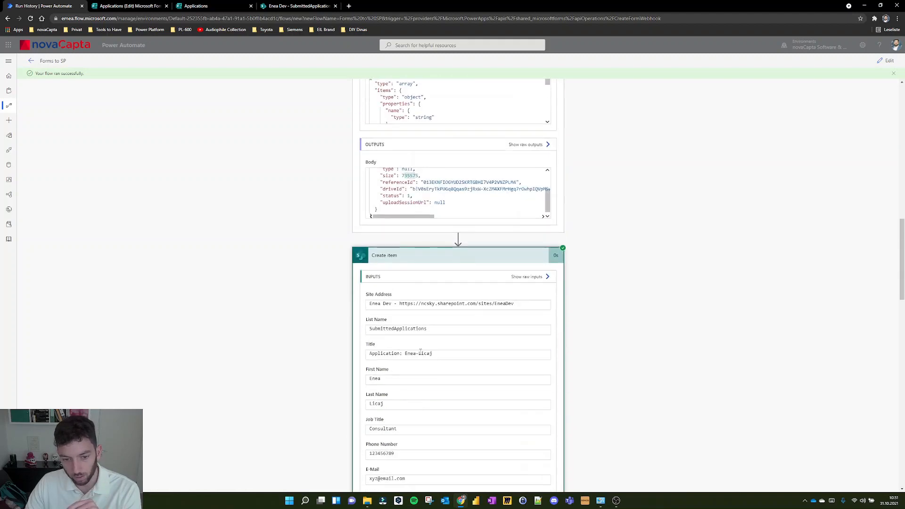
scroll("down", 3)
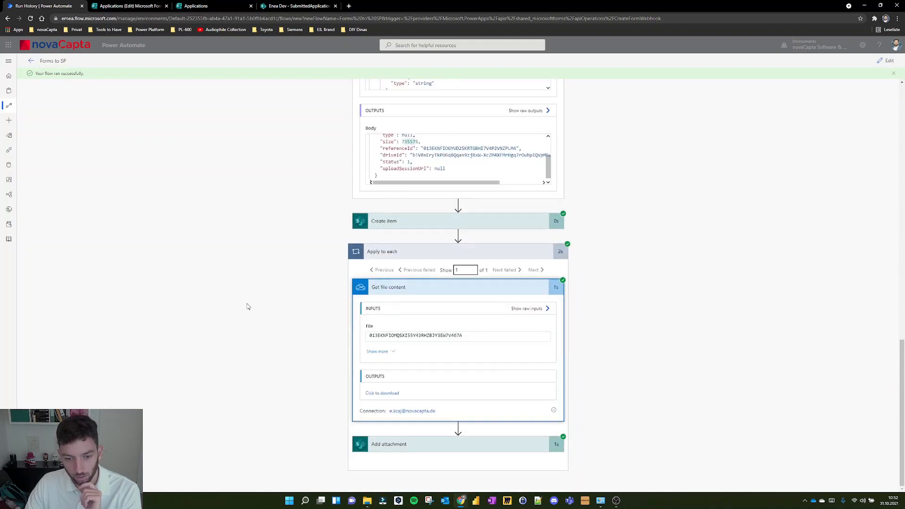
Show all Get file content inputs and open its downloaded output
left_click(378, 351)
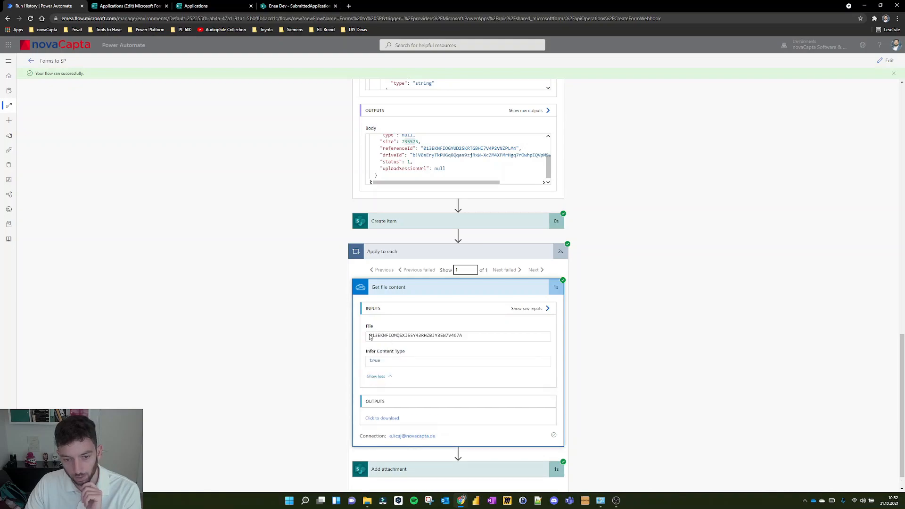
triple_click(414, 335)
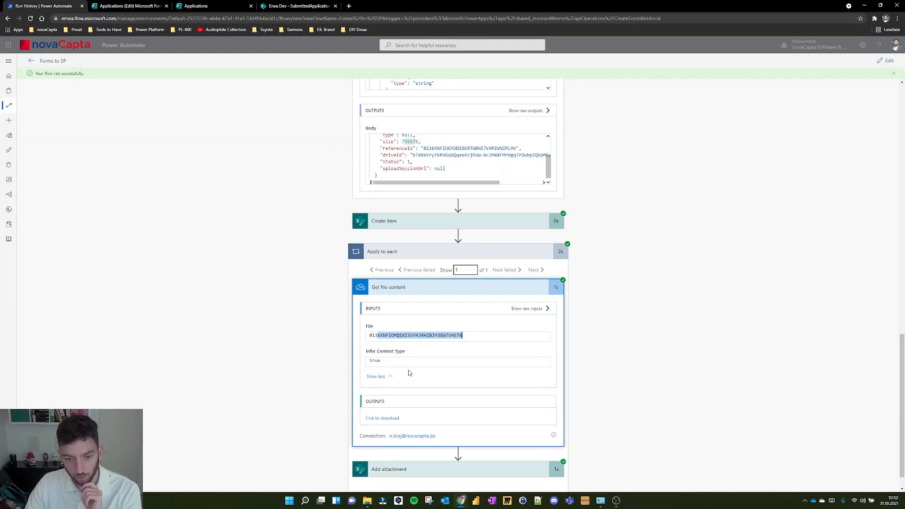
left_click(382, 418)
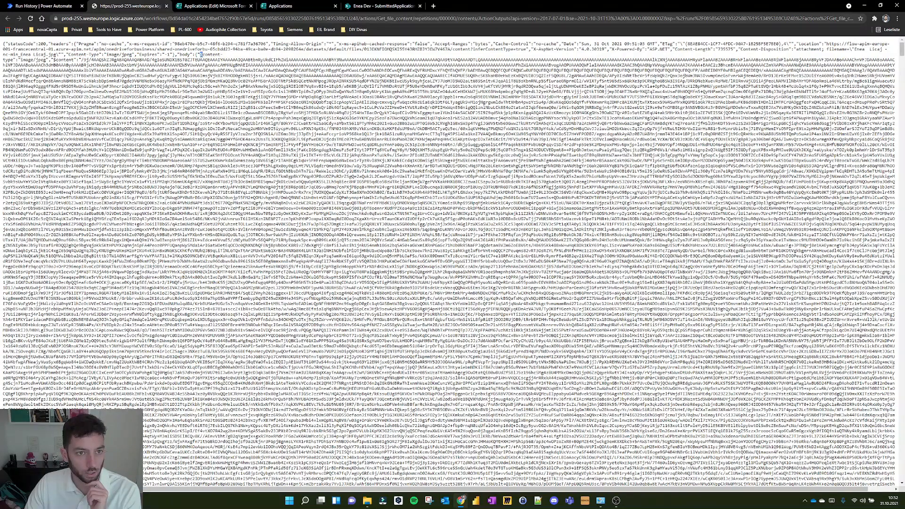
Inspect values in the raw file content output, then return to the SubmittedApplications list tab
double_click(208, 55)
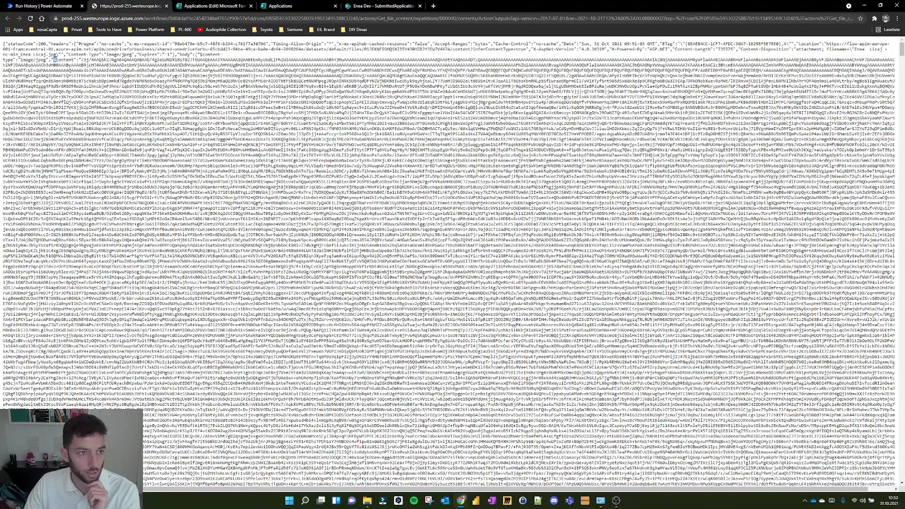
double_click(67, 60)
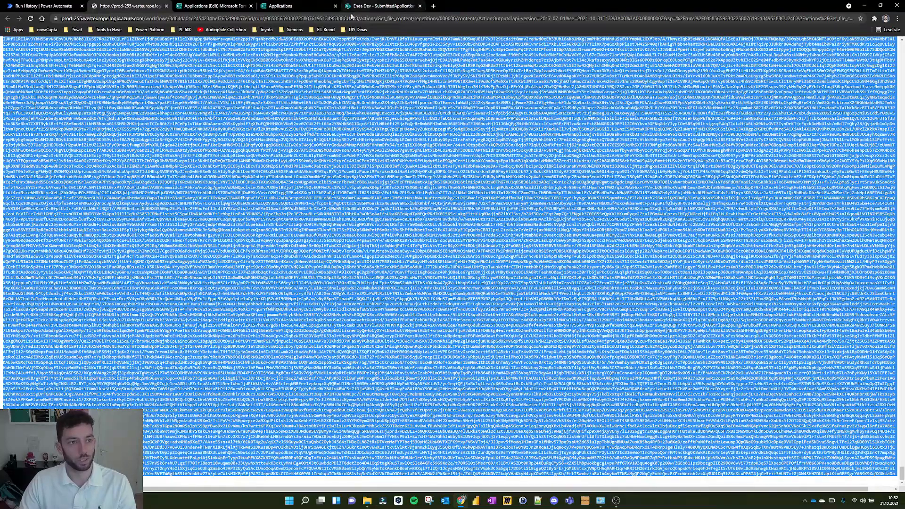
left_click(383, 6)
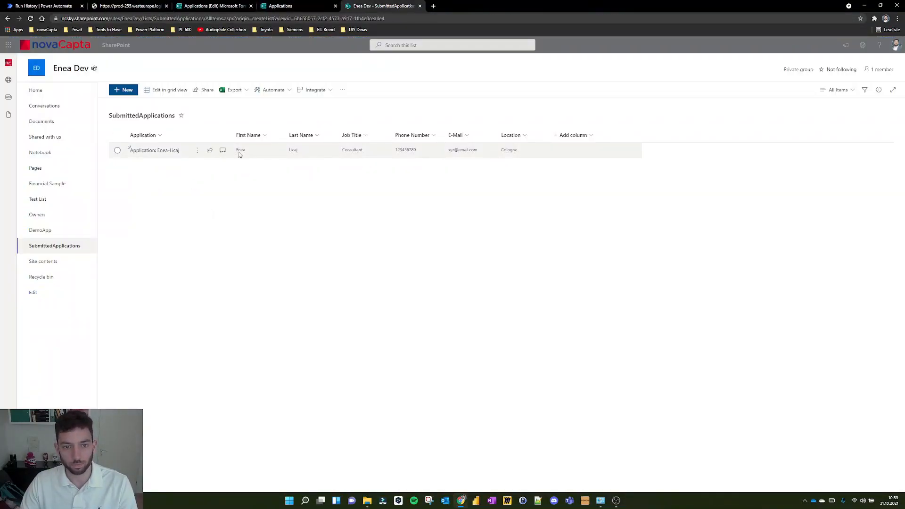
mouse_move(180, 156)
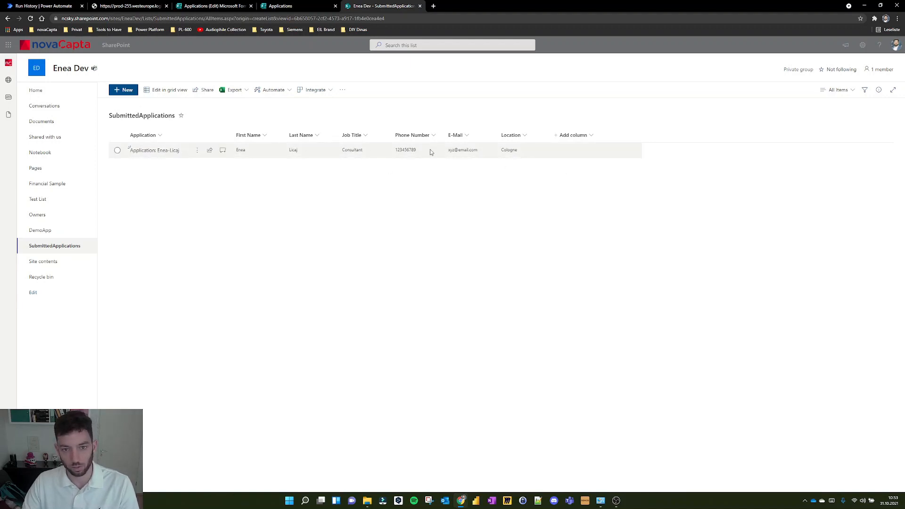
mouse_move(256, 160)
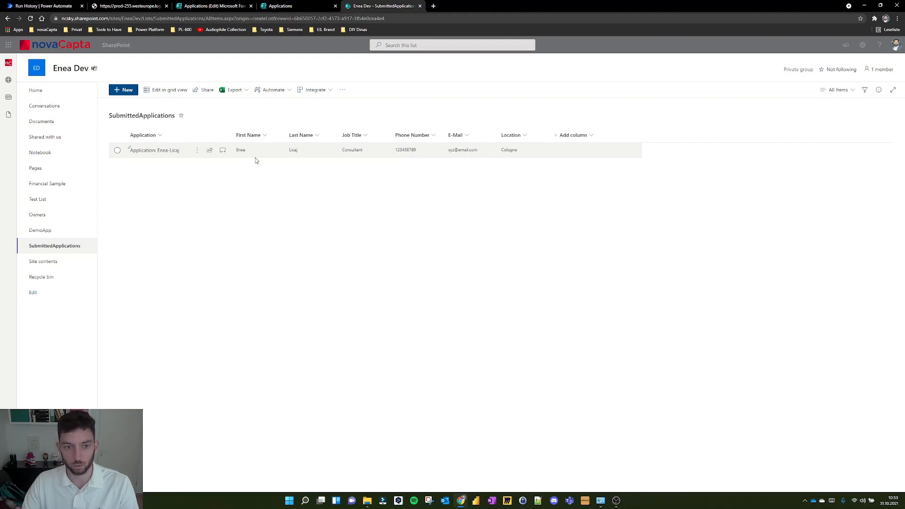
left_click(155, 150)
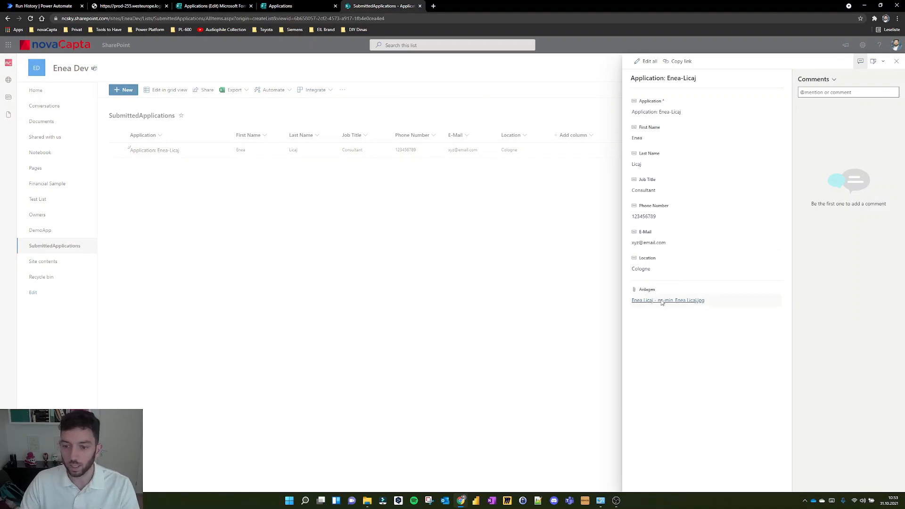
left_click(668, 299)
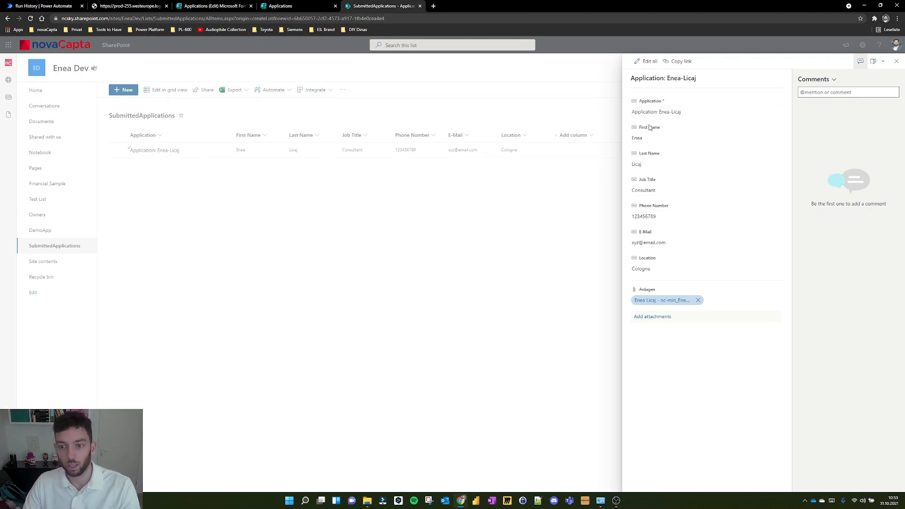
mouse_move(722, 83)
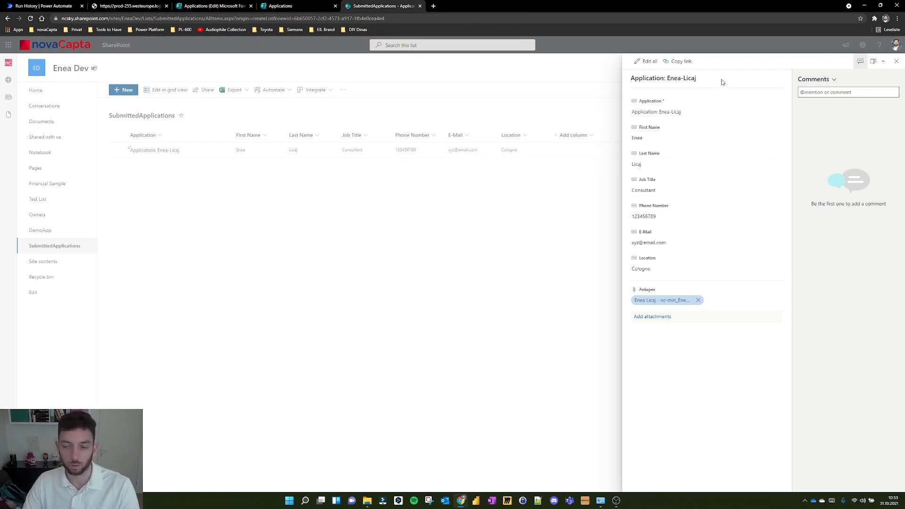